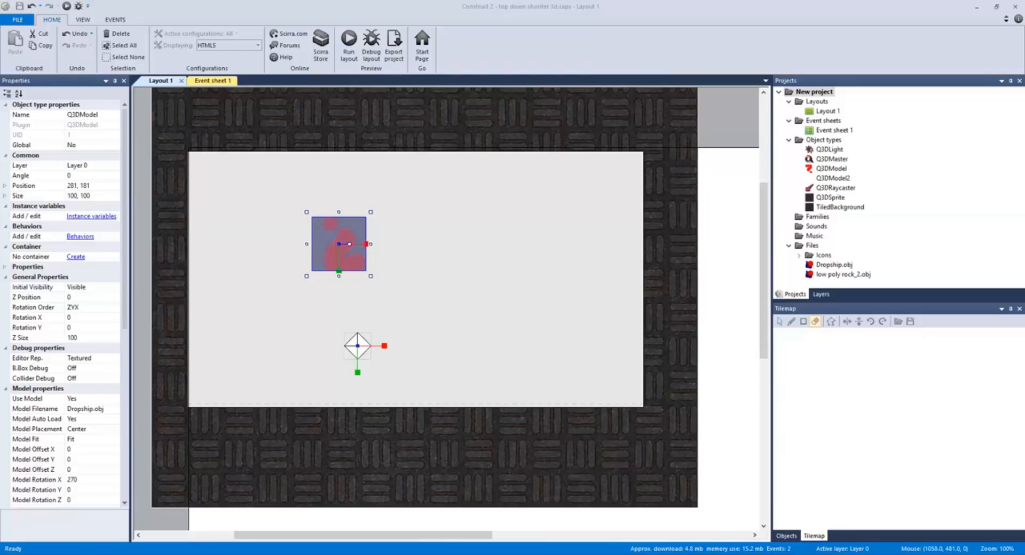
pyautogui.moveTo(331, 238)
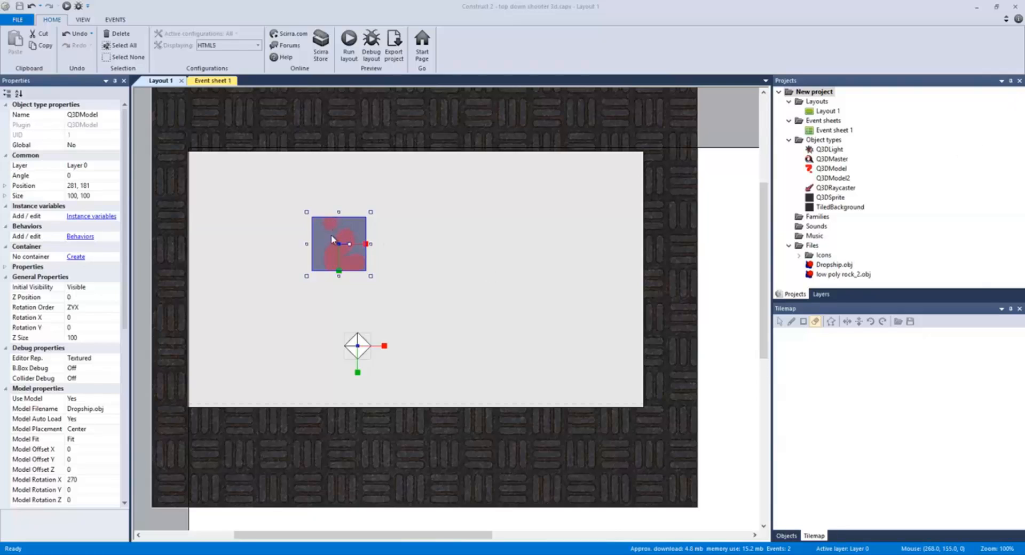
# Move the Dropship model up and left to position 262, 160, then deselect it.
pyautogui.moveTo(338, 244); pyautogui.dragTo(329, 234)
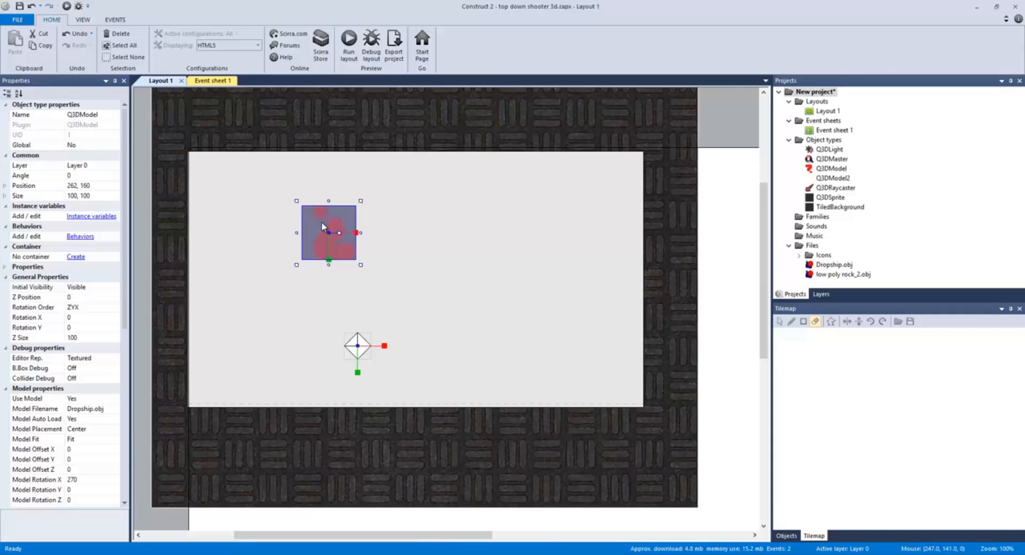
pyautogui.moveTo(359, 353)
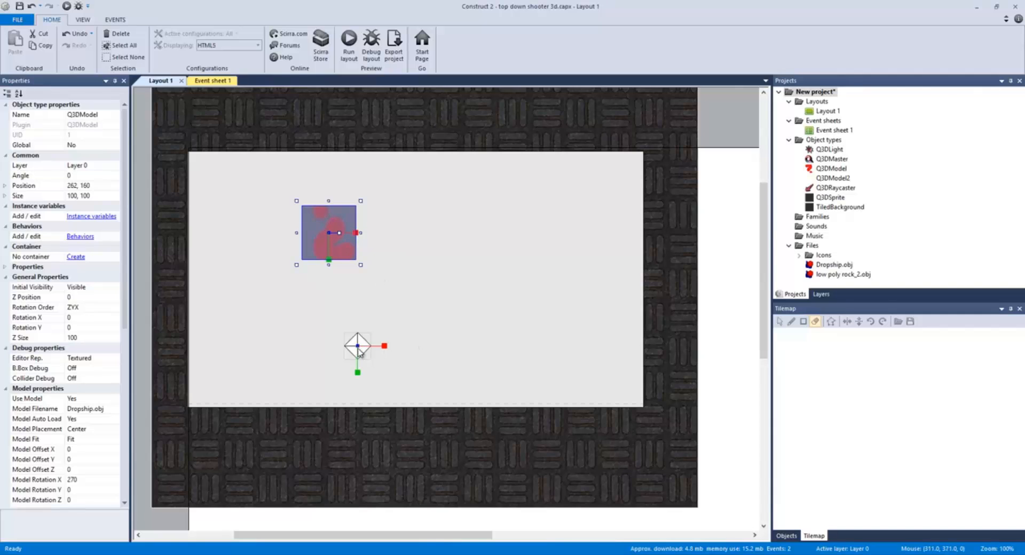
pyautogui.click(358, 346)
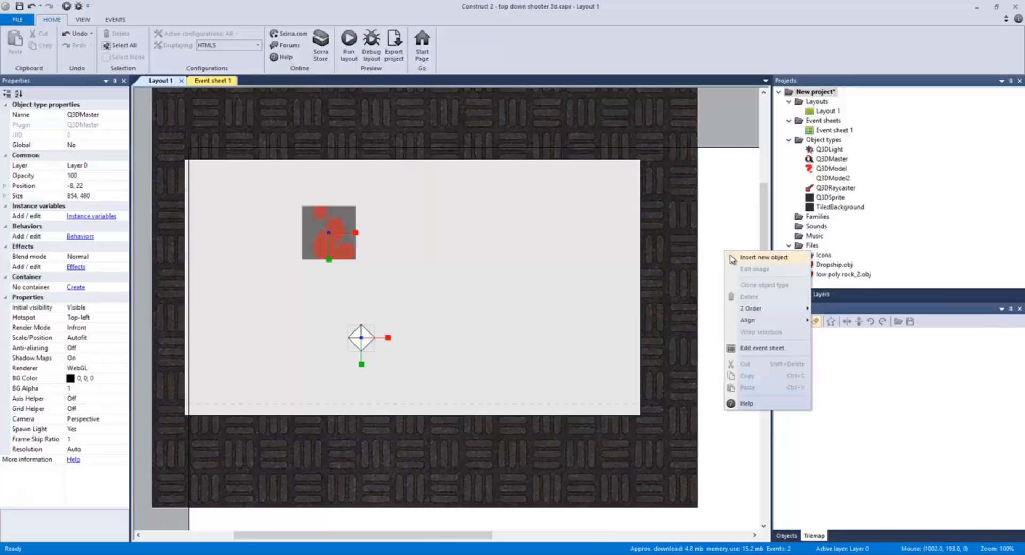
pyautogui.click(763, 257)
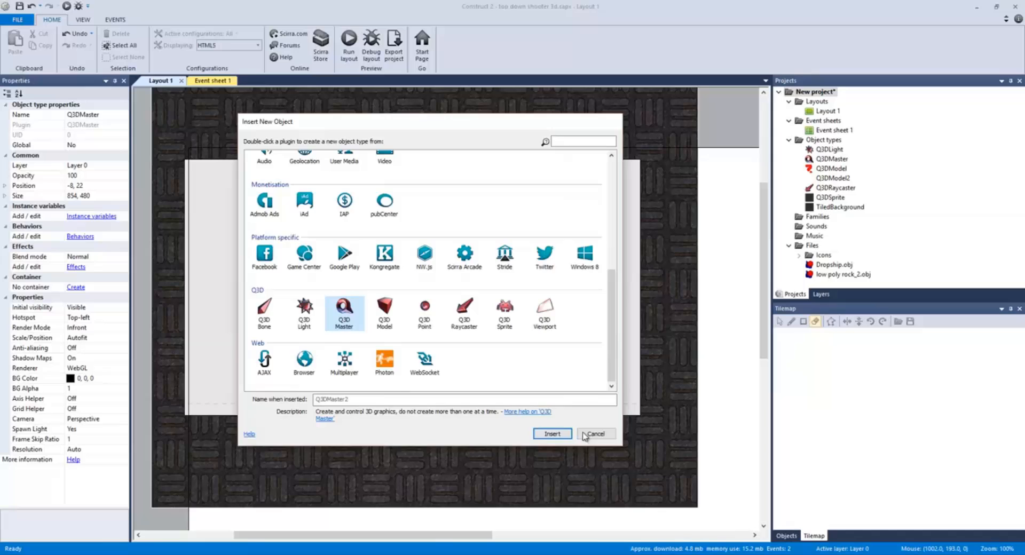
pyautogui.click(551, 434)
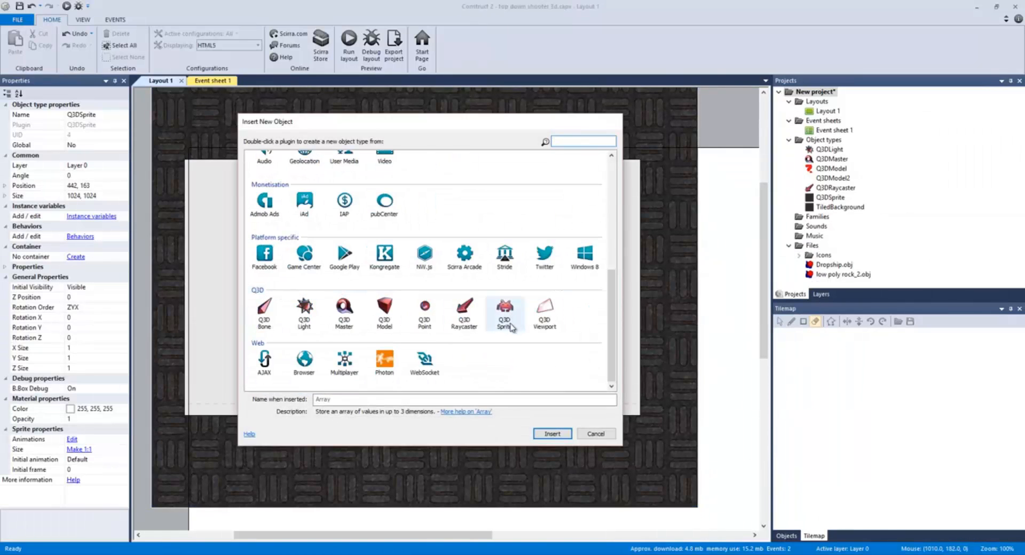
pyautogui.click(504, 312)
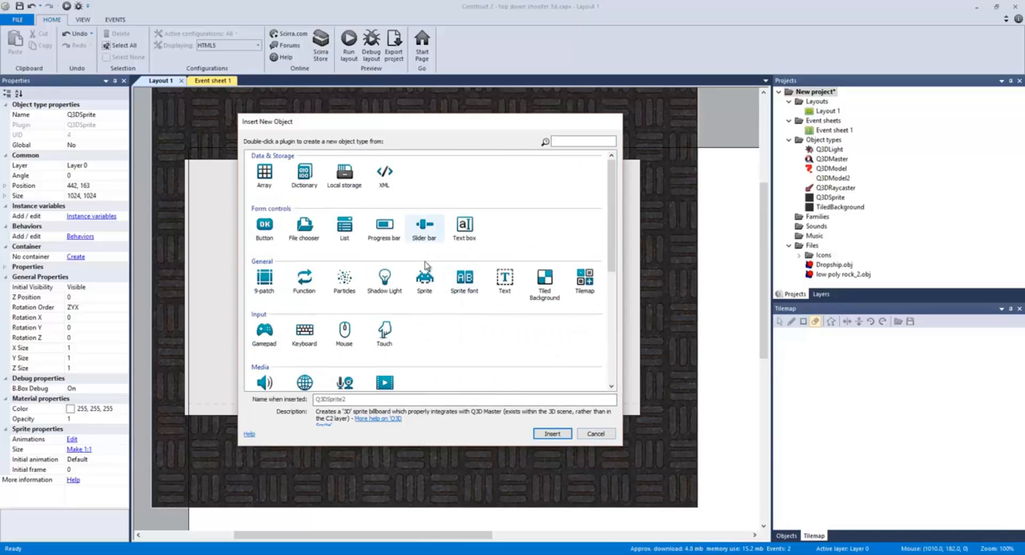
pyautogui.click(424, 278)
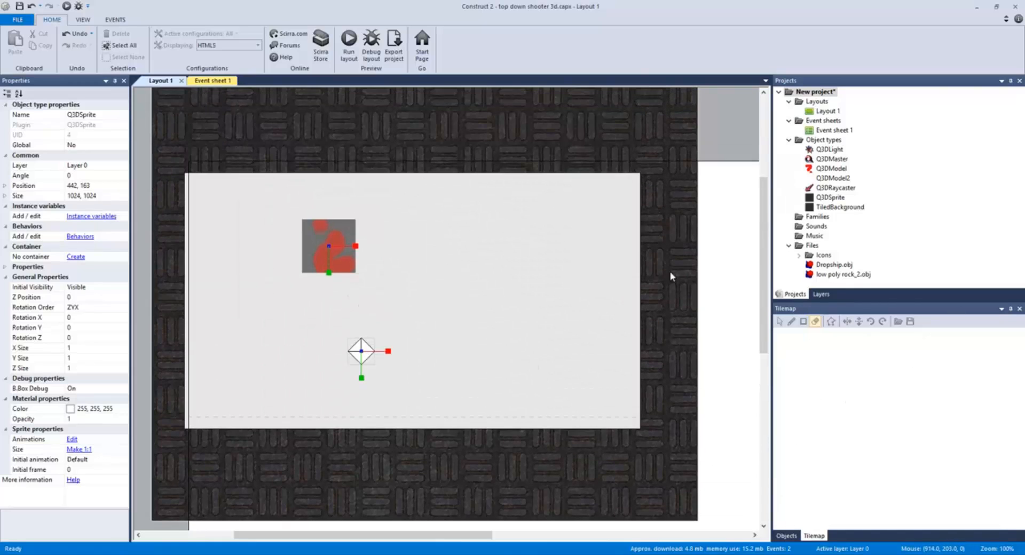
pyautogui.moveTo(348, 46)
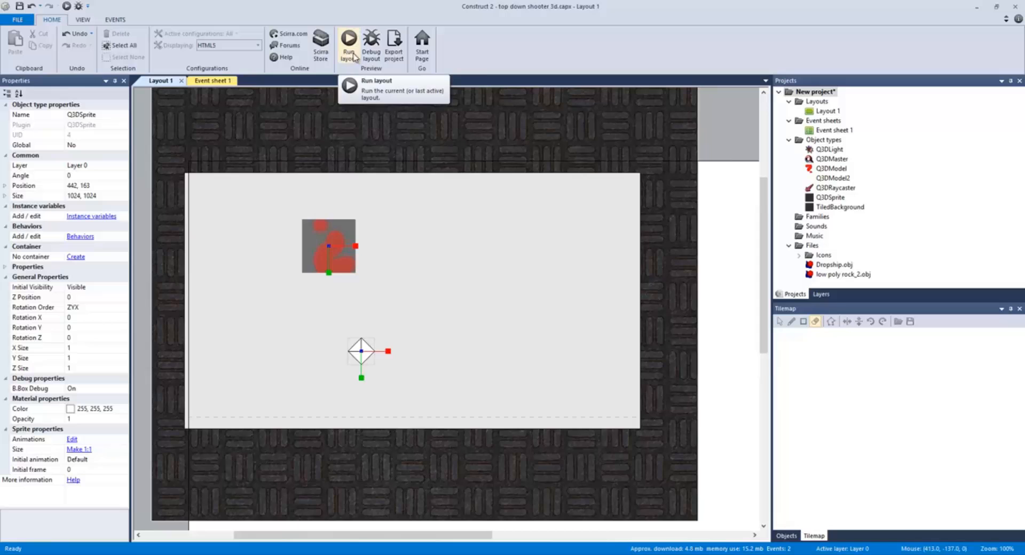
# Run Layout 1 in a browser preview showing the textured Dropship from above.
pyautogui.click(349, 40)
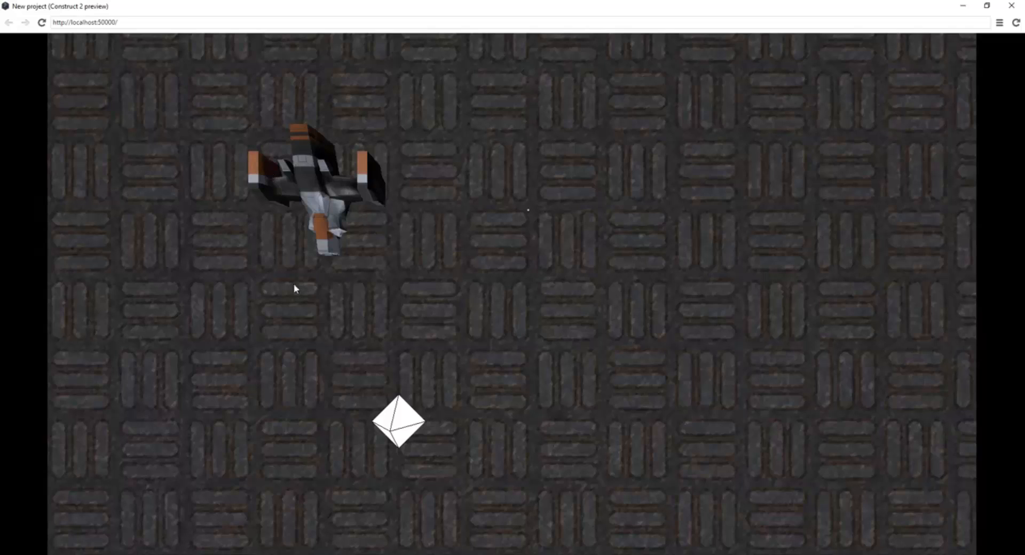
pyautogui.moveTo(292, 184)
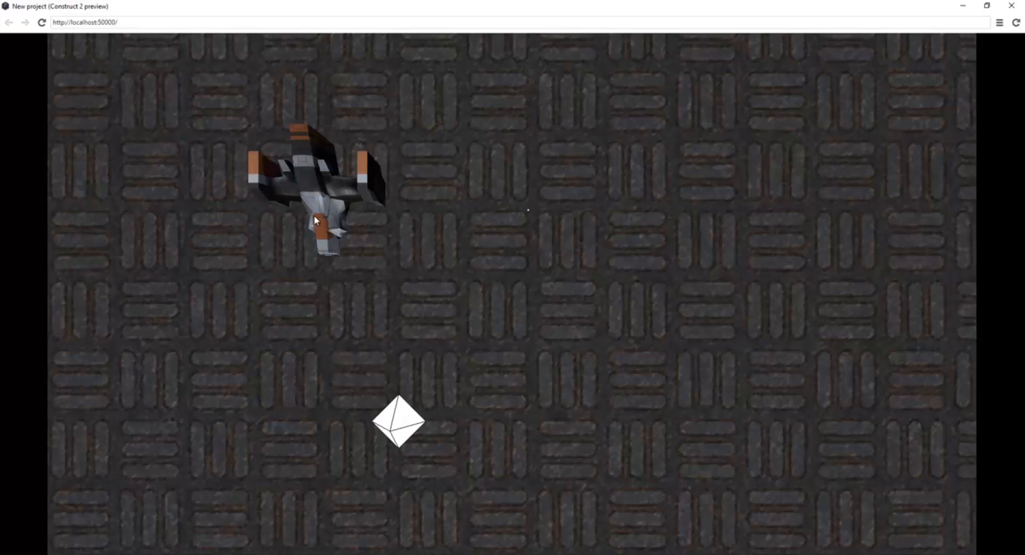
pyautogui.moveTo(361, 273)
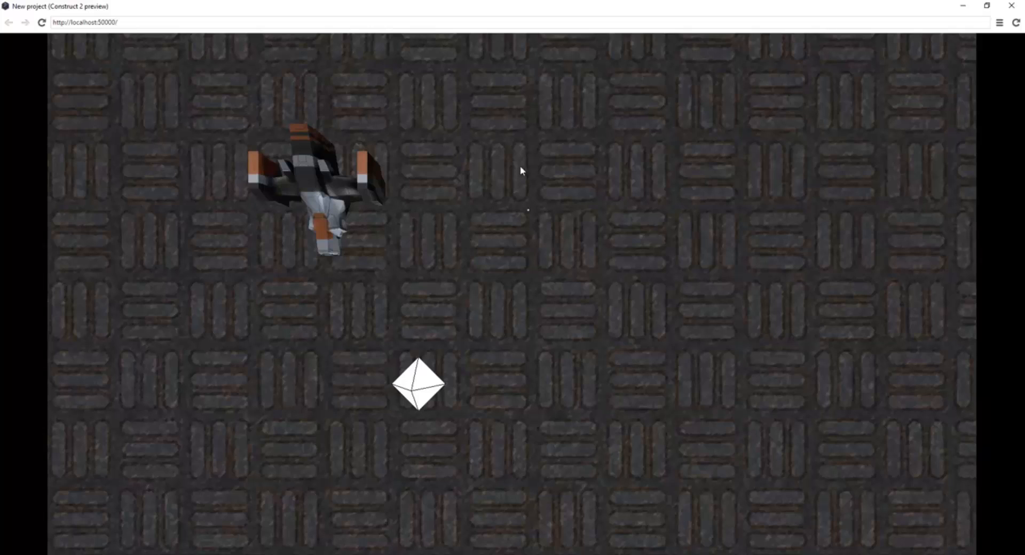
pyautogui.moveTo(573, 219)
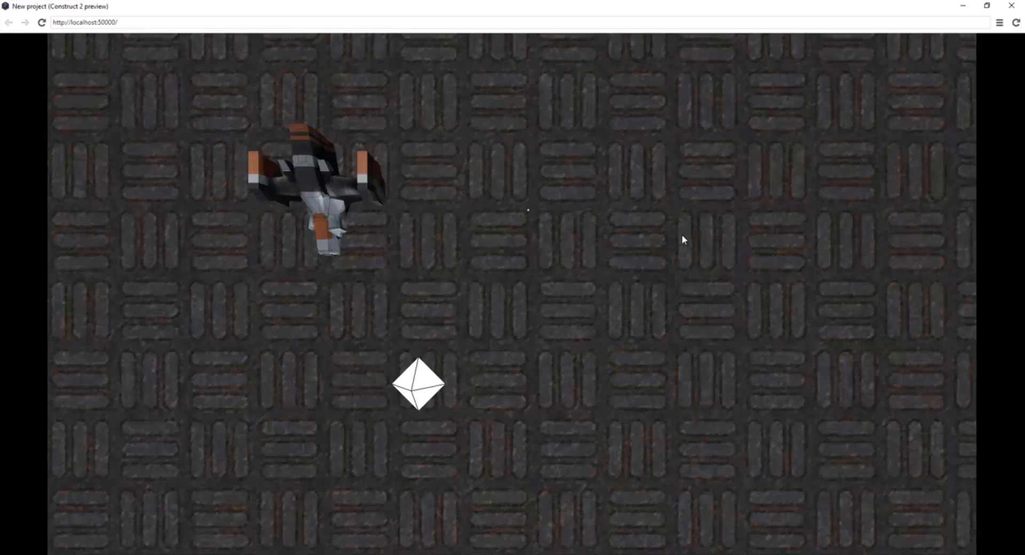
pyautogui.moveTo(450, 393)
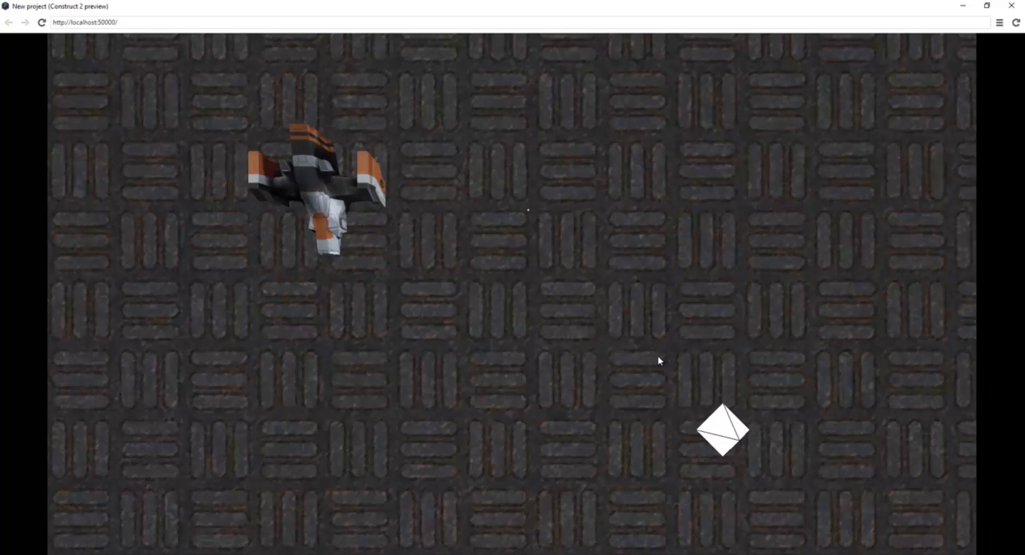
pyautogui.moveTo(894, 261)
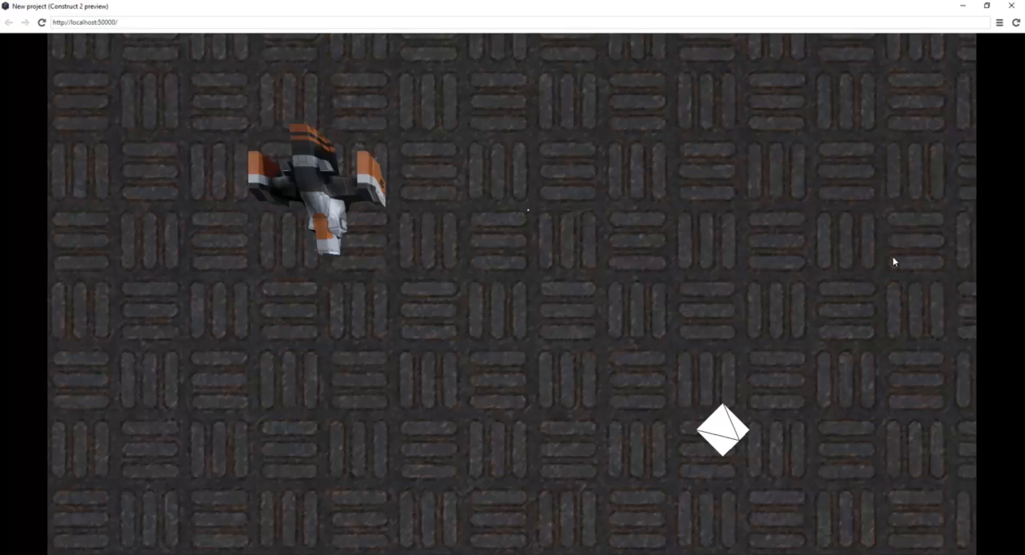
pyautogui.moveTo(678, 448)
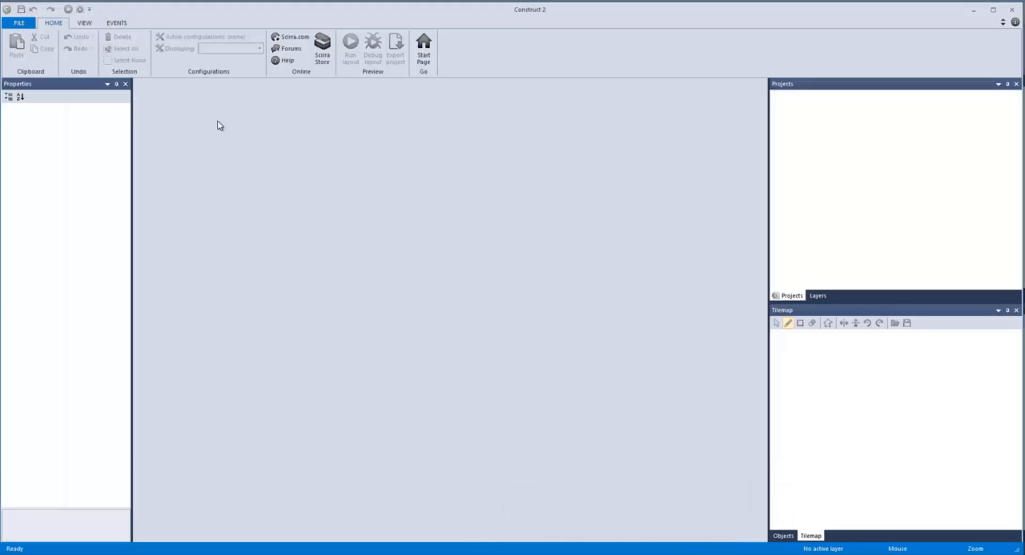
pyautogui.moveTo(675, 463)
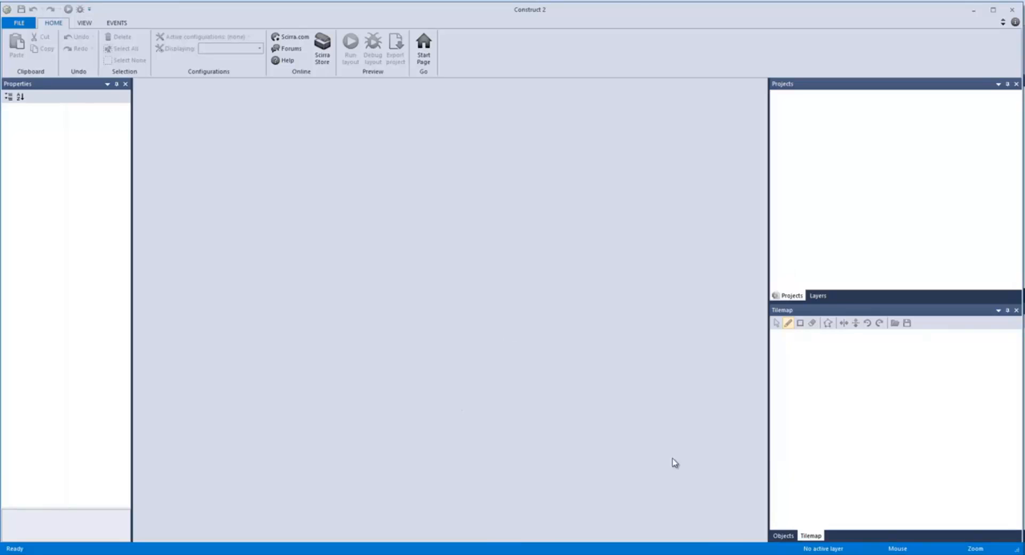
pyautogui.moveTo(687, 18)
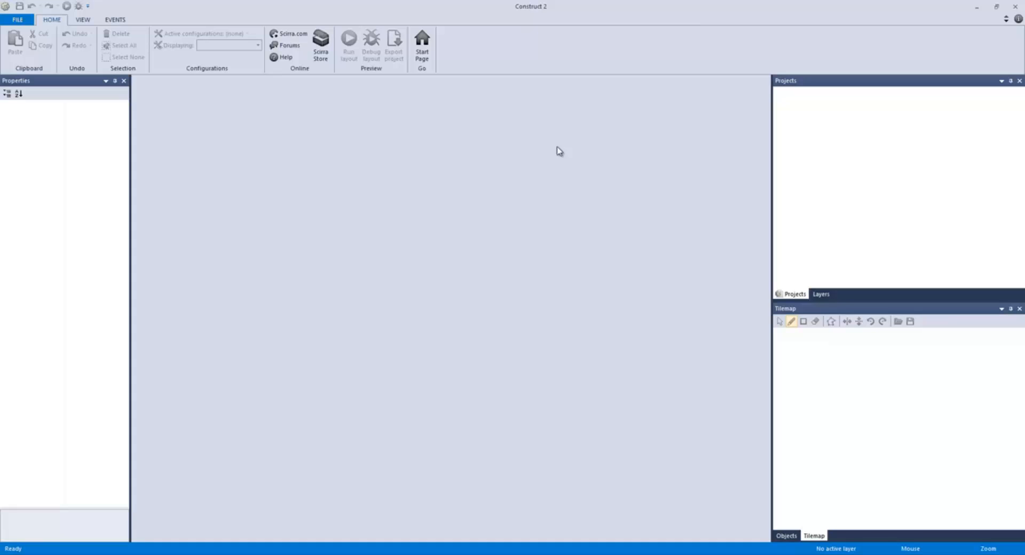
pyautogui.moveTo(976, 7)
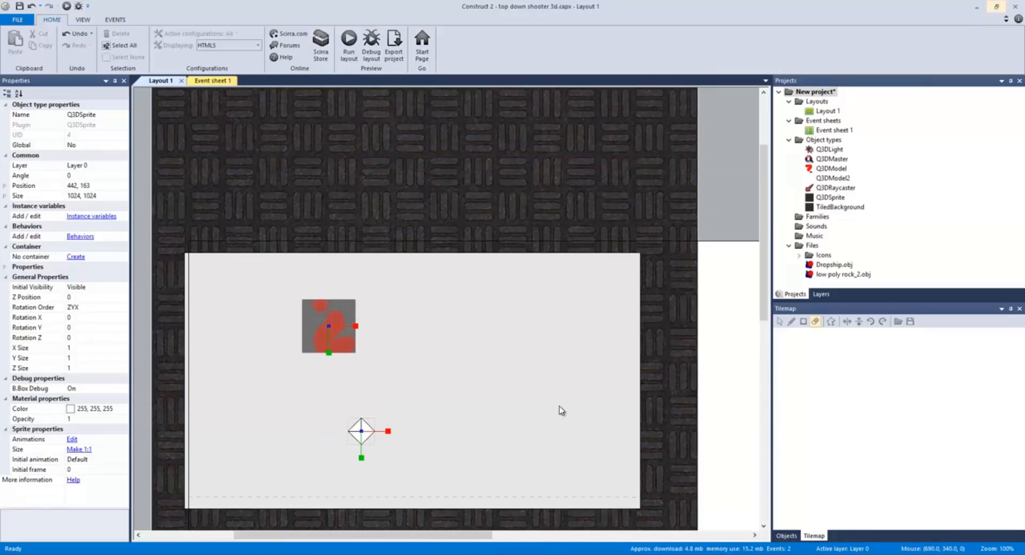
# Scroll down in the Construct 2 window after closing the preview.
pyautogui.scroll(-3)
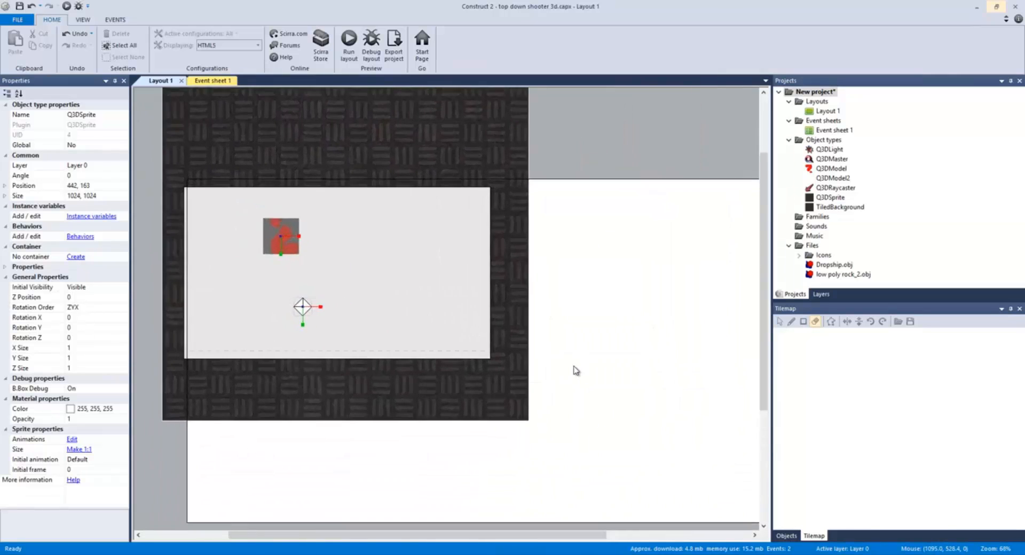
pyautogui.scroll(-3)
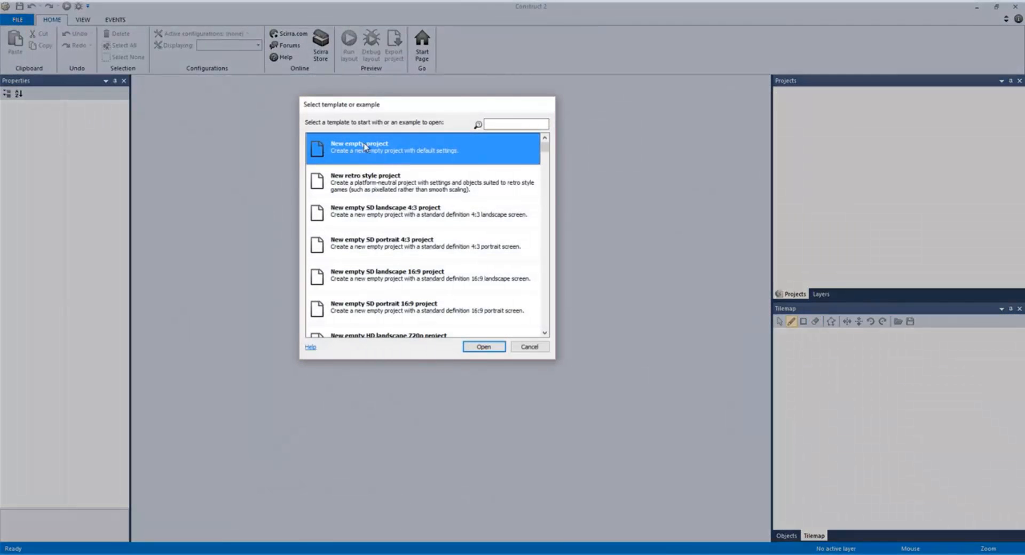
# Choose New empty project from the template picker to get a blank Layout 1.
pyautogui.click(483, 347)
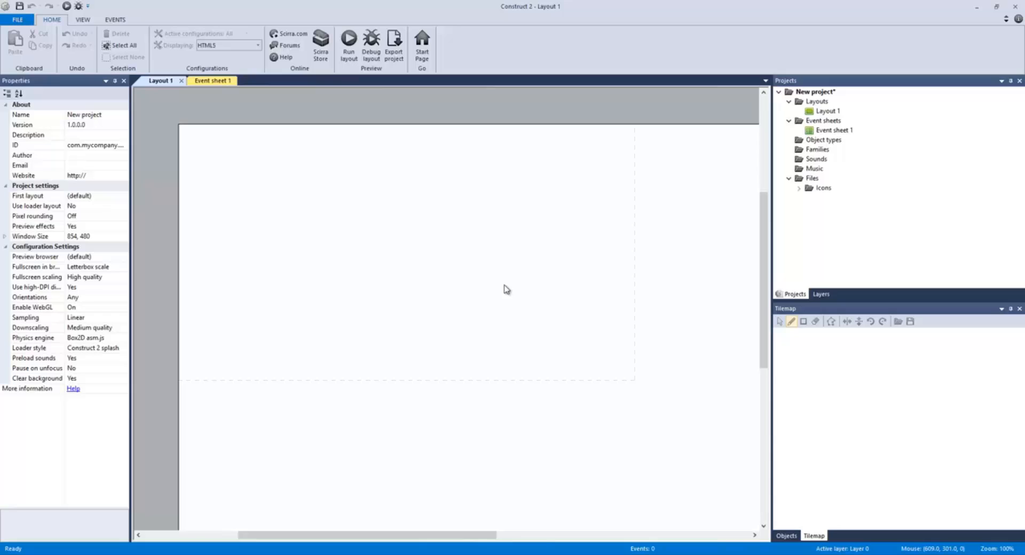
pyautogui.moveTo(333, 175)
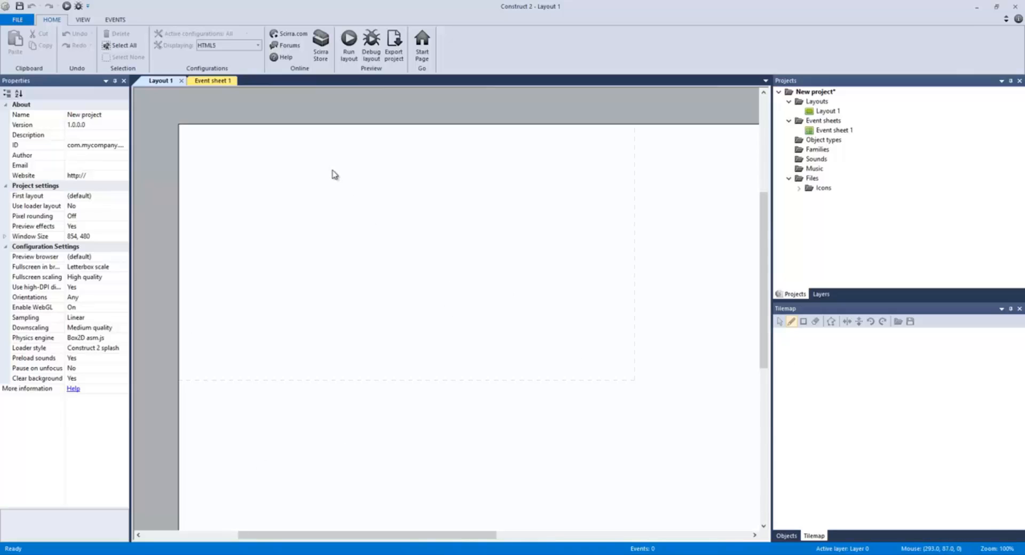
pyautogui.moveTo(370, 181)
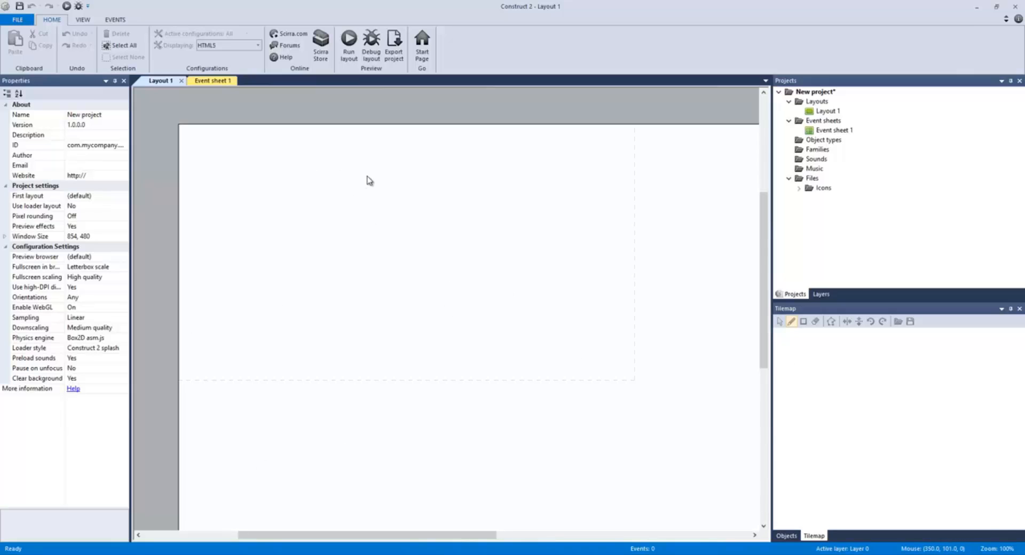
pyautogui.moveTo(373, 166)
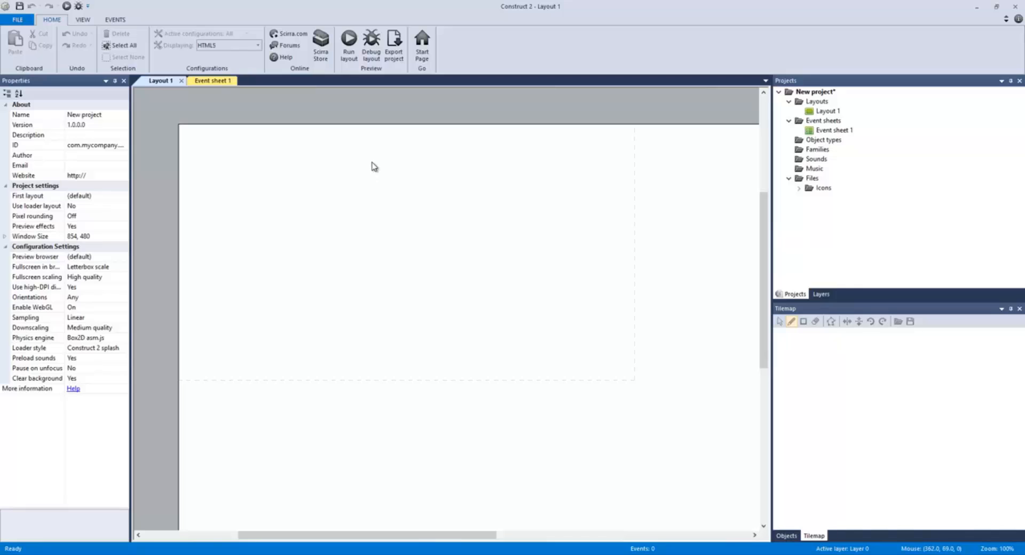
pyautogui.moveTo(375, 165)
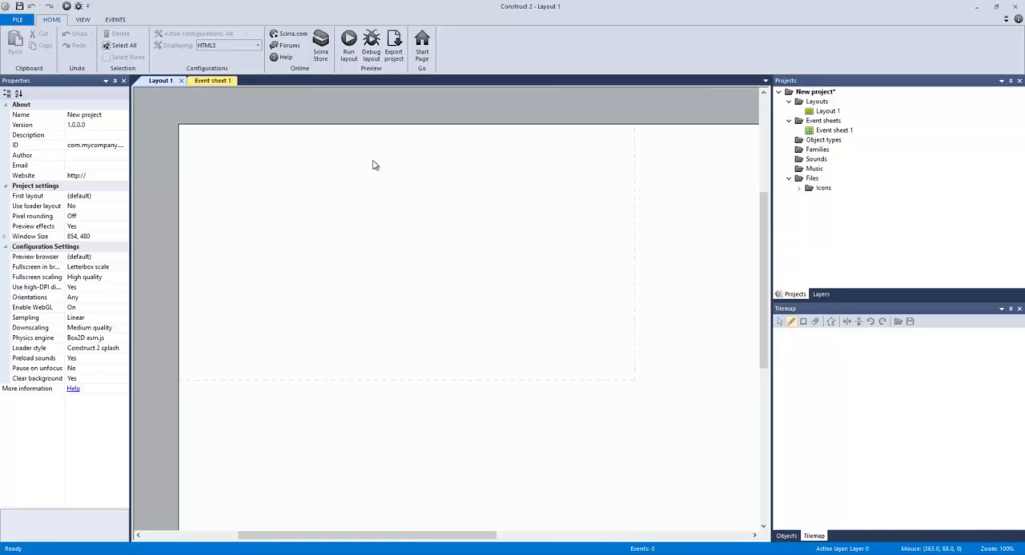
pyautogui.moveTo(379, 174)
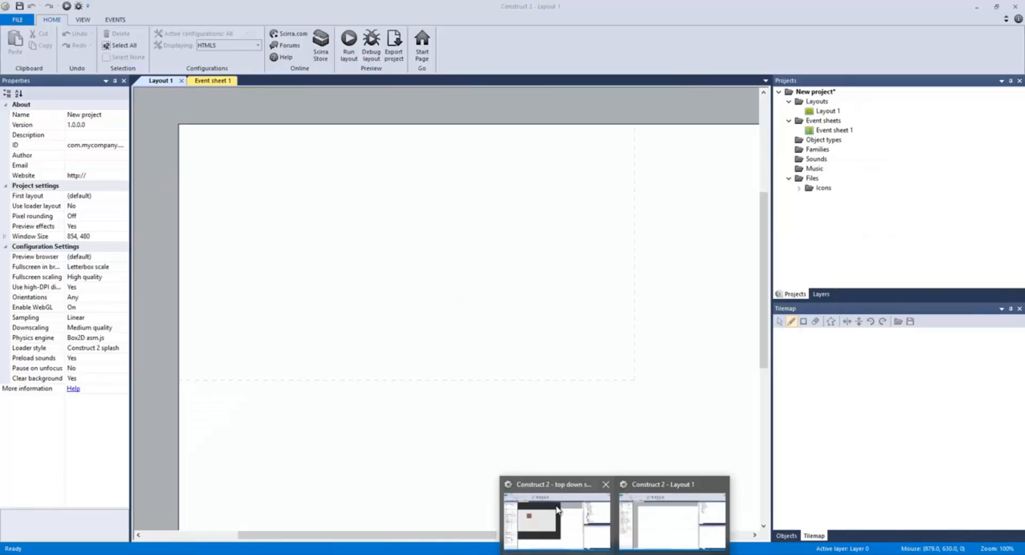
pyautogui.click(556, 520)
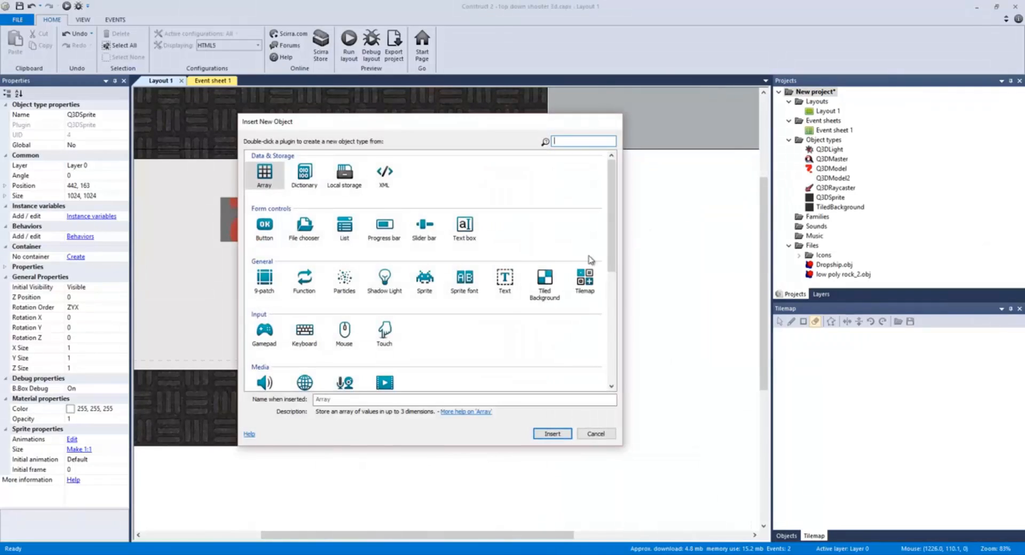
pyautogui.scroll(-3)
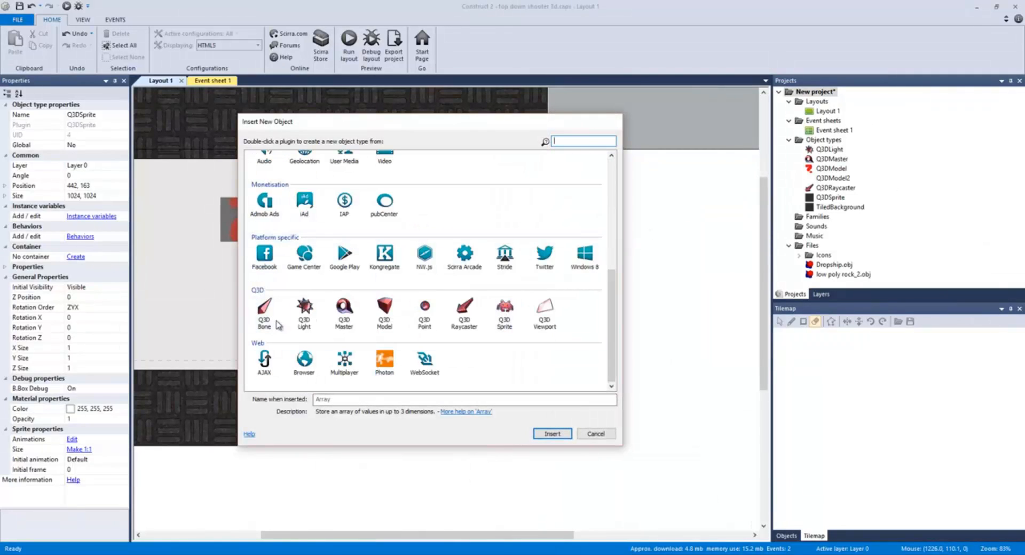
pyautogui.click(264, 308)
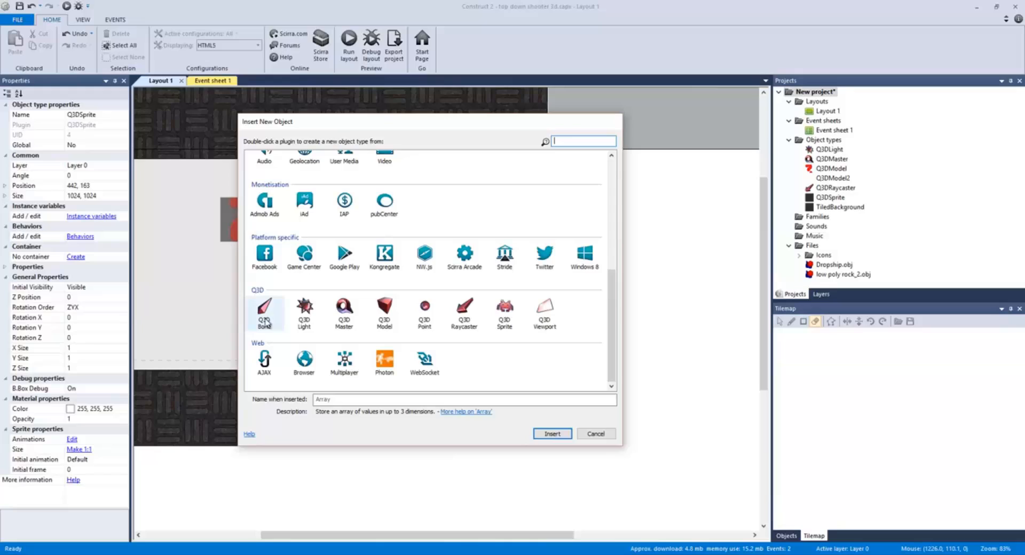
pyautogui.click(264, 311)
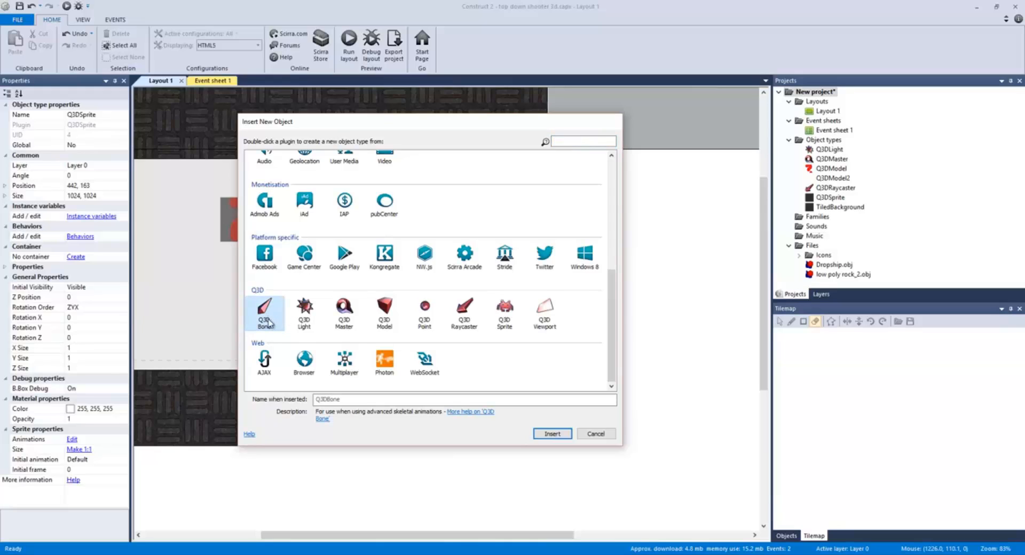
pyautogui.click(304, 308)
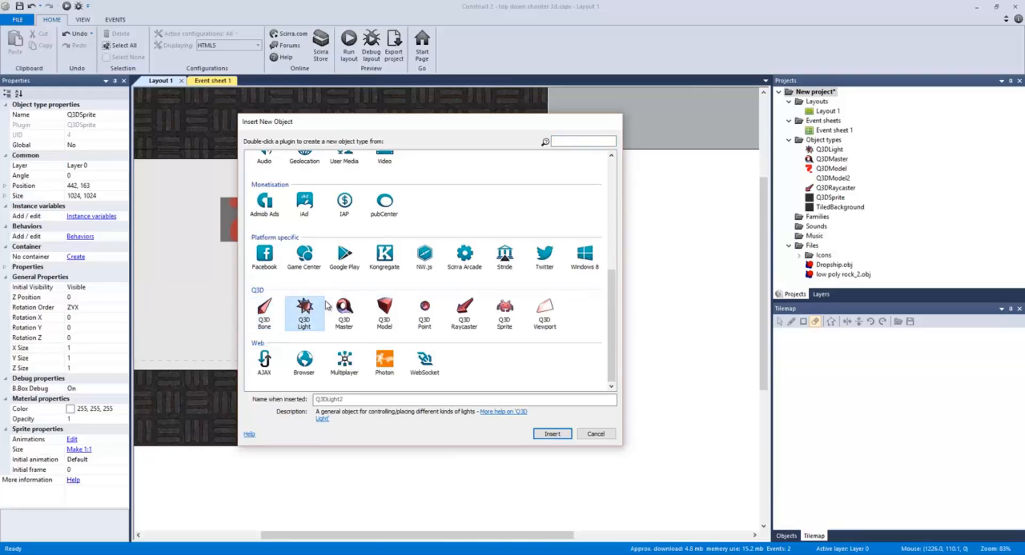
pyautogui.click(344, 311)
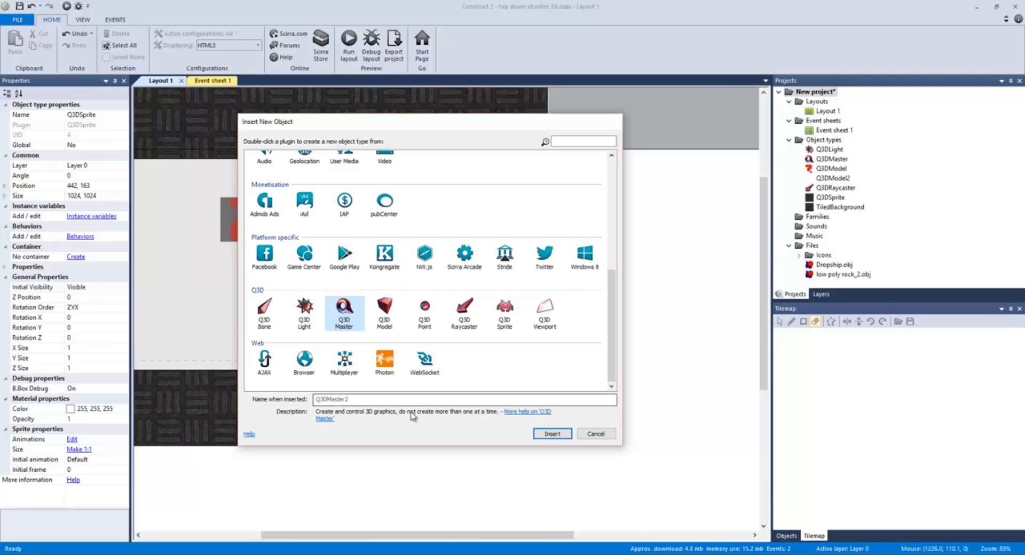
pyautogui.moveTo(472, 419)
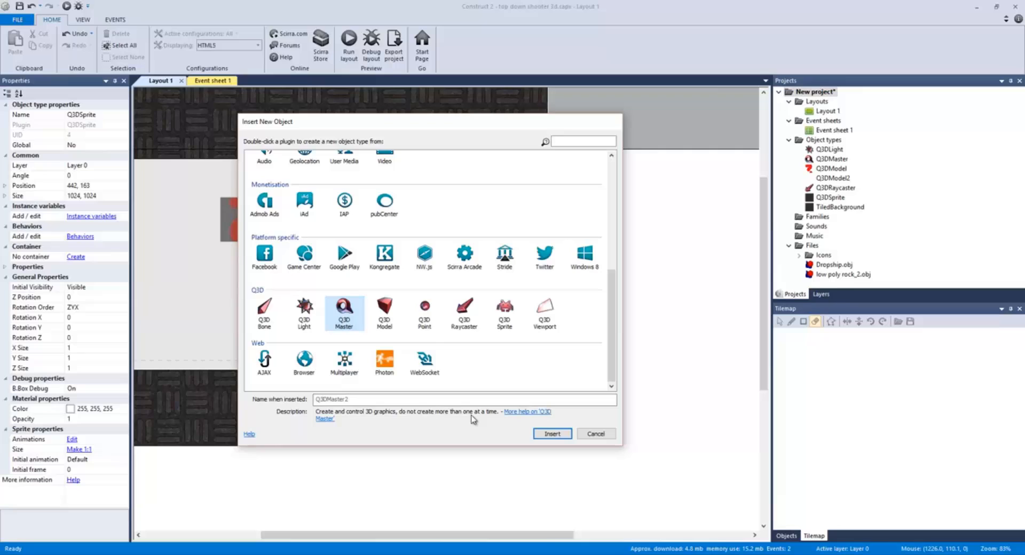
pyautogui.moveTo(406, 316)
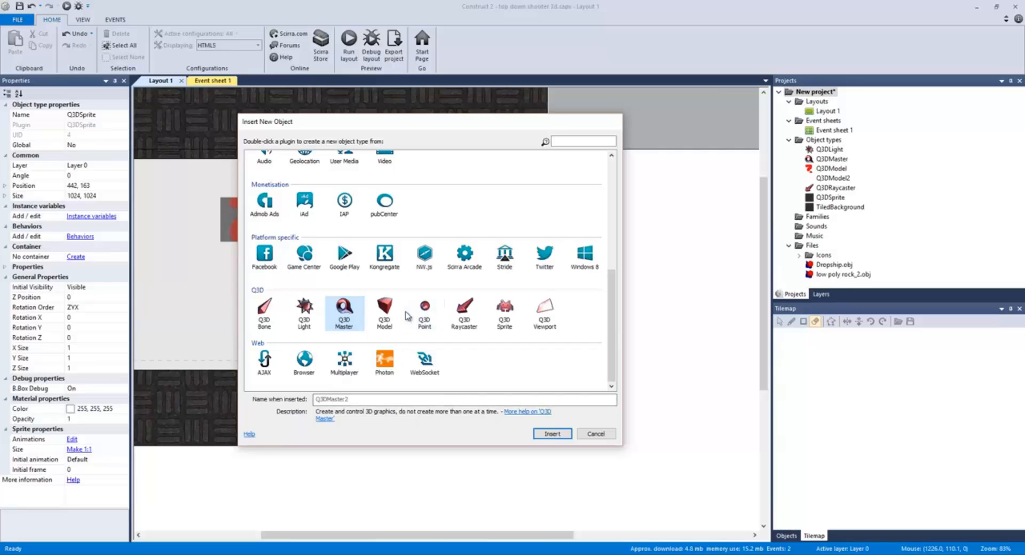
pyautogui.click(384, 311)
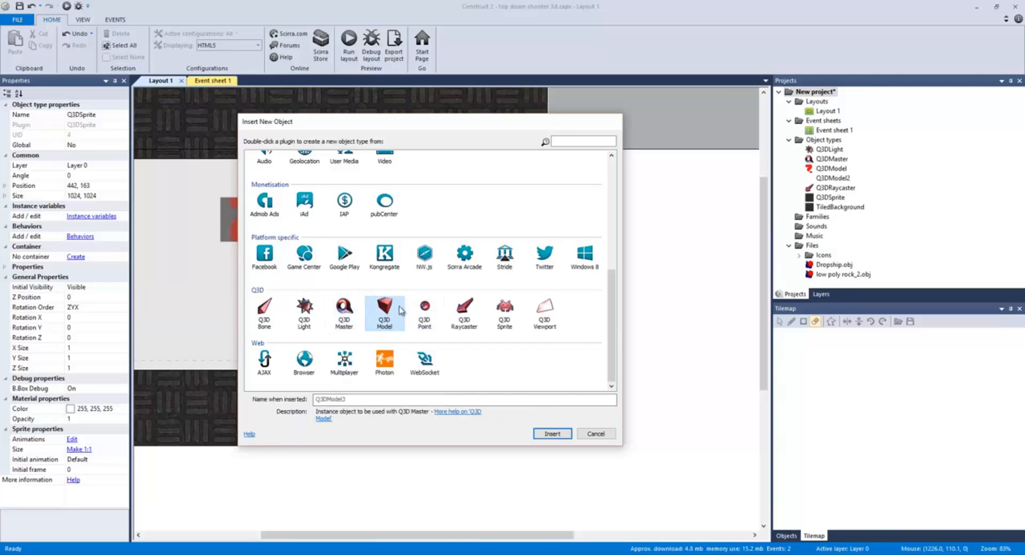
pyautogui.click(425, 308)
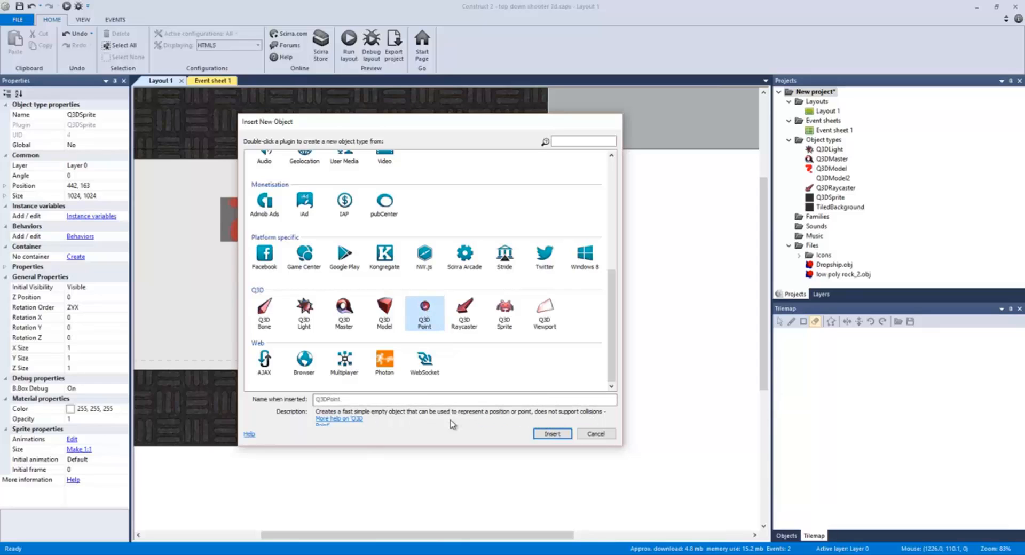
pyautogui.moveTo(431, 312)
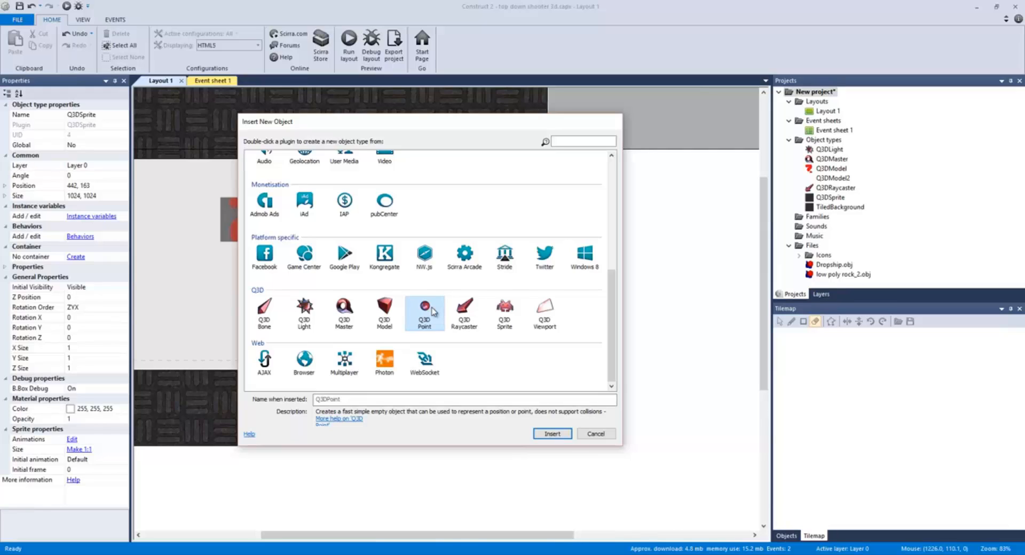
pyautogui.click(464, 308)
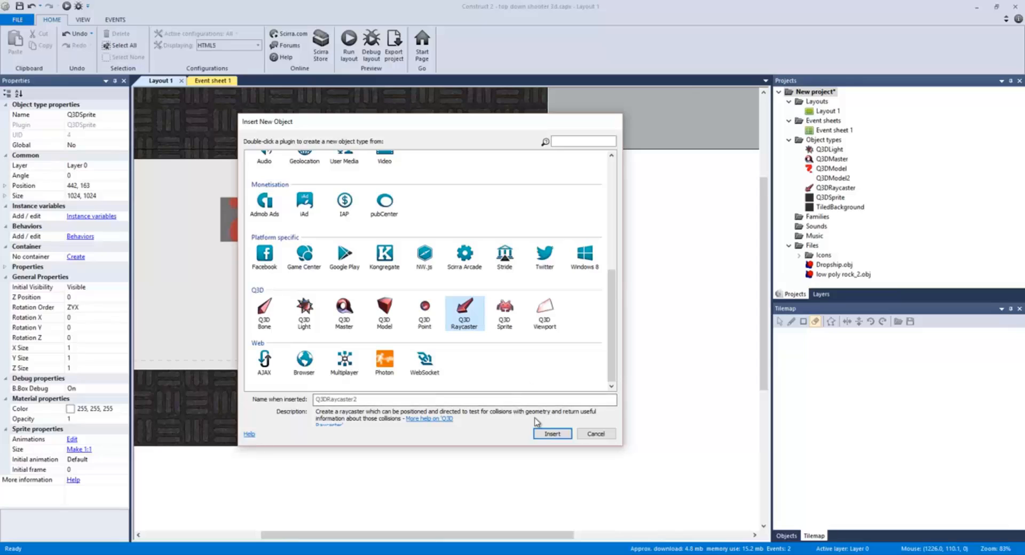
pyautogui.moveTo(596, 433)
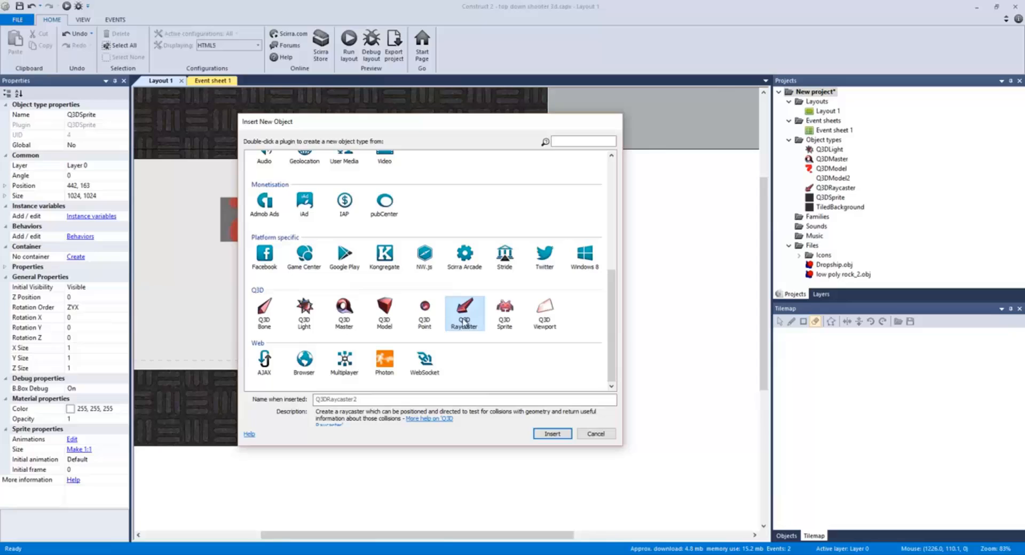
pyautogui.moveTo(528, 307)
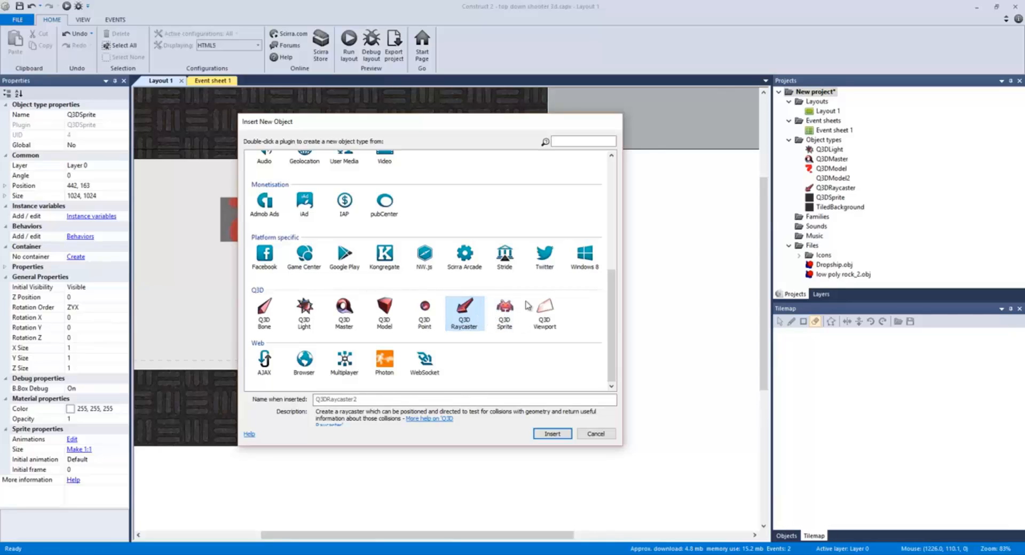
pyautogui.click(504, 308)
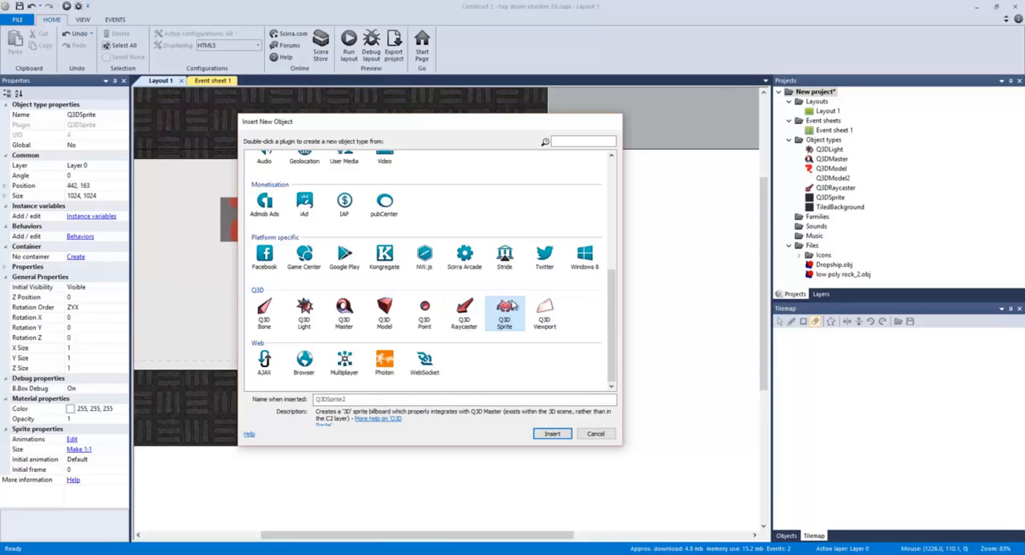
pyautogui.moveTo(524, 318)
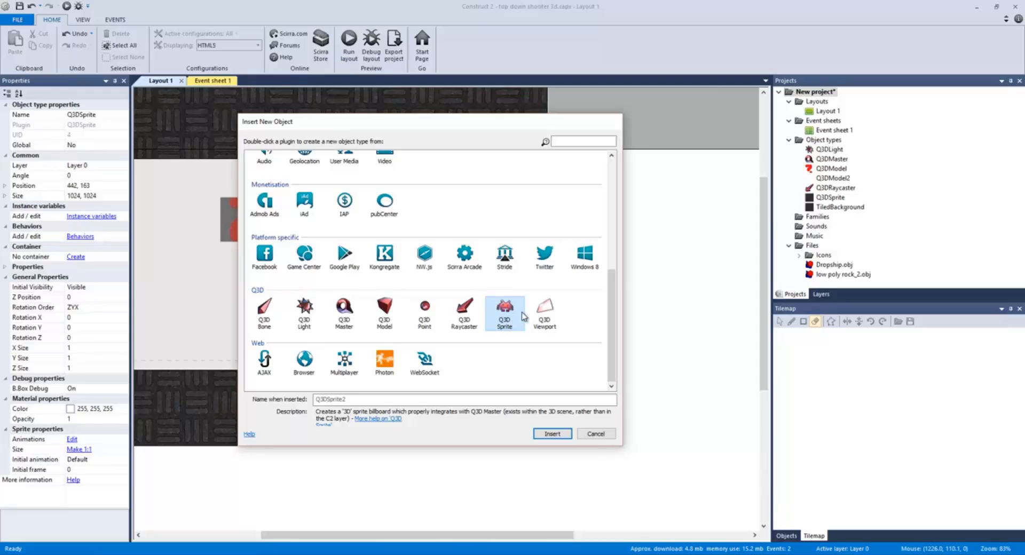
pyautogui.click(545, 310)
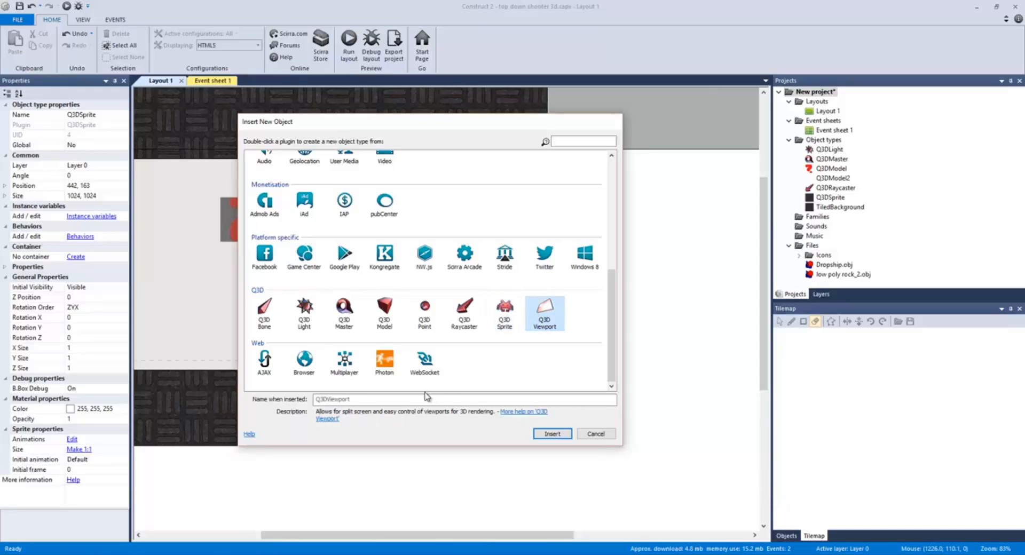
pyautogui.click(416, 399)
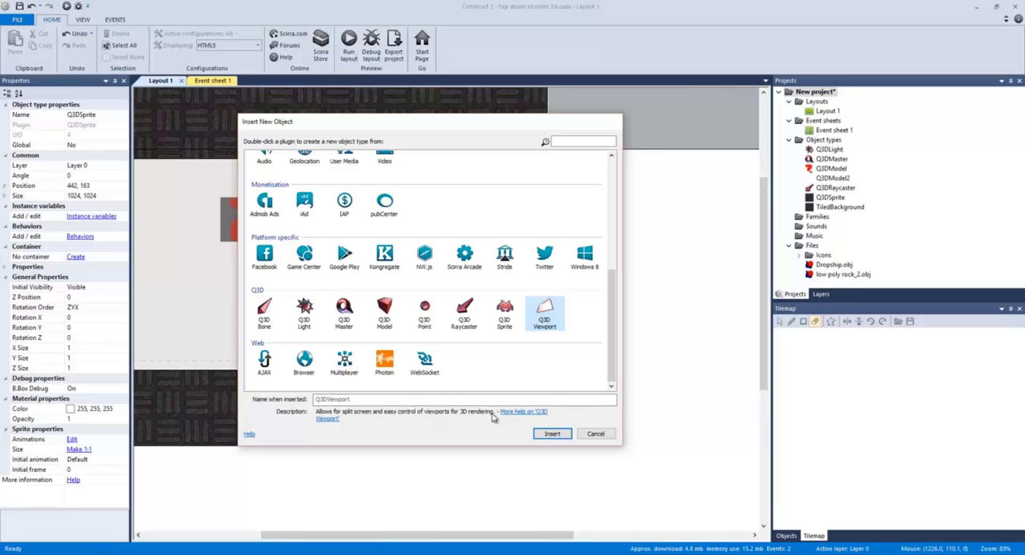
pyautogui.moveTo(544, 311)
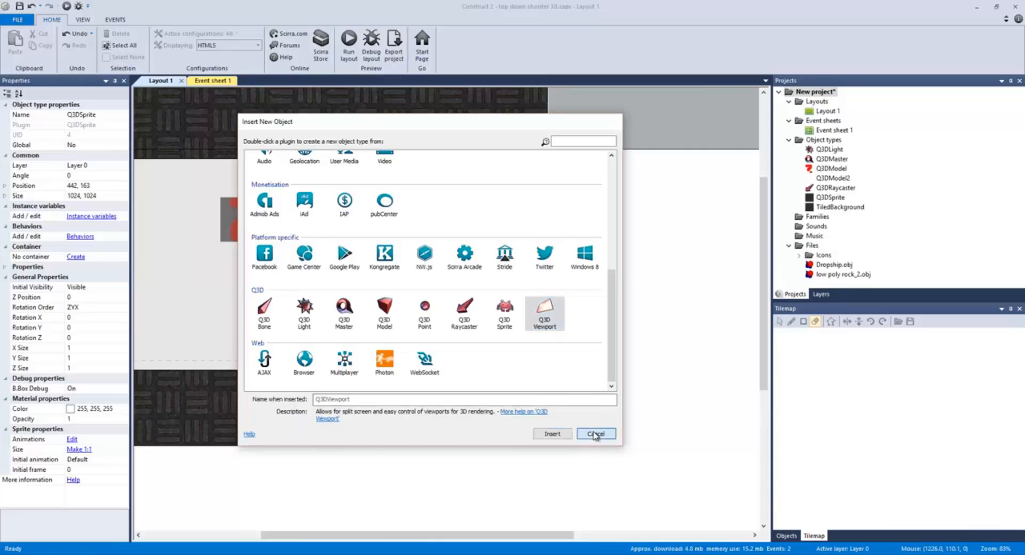
# Cancel object insertion, remove the On start of layout event, and run a preview.
pyautogui.click(594, 434)
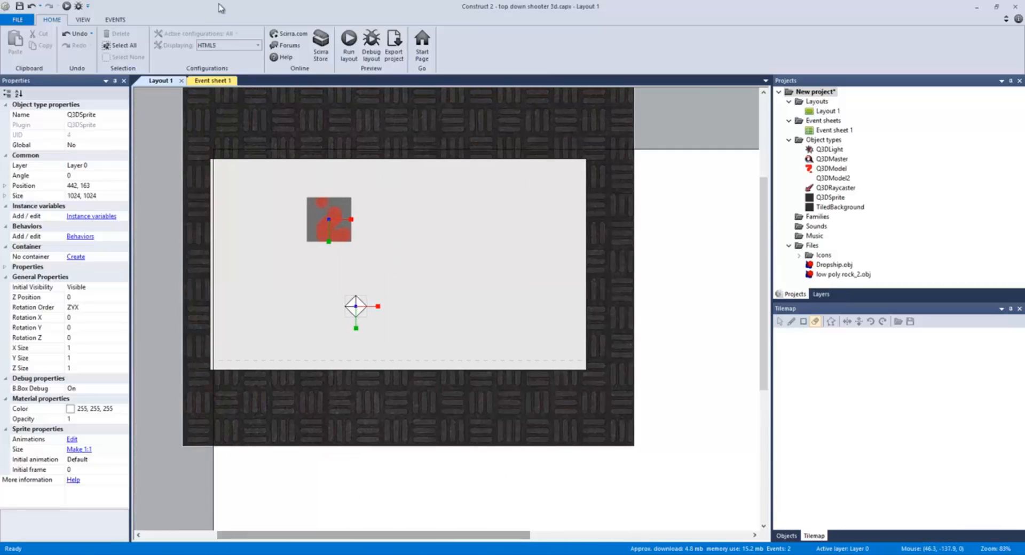
pyautogui.click(207, 81)
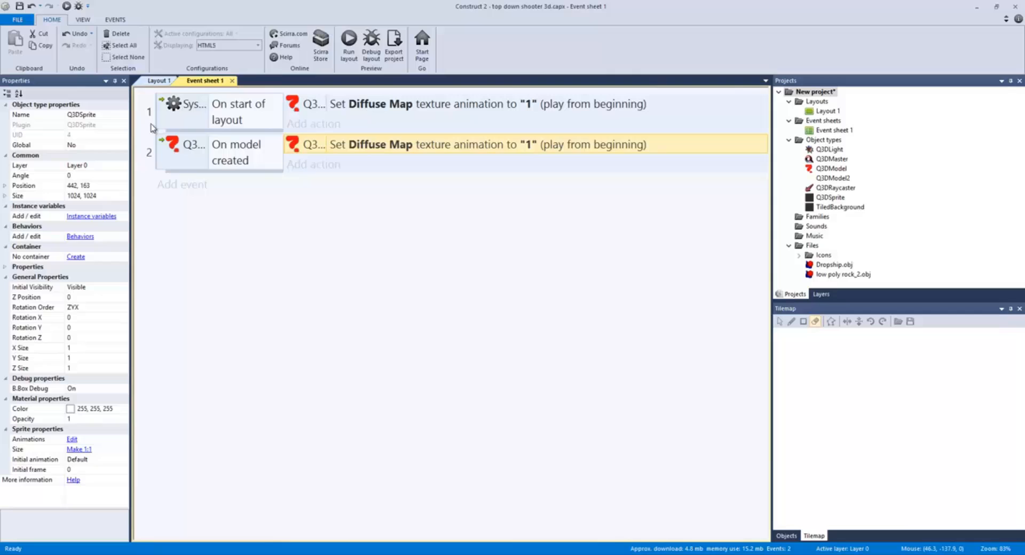
pyautogui.click(242, 111)
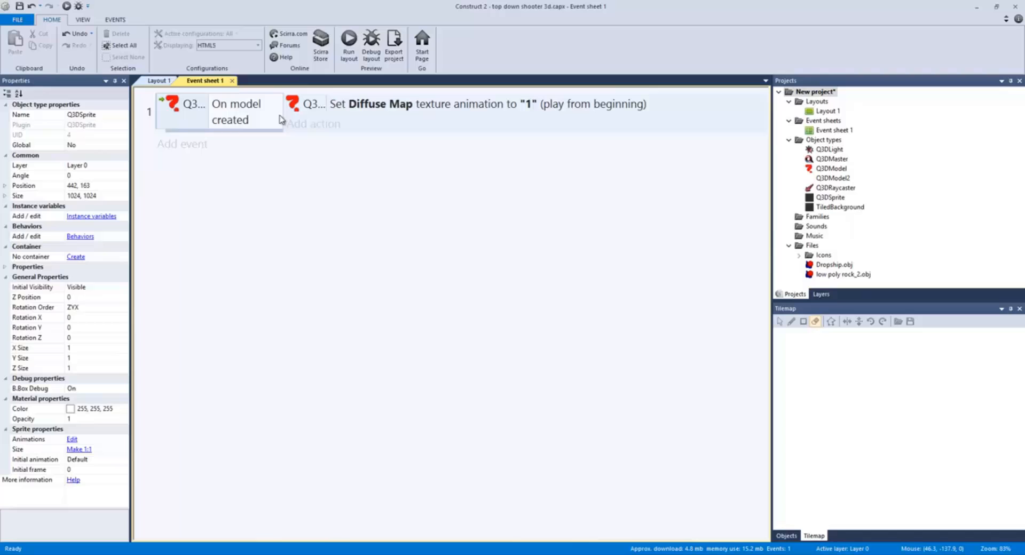
pyautogui.moveTo(419, 112)
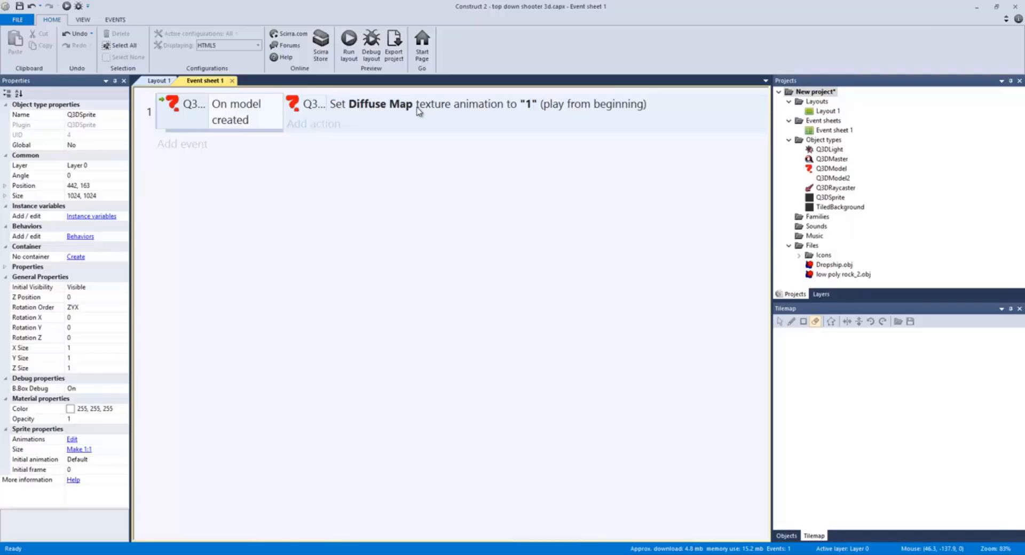
pyautogui.moveTo(536, 114)
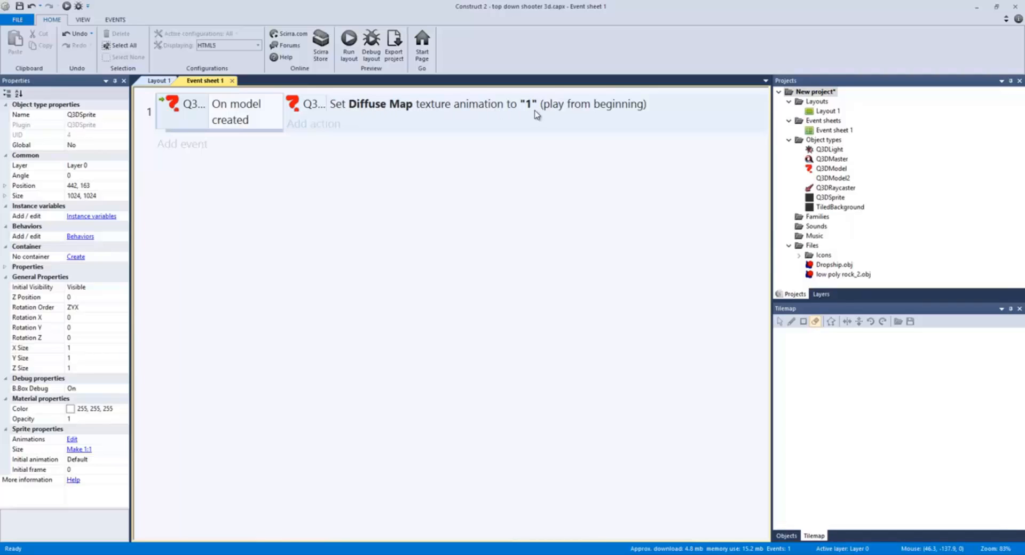
pyautogui.moveTo(608, 113)
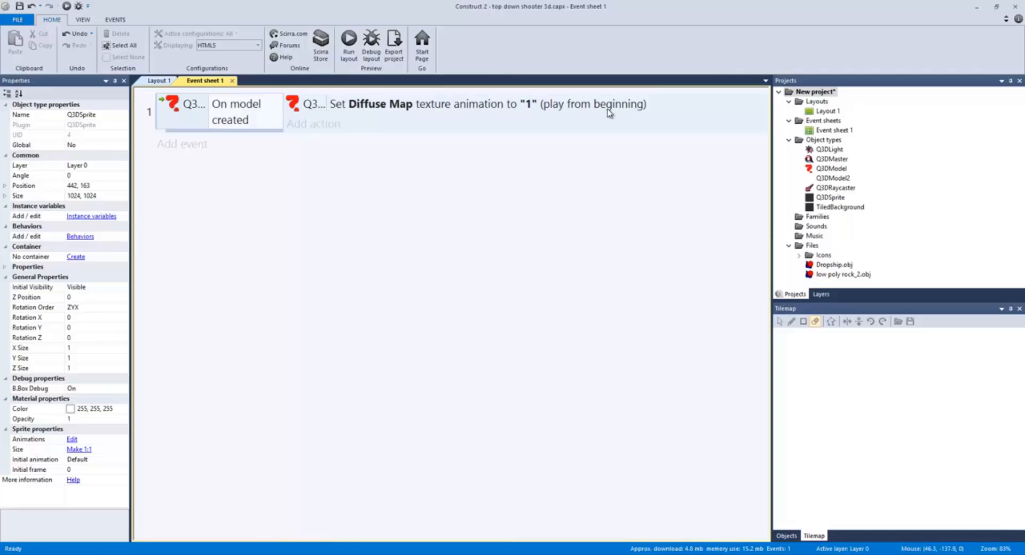
pyautogui.click(393, 39)
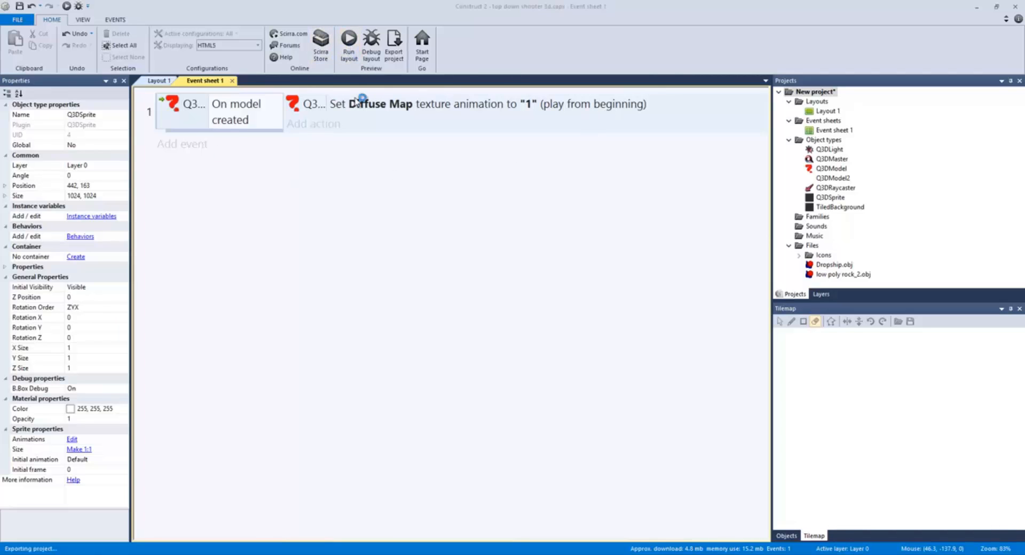
pyautogui.click(349, 39)
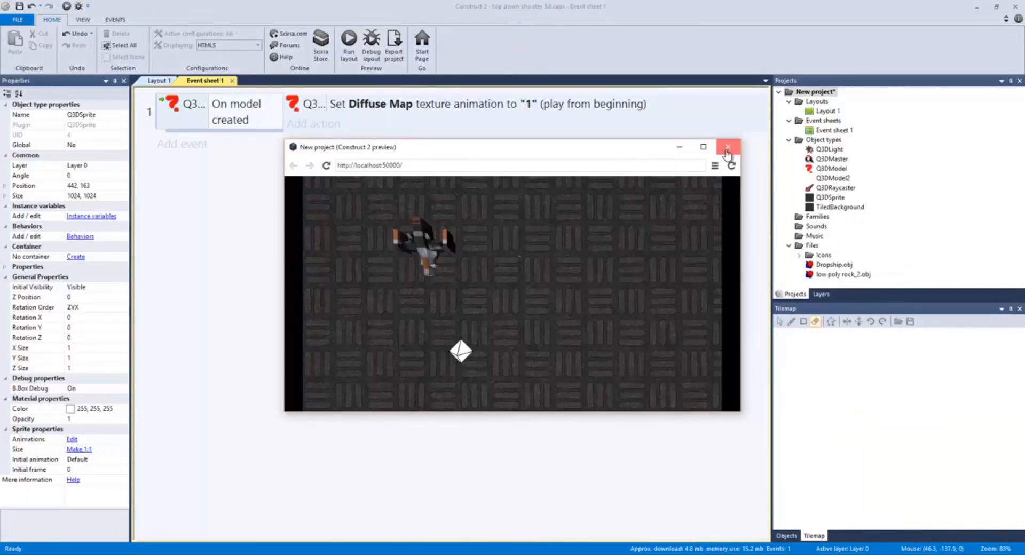
# Add a second Q3DModel 'On model created' event and search for its texture action.
pyautogui.click(727, 146)
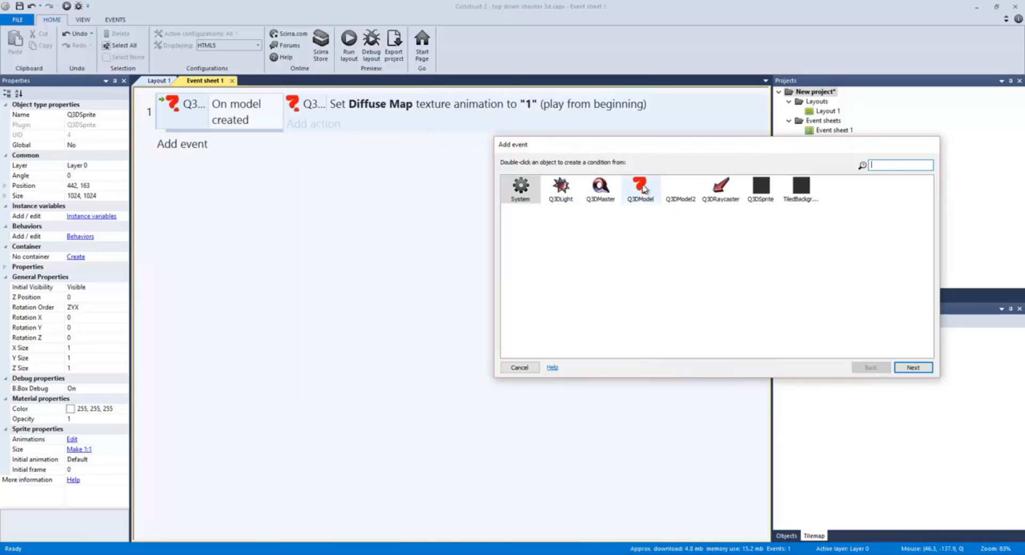
pyautogui.doubleClick(640, 190)
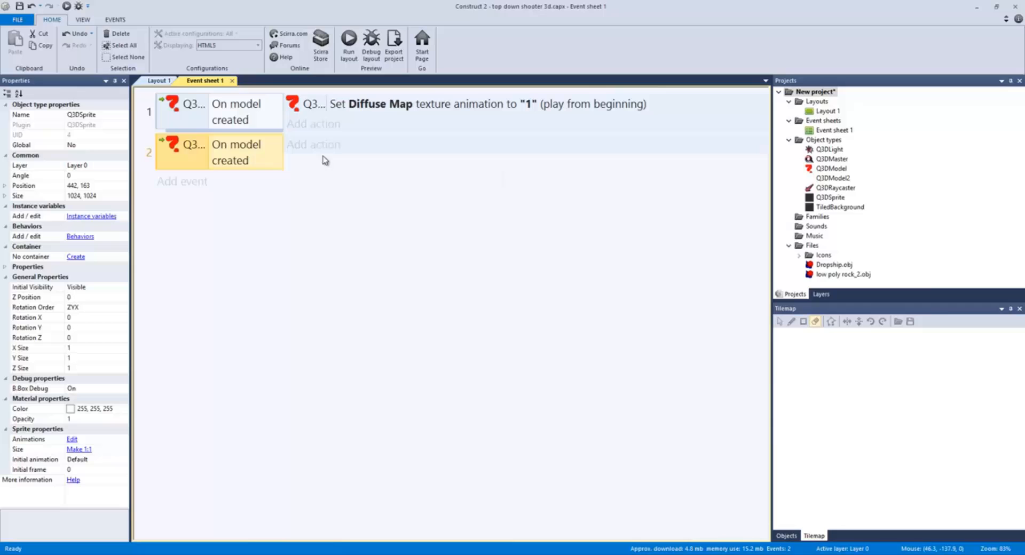
pyautogui.click(313, 144)
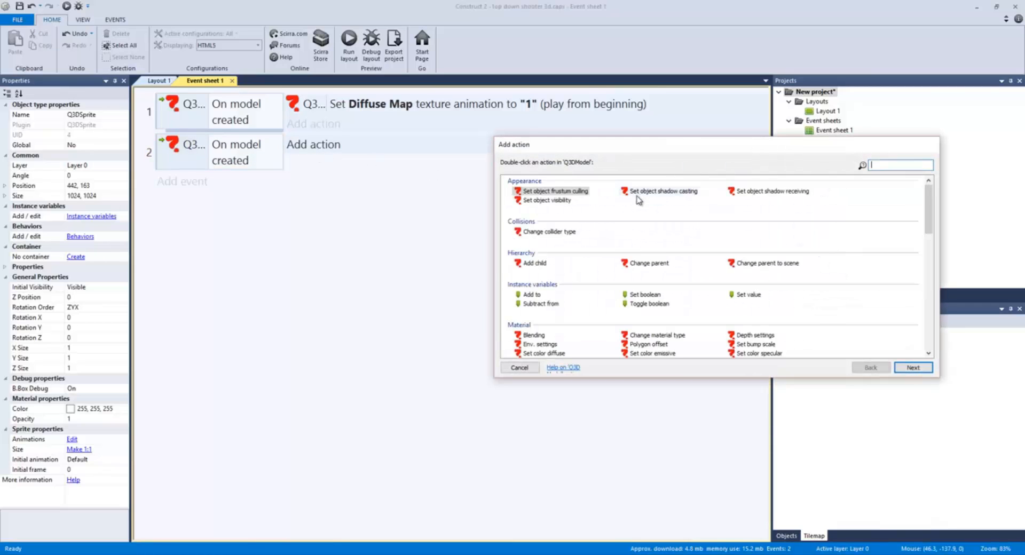
pyautogui.scroll(-3)
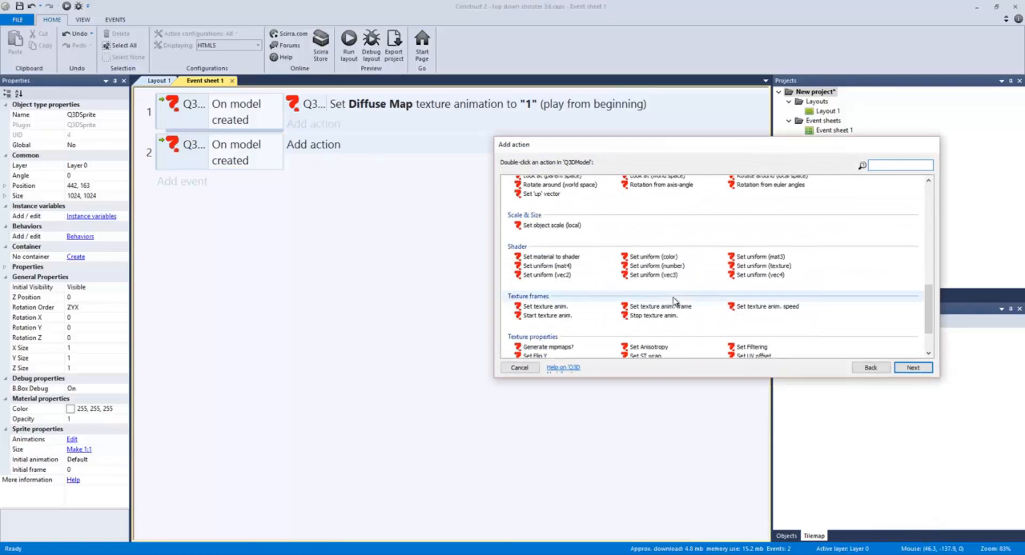
pyautogui.write('set')
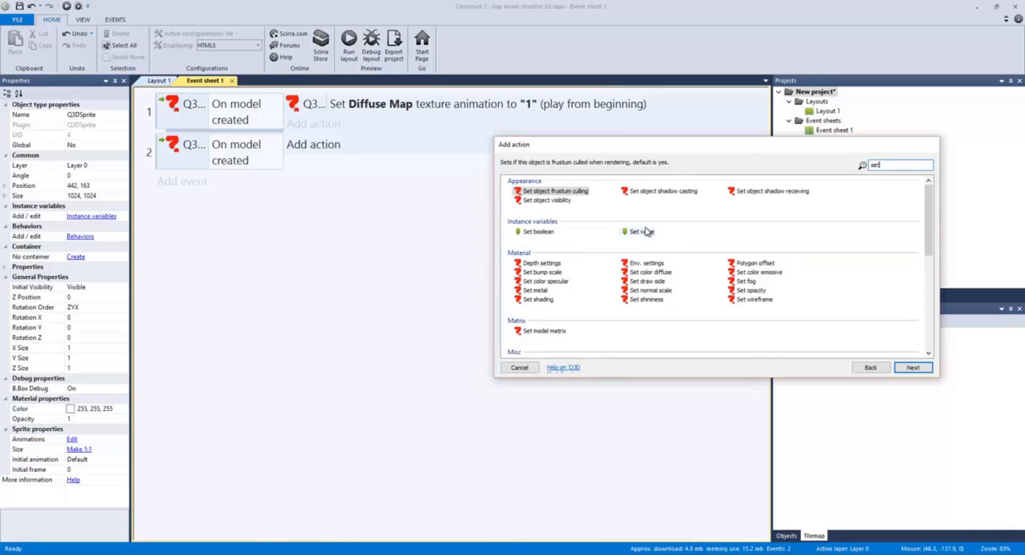
pyautogui.press('backspace')
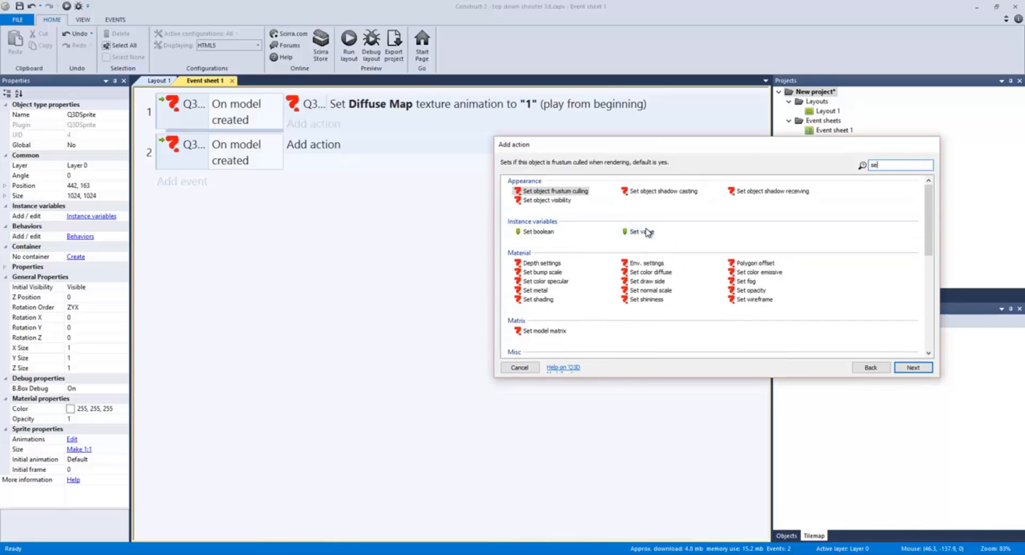
pyautogui.write('texture')
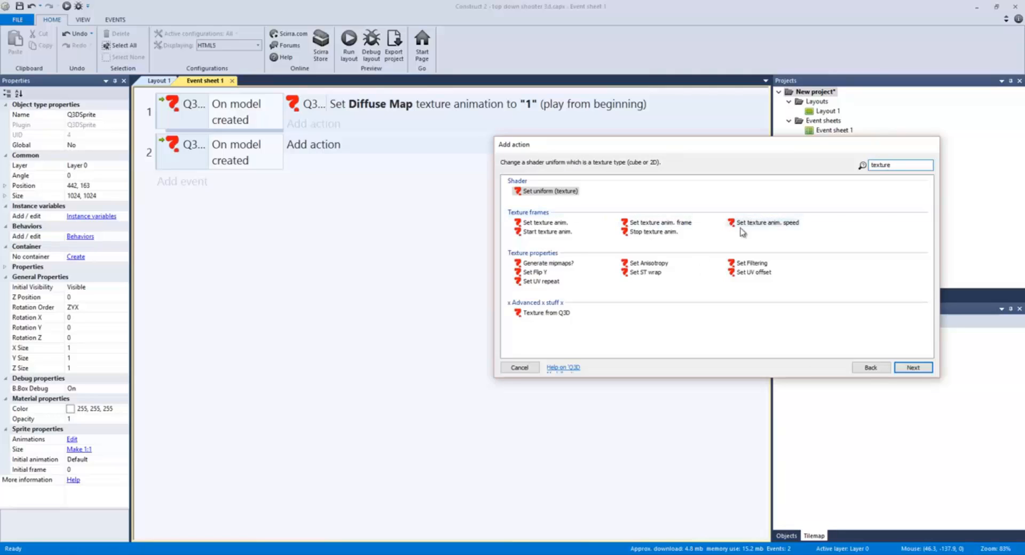
pyautogui.moveTo(544, 222)
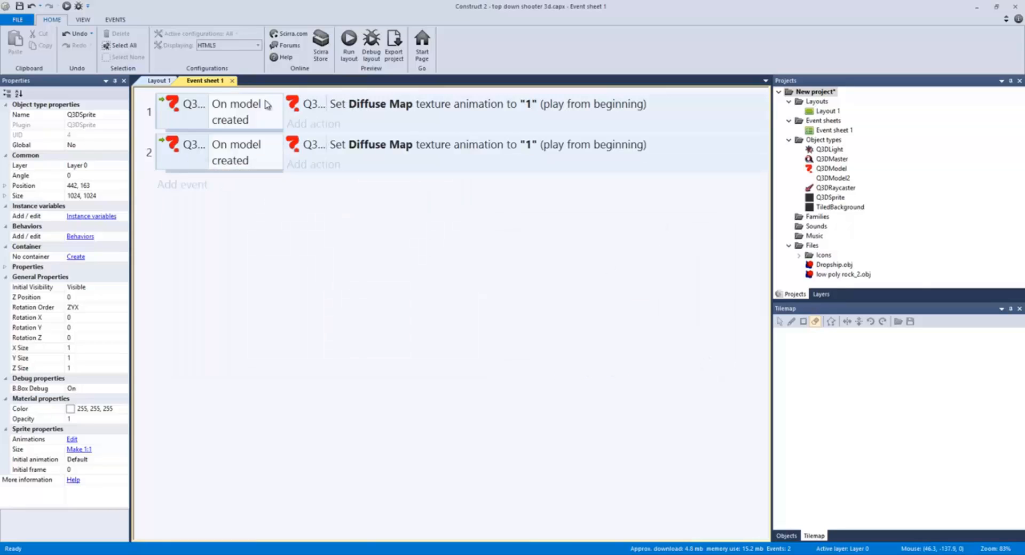
# Inspect DiffuseMap frames 0 and 1 in the animation editor, then close it.
pyautogui.click(159, 81)
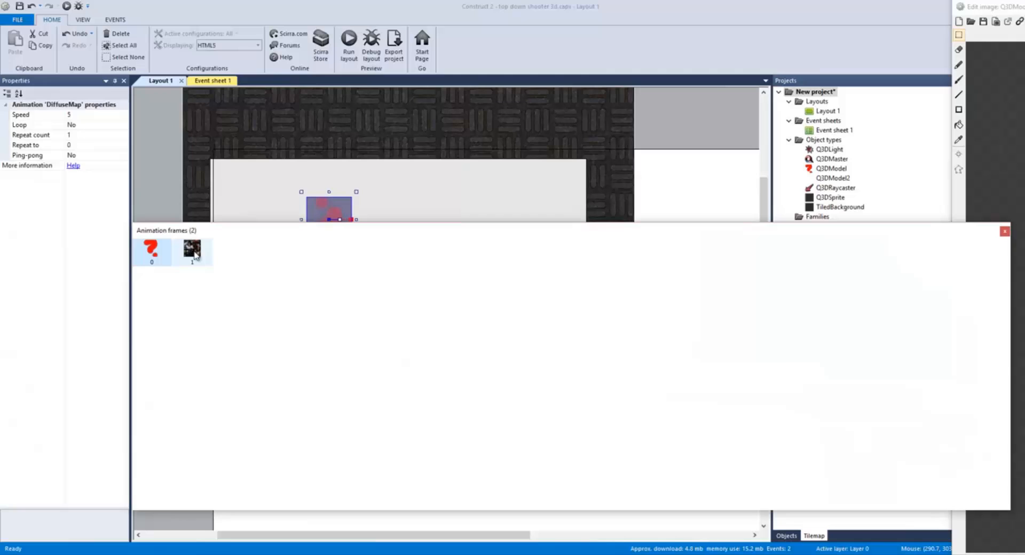
pyautogui.click(191, 250)
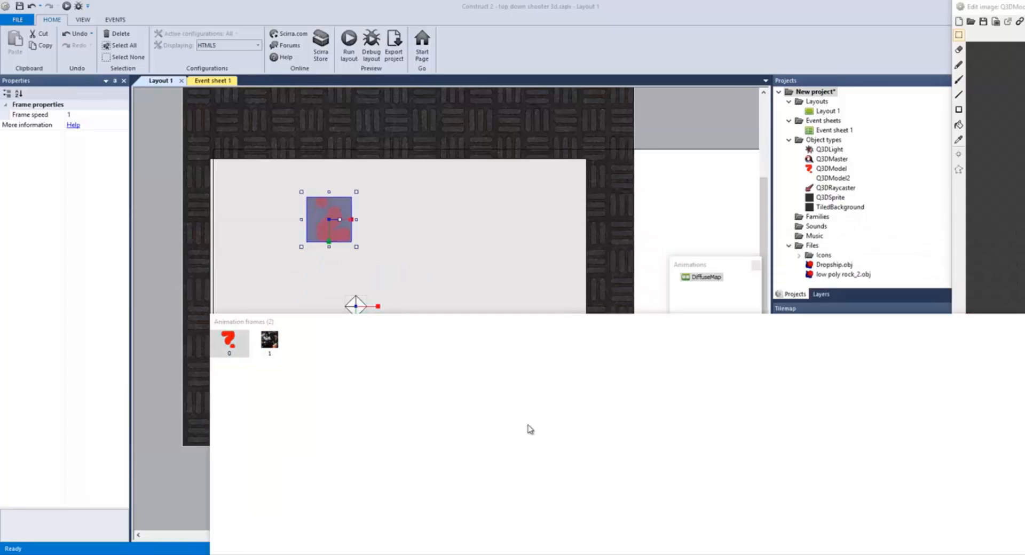
pyautogui.click(270, 340)
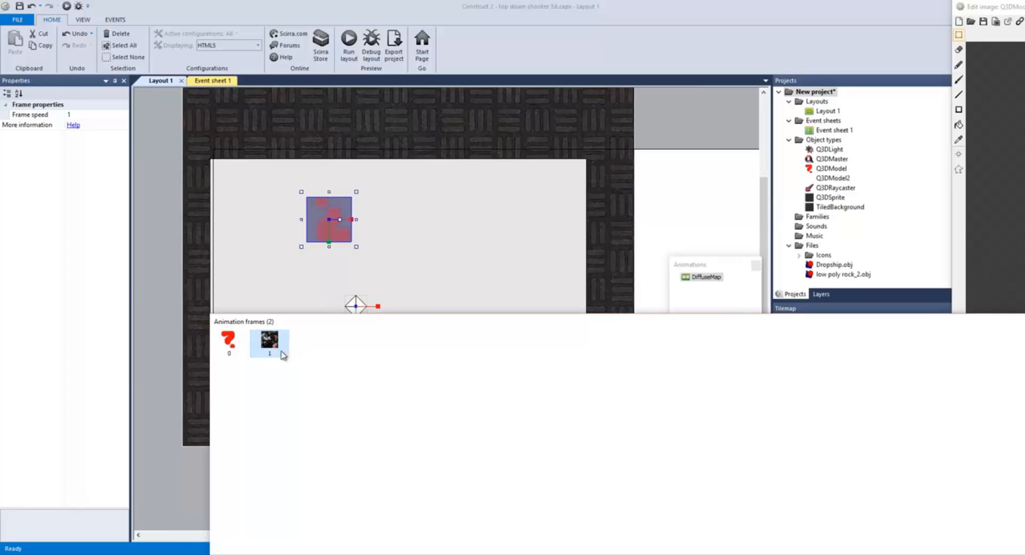
pyautogui.click(705, 277)
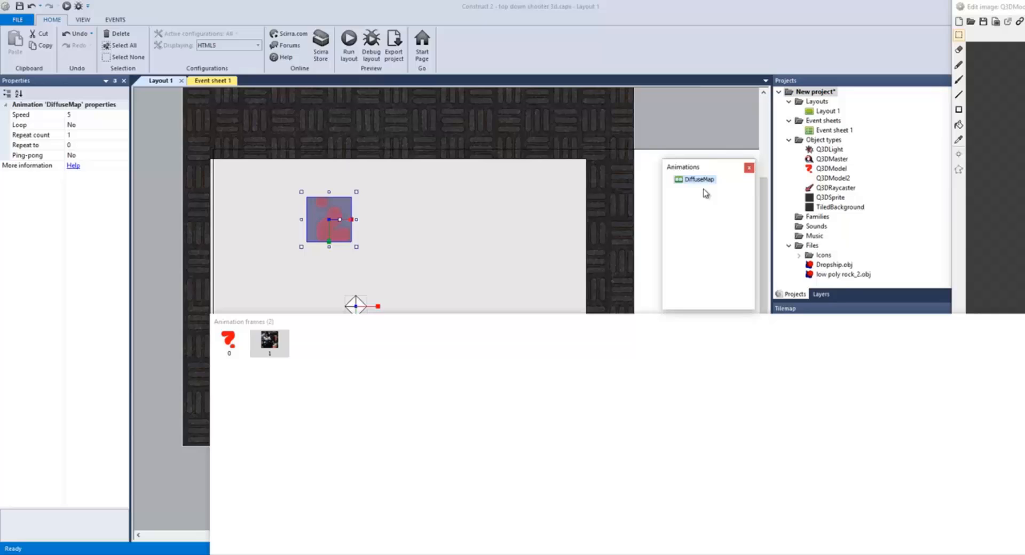
pyautogui.moveTo(702, 183)
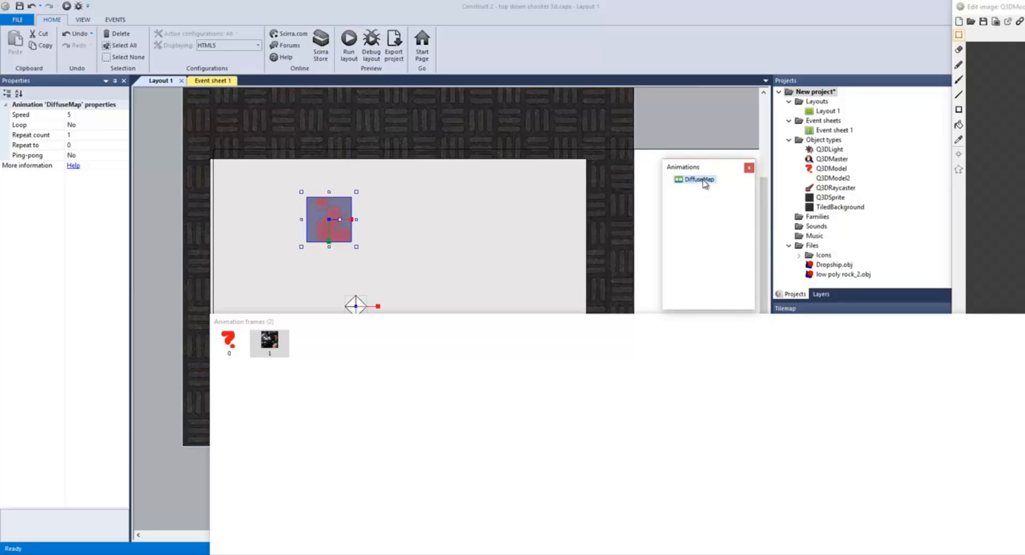
pyautogui.moveTo(795, 158)
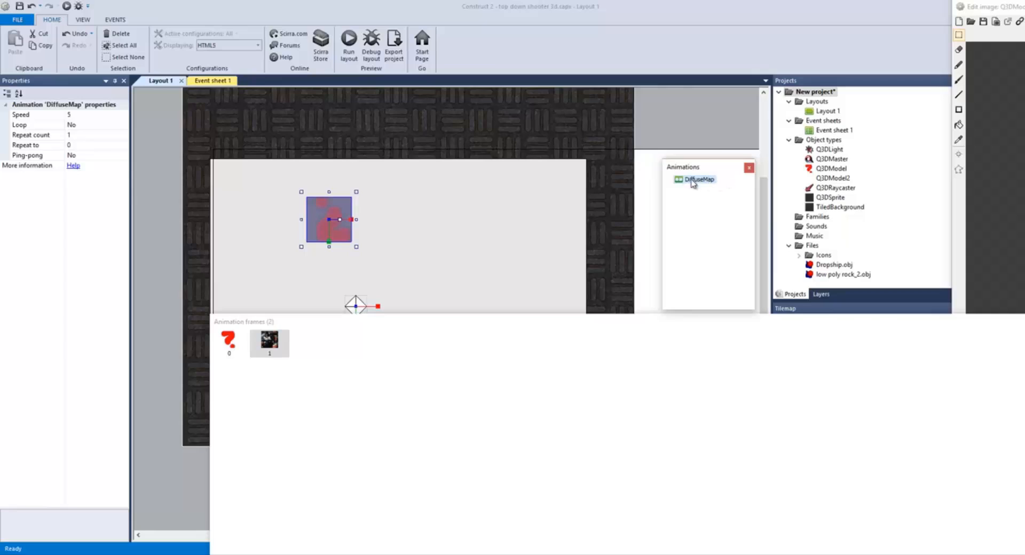
pyautogui.click(269, 342)
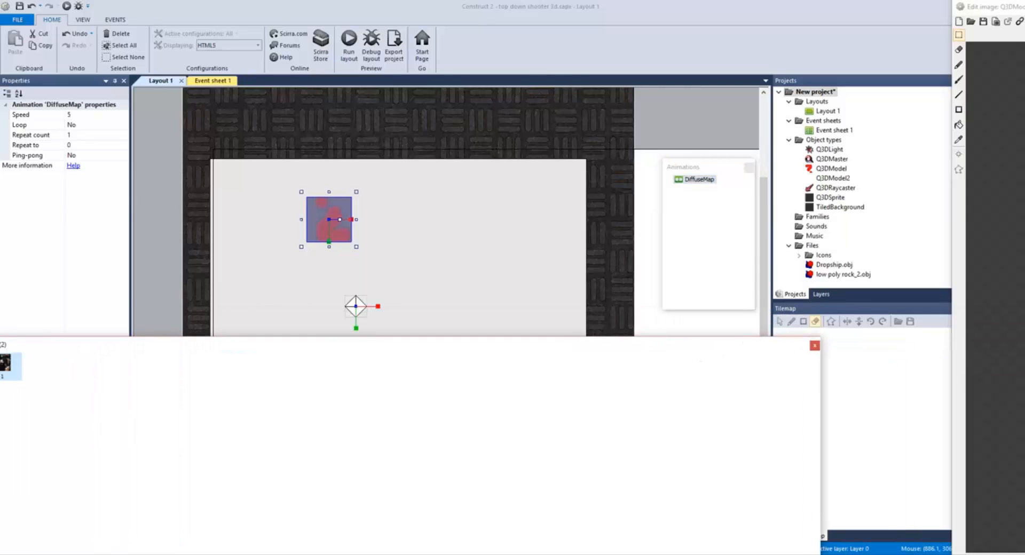
pyautogui.click(816, 345)
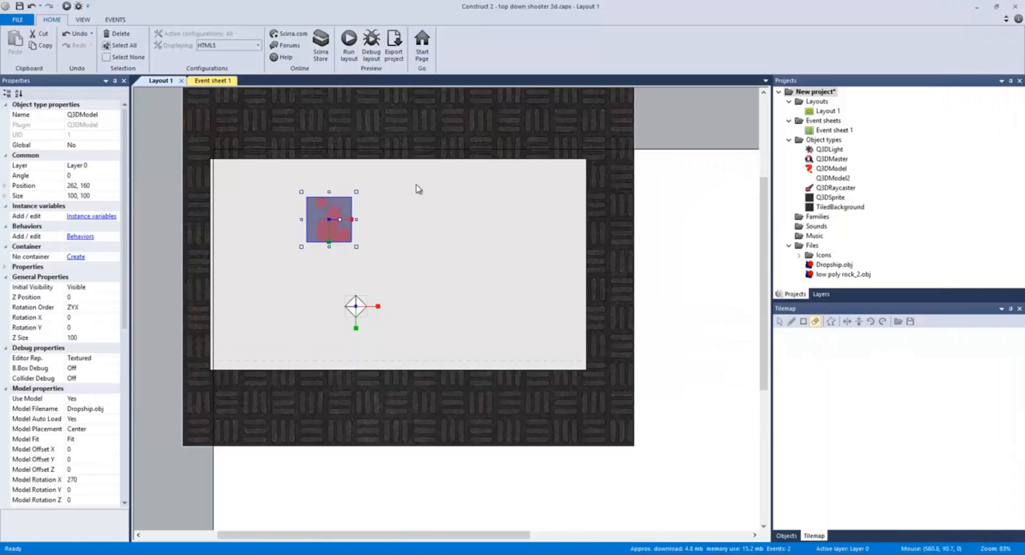
# Preview the scene maximized, check the Q3DLight's DragDrop behavior, then close the preview.
pyautogui.click(207, 81)
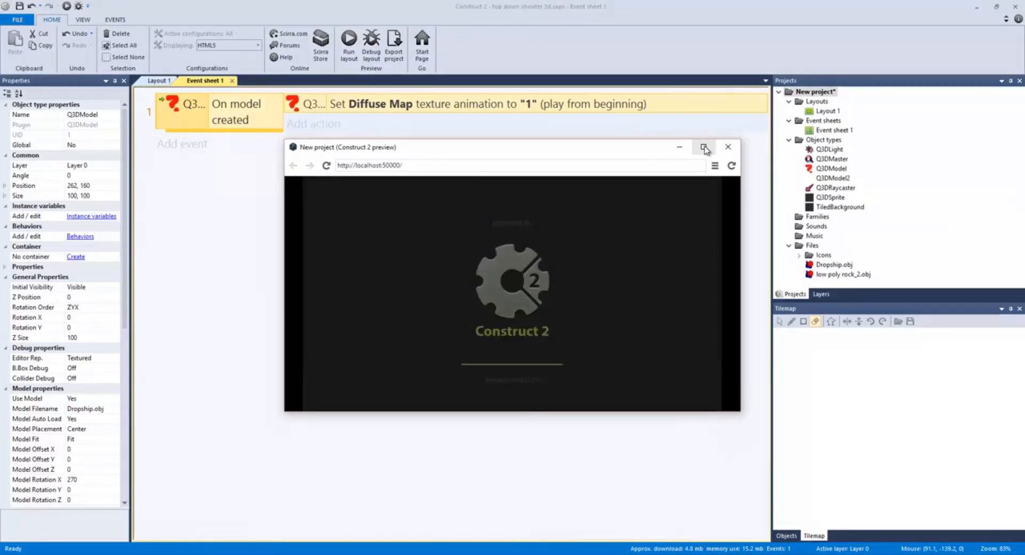
pyautogui.click(705, 146)
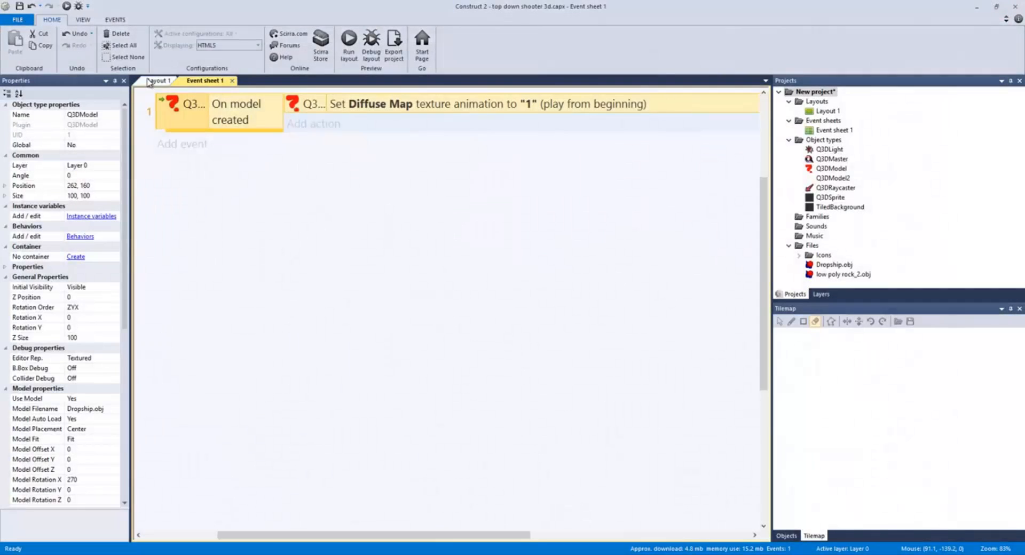
pyautogui.click(157, 80)
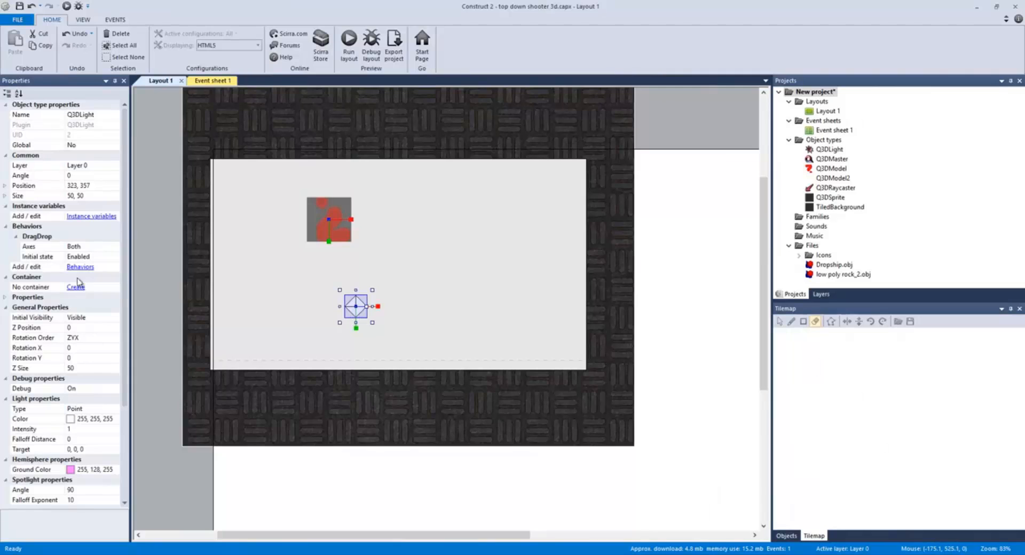
pyautogui.click(80, 267)
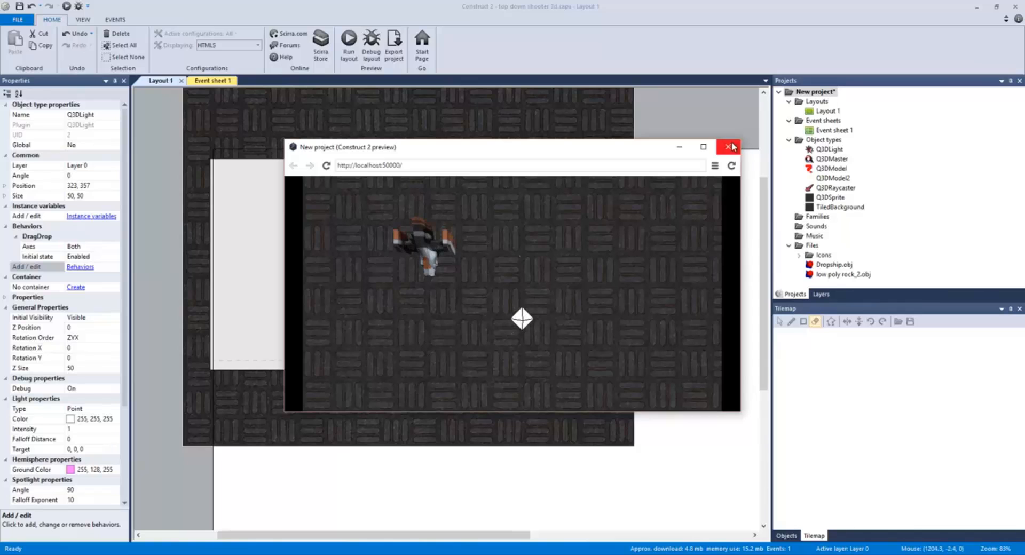
pyautogui.click(729, 146)
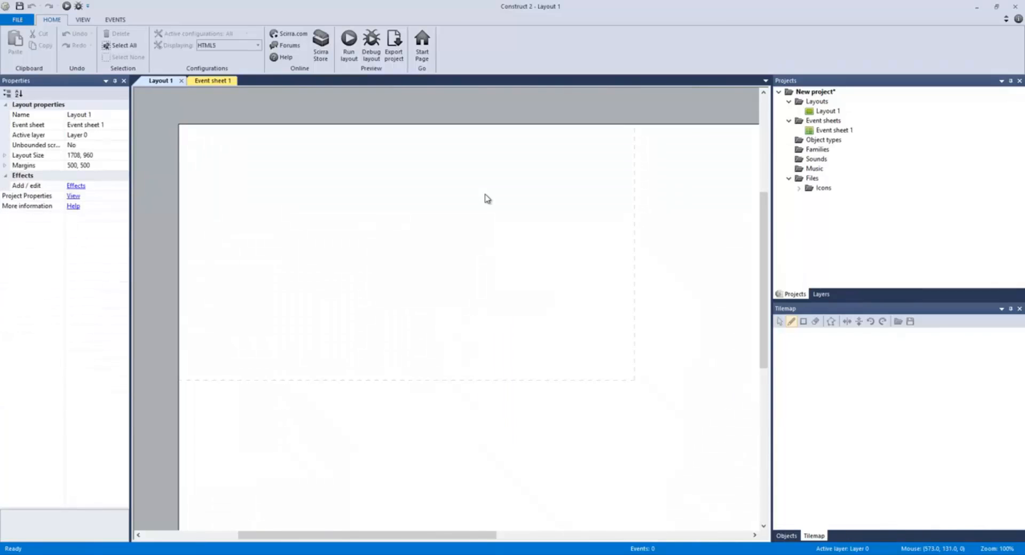
# Insert a Q3DSprite into Layout 1 and stretch it to roughly cover the layout.
pyautogui.rightClick(487, 198)
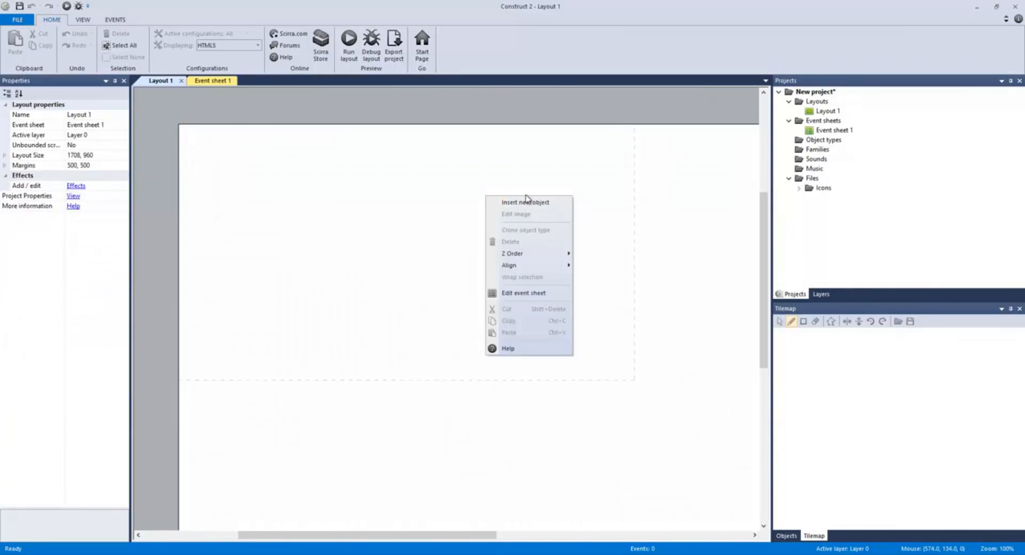
pyautogui.click(525, 202)
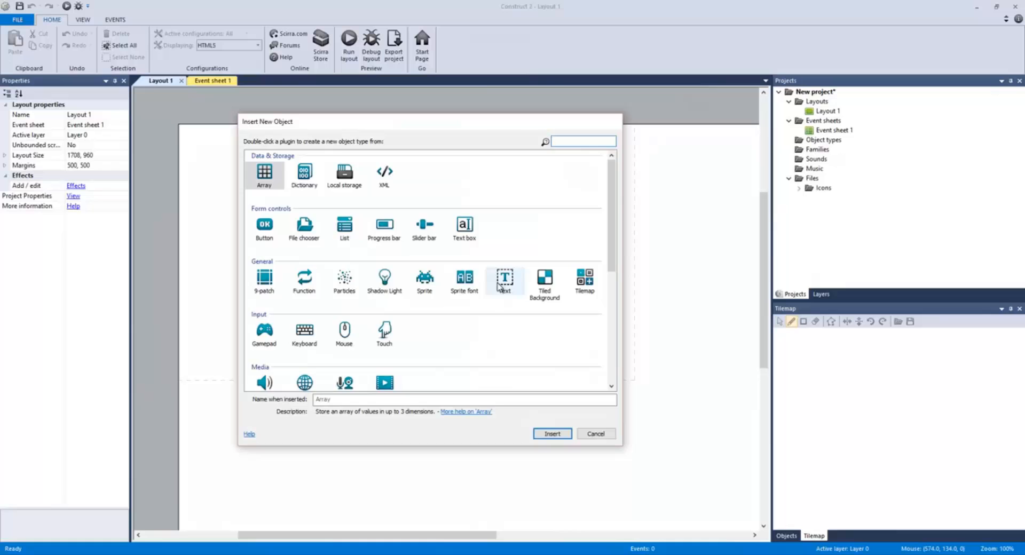
pyautogui.scroll(-3)
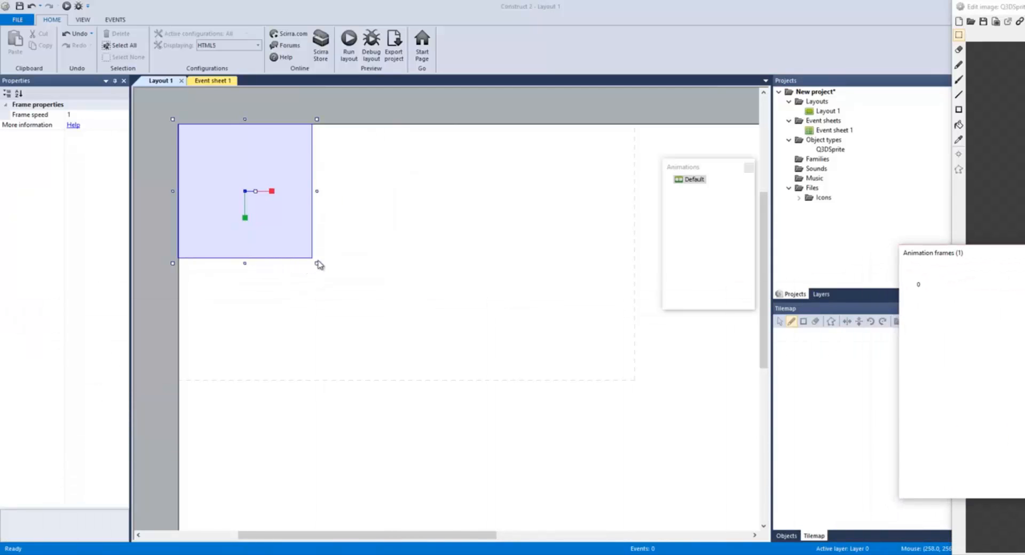
pyautogui.click(251, 192)
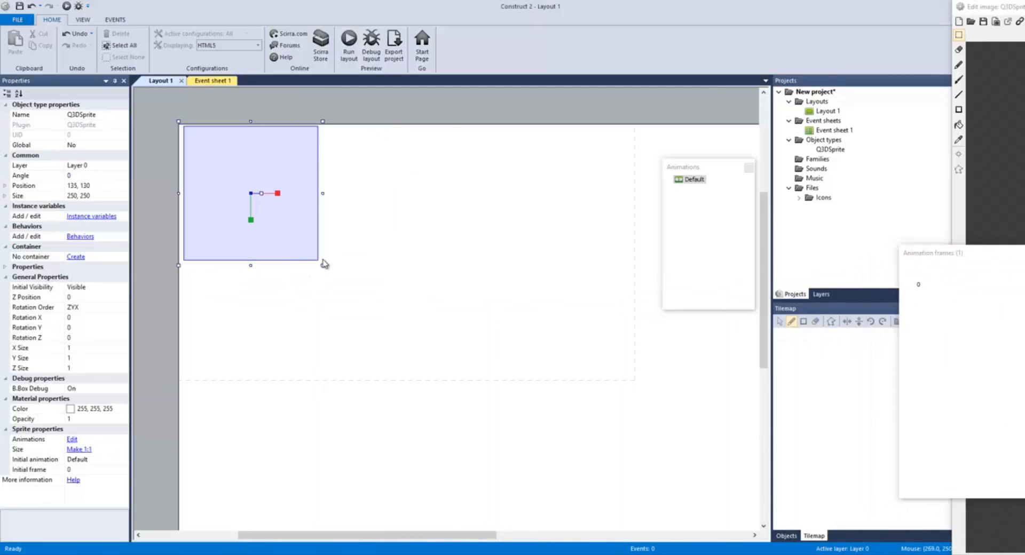
pyautogui.moveTo(322, 265); pyautogui.dragTo(655, 410)
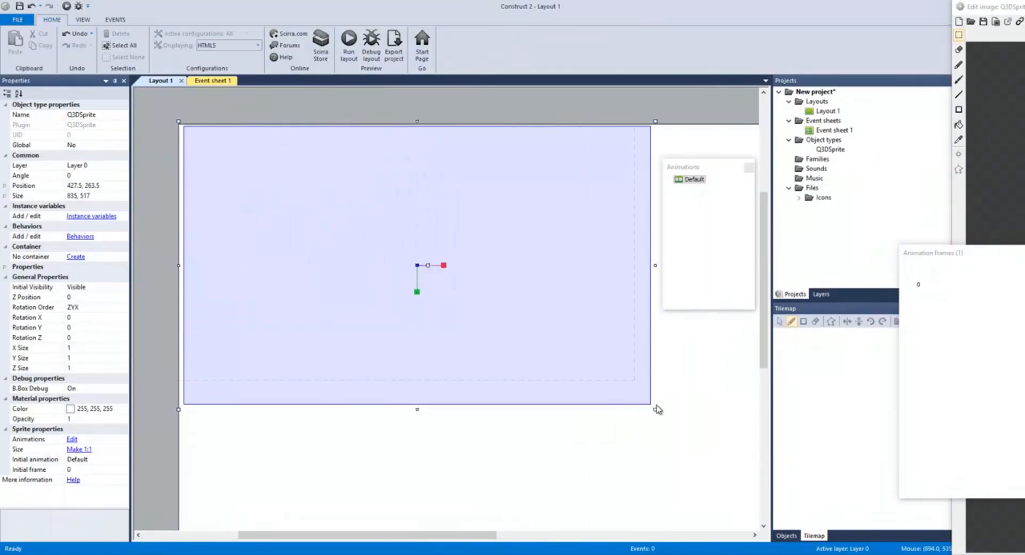
pyautogui.moveTo(655, 410); pyautogui.dragTo(649, 393)
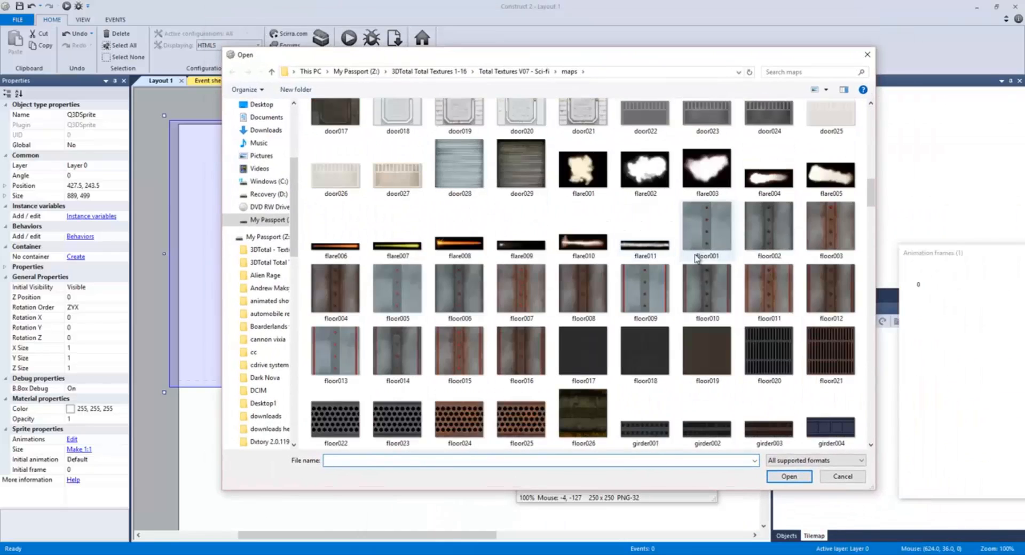
# Browse the Total Textures Sci-fi maps folder for a dark blue tile texture.
pyautogui.scroll(-3)
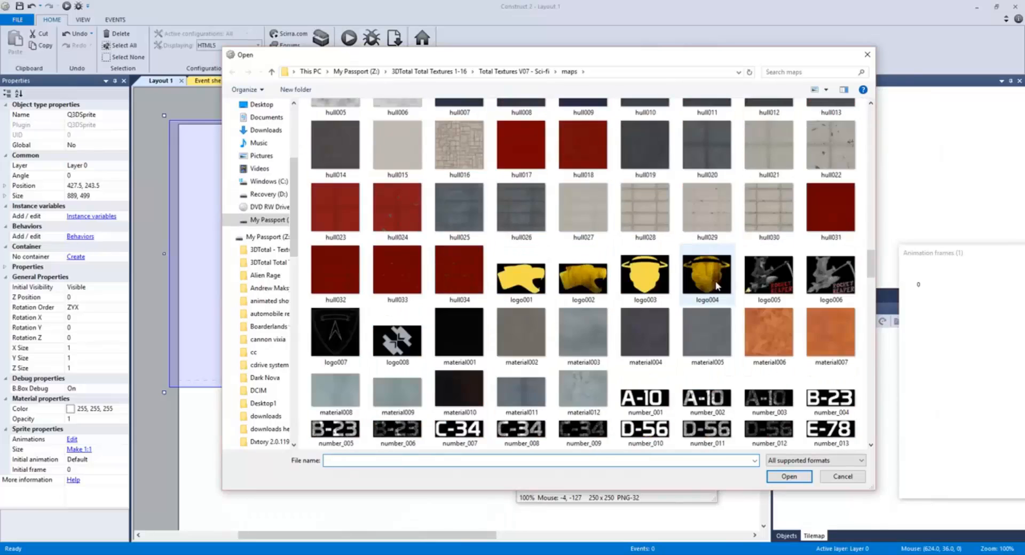
pyautogui.scroll(-3)
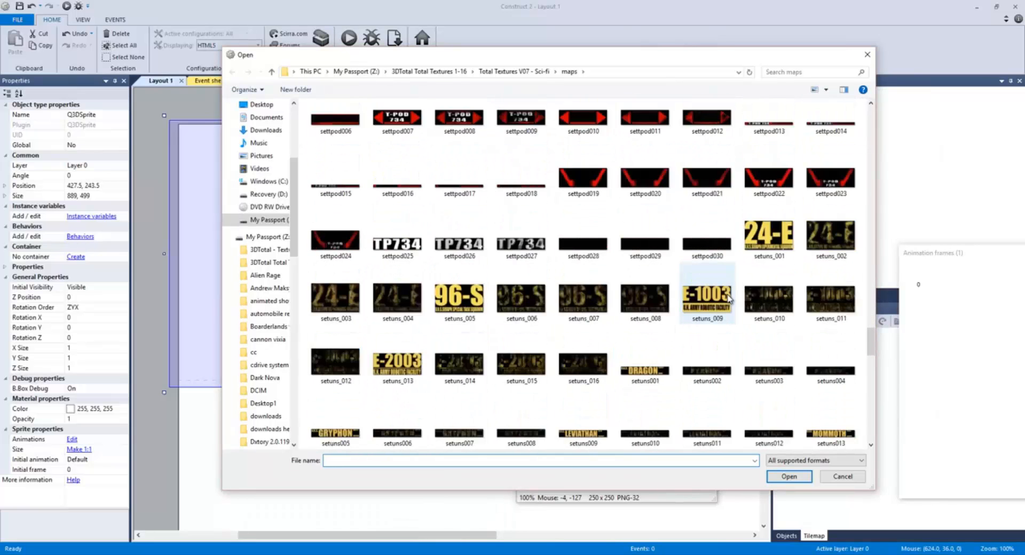
pyautogui.scroll(-3)
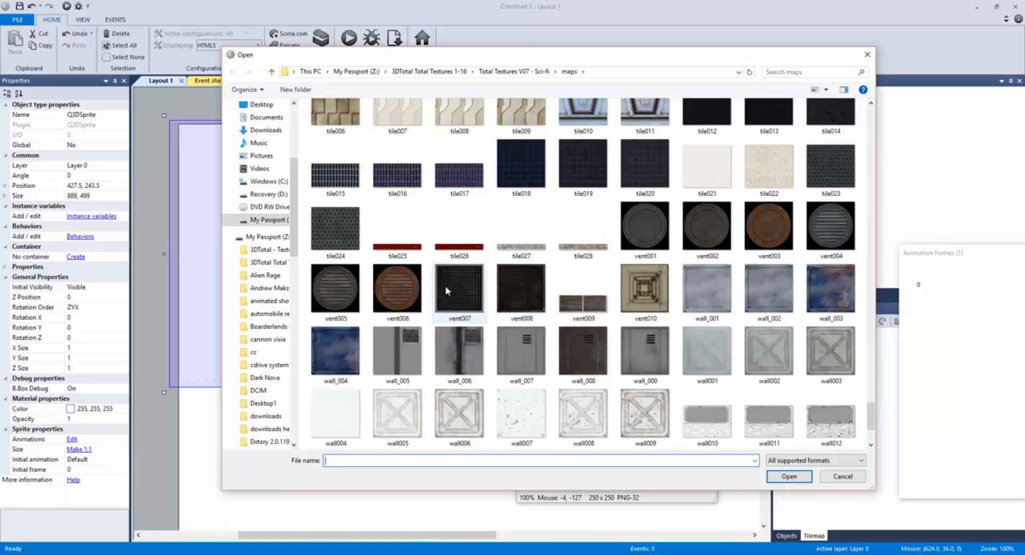
pyautogui.moveTo(624, 246)
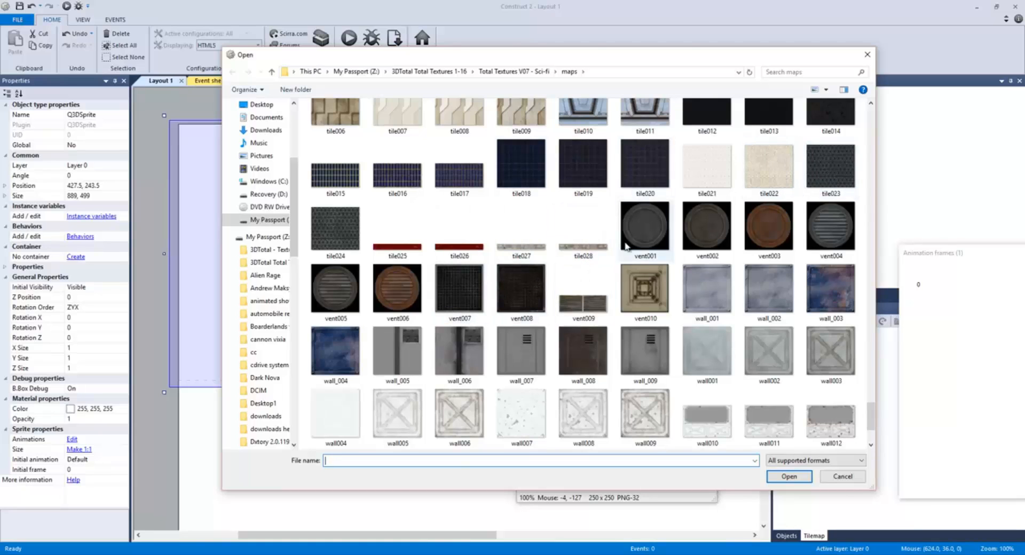
pyautogui.scroll(-3)
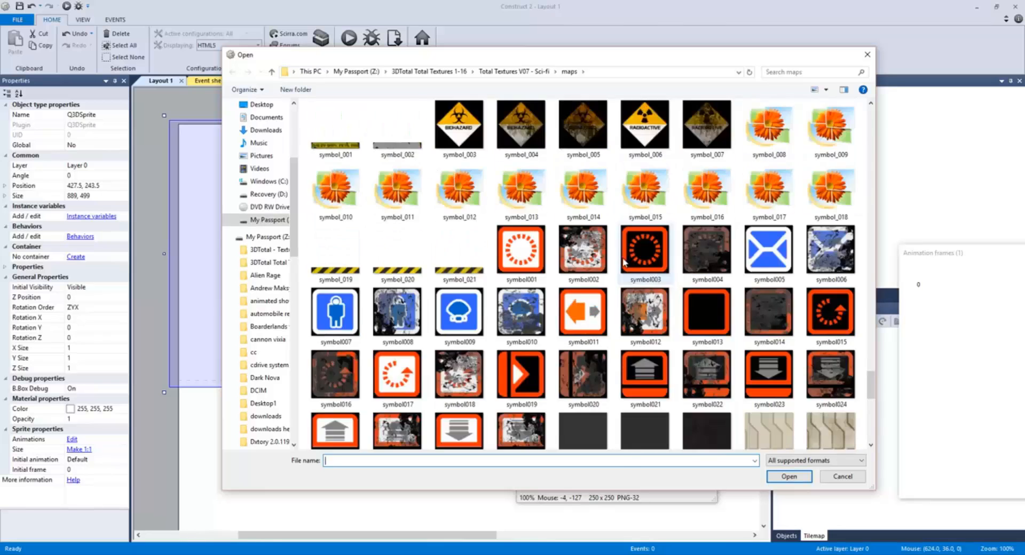
pyautogui.scroll(-3)
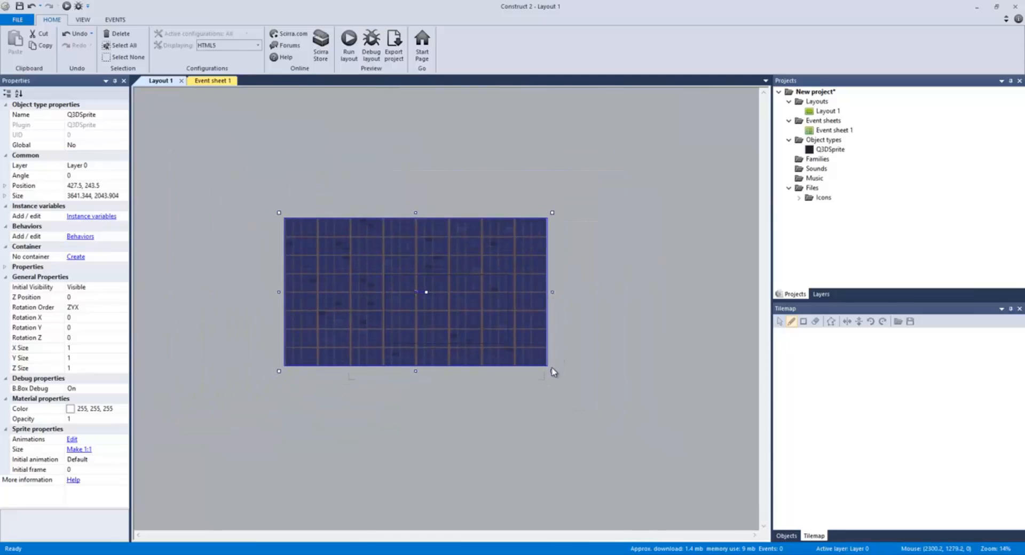
# Shrink the textured sprite, move it over the layout, and insert a new object.
pyautogui.moveTo(551, 371); pyautogui.dragTo(372, 273)
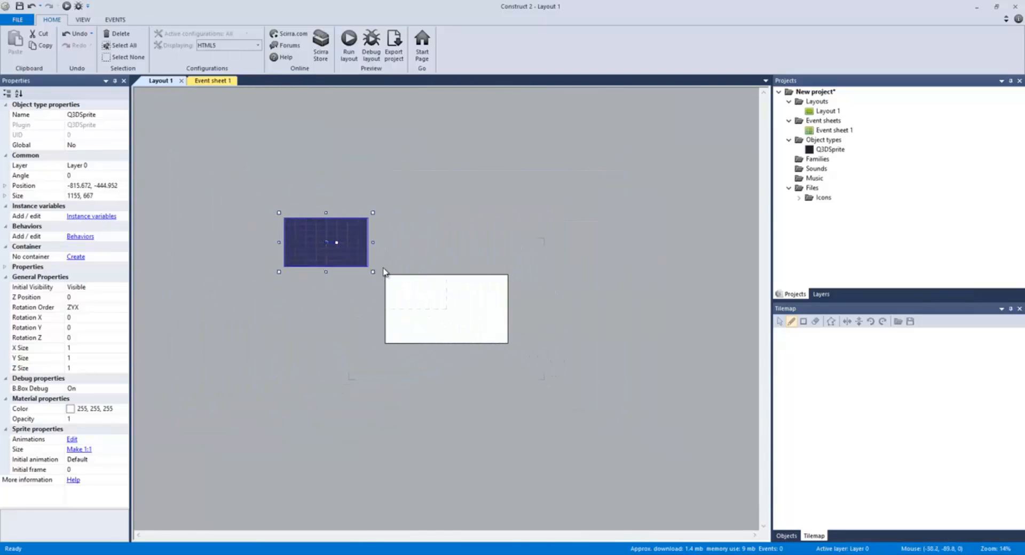
pyautogui.moveTo(336, 242); pyautogui.dragTo(397, 285)
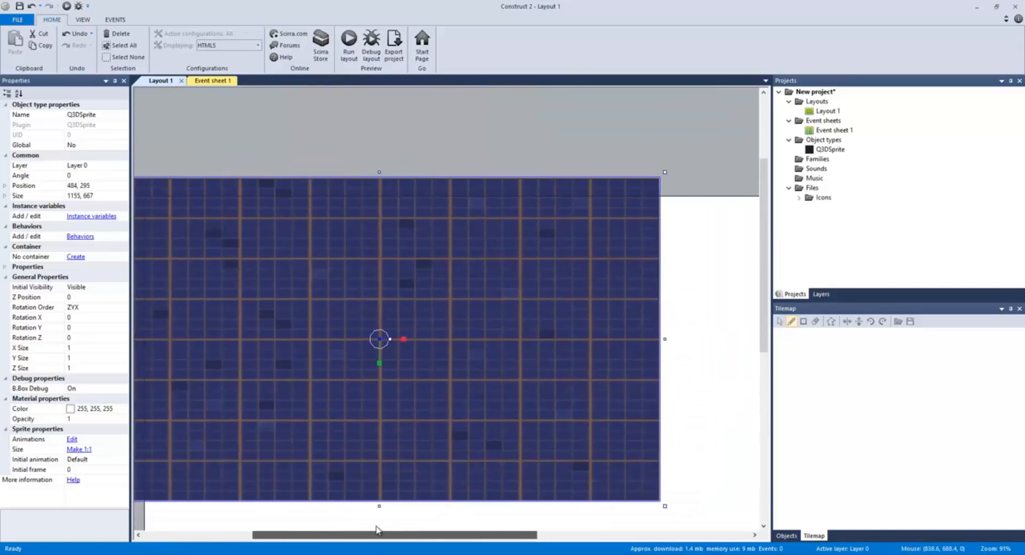
pyautogui.rightClick(487, 339)
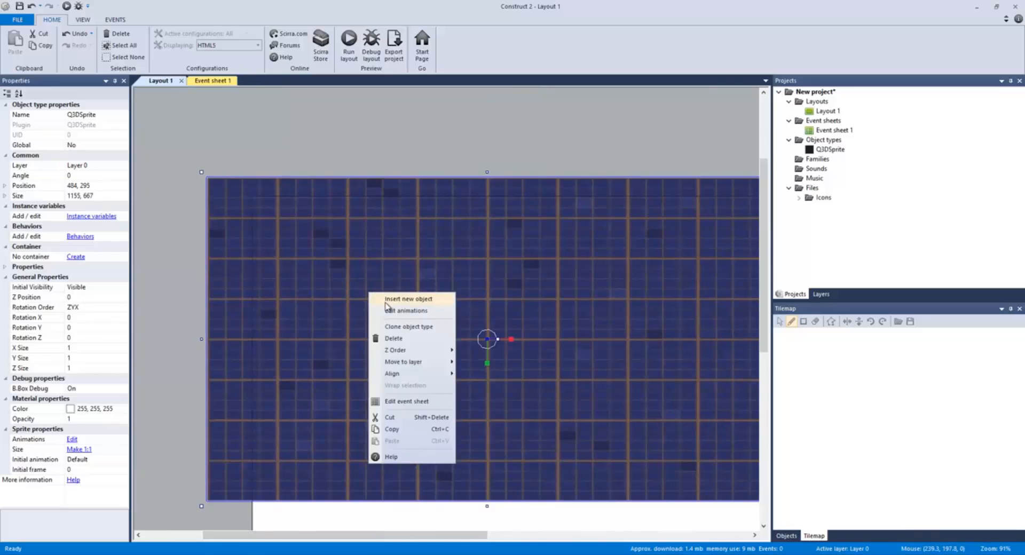
pyautogui.click(408, 299)
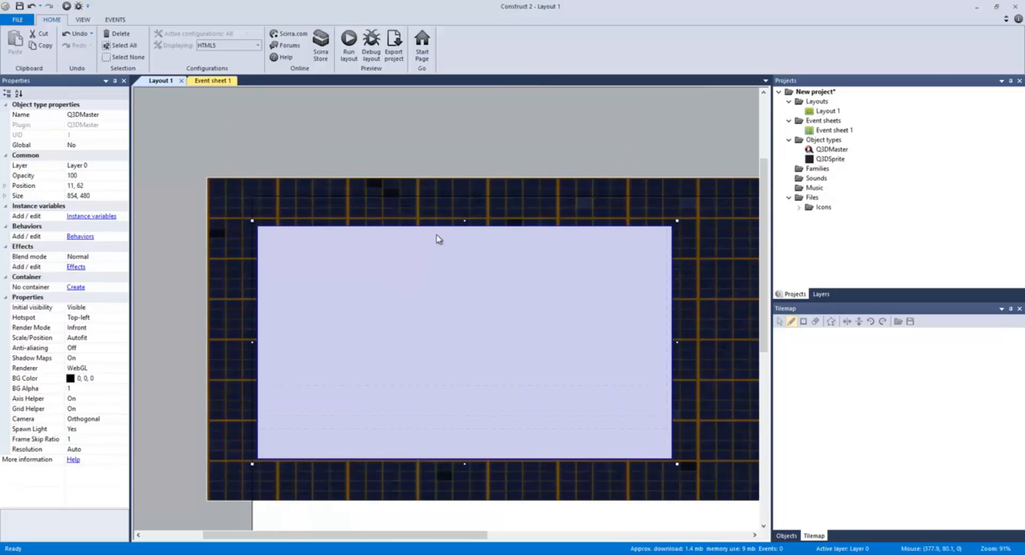
# Place the Q3DMaster and stretch it to cover the layout area.
pyautogui.moveTo(437, 239); pyautogui.dragTo(392, 274)
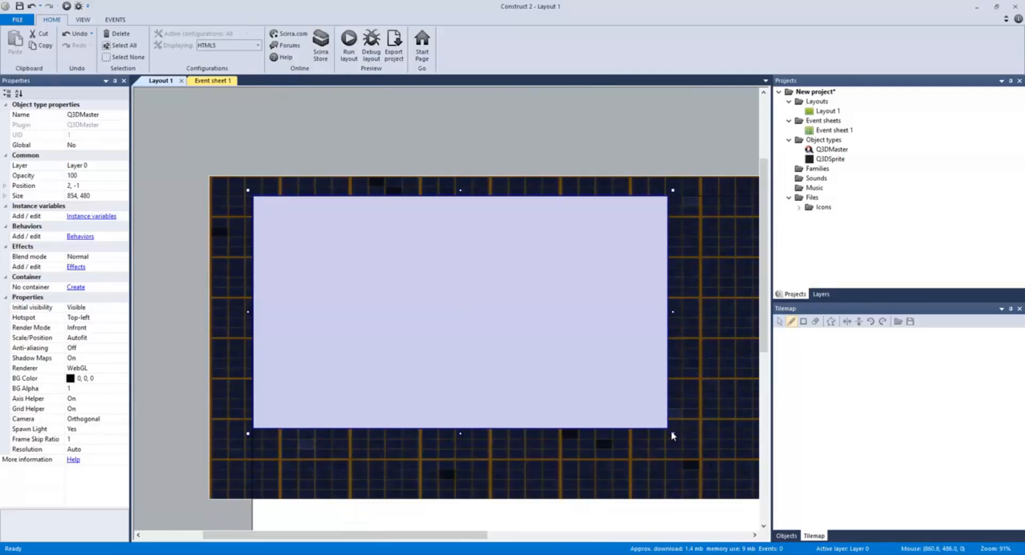
pyautogui.moveTo(673, 435); pyautogui.dragTo(686, 438)
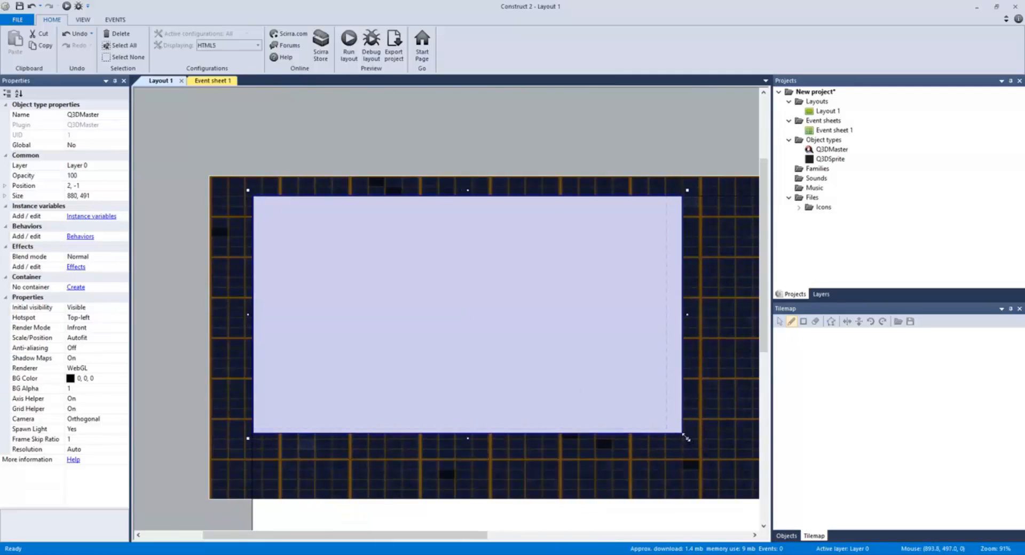
pyautogui.moveTo(687, 438); pyautogui.dragTo(684, 438)
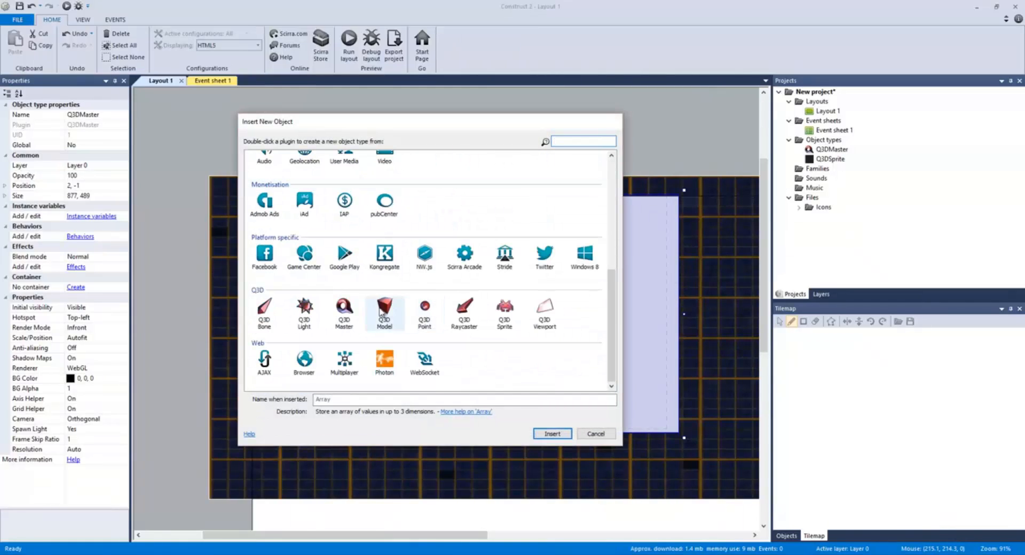
# Add a Q3D Model object to the layout and close its image editor.
pyautogui.doubleClick(385, 313)
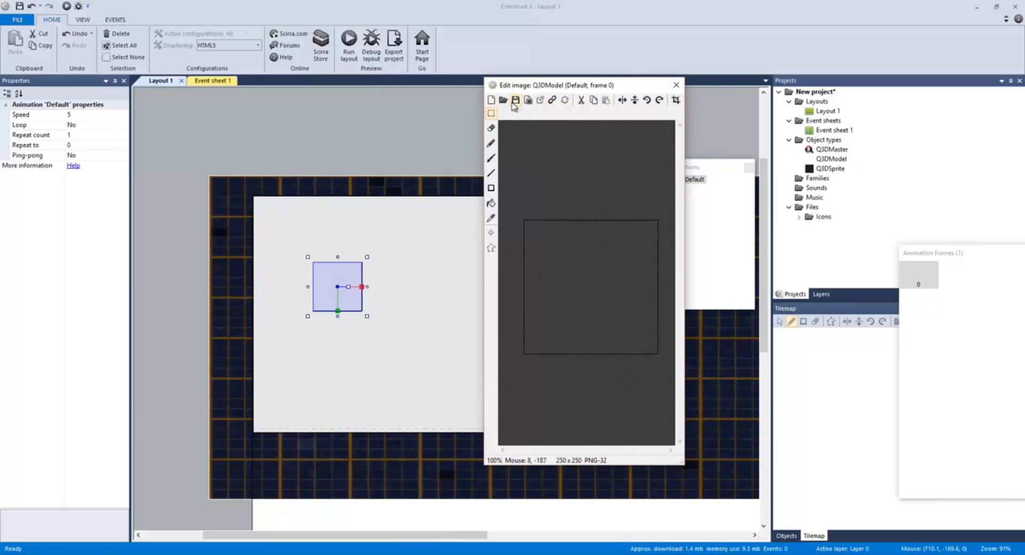
pyautogui.click(503, 100)
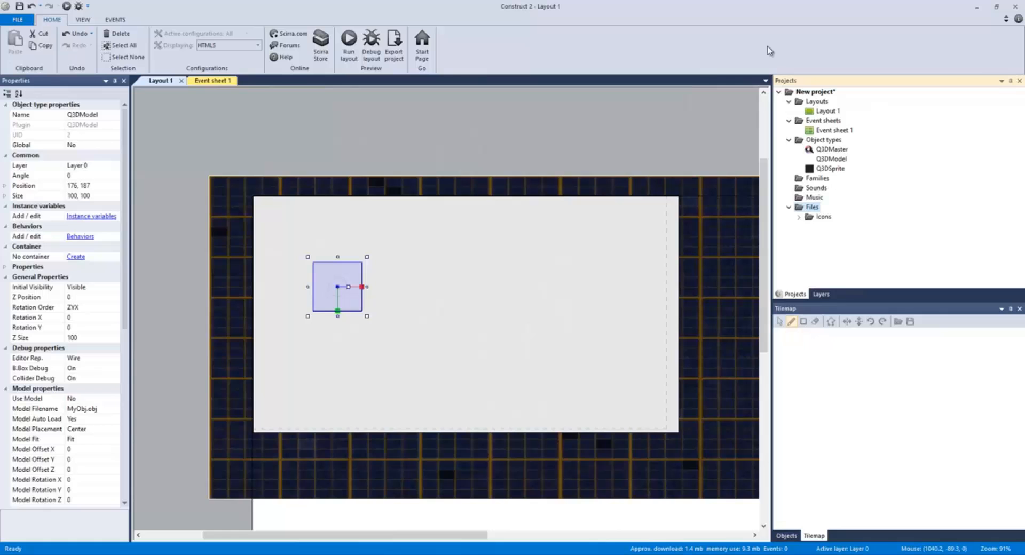
# Import doom marine.obj and then Dropship.obj into the project's Files.
pyautogui.rightClick(812, 207)
pyautogui.write('.obj')
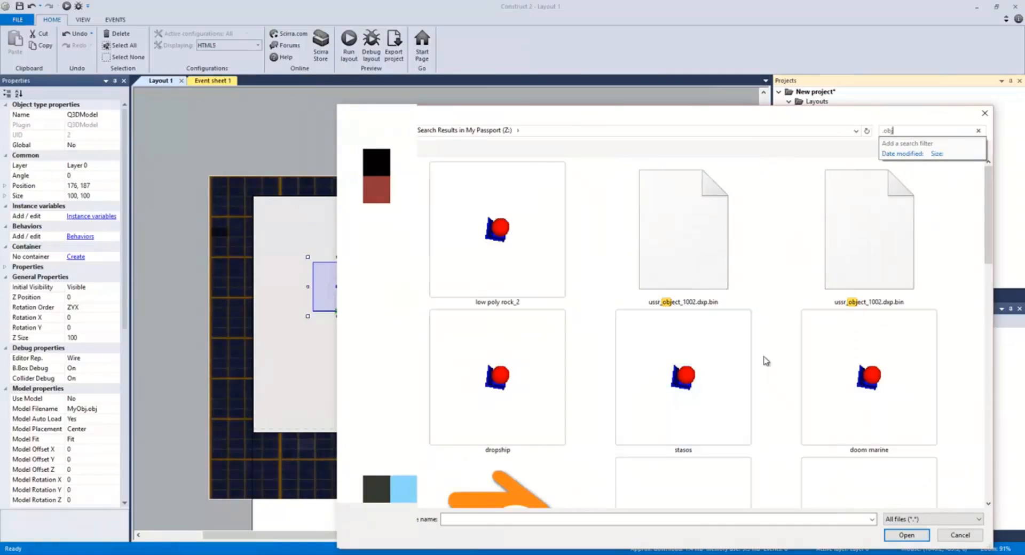
pyautogui.click(869, 281)
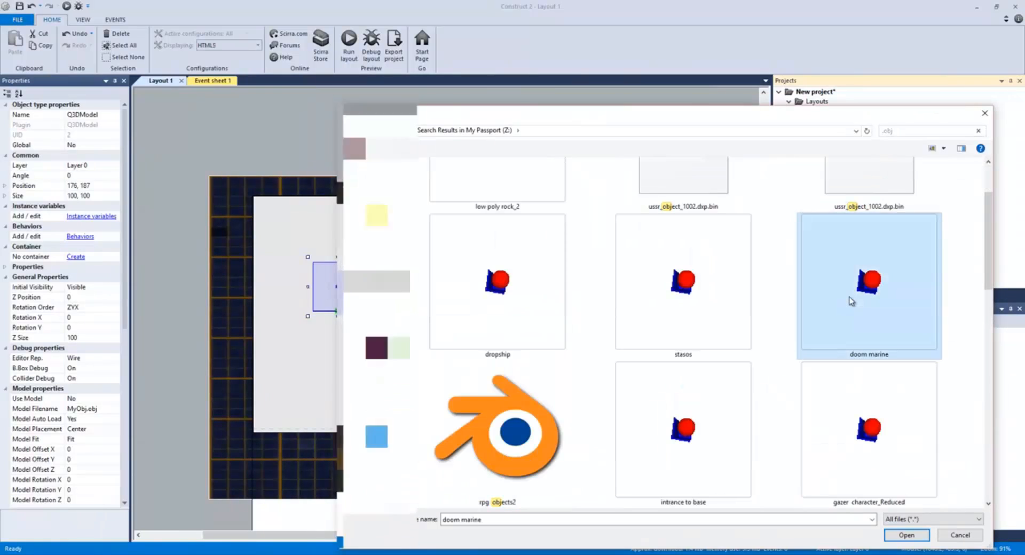
pyautogui.click(906, 535)
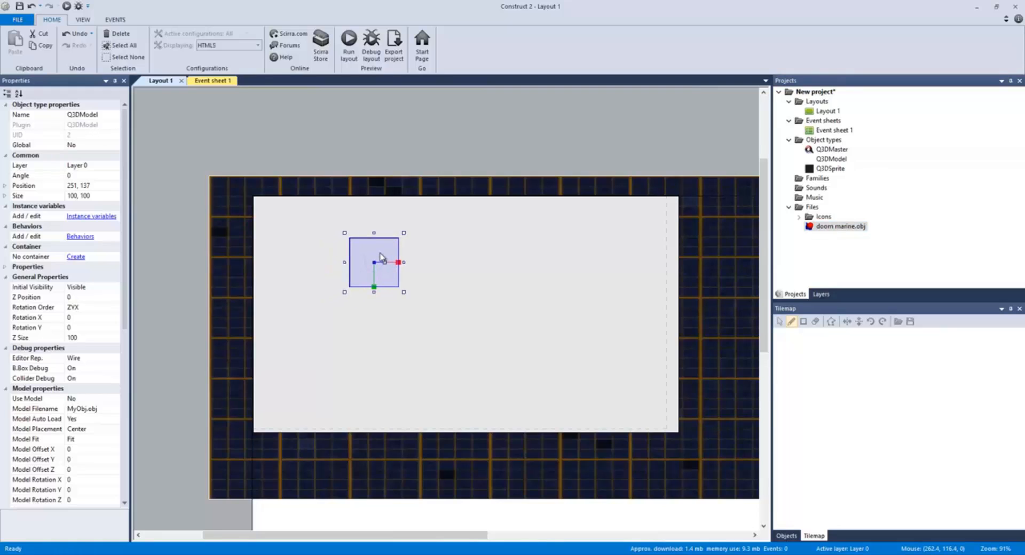
pyautogui.moveTo(490, 227)
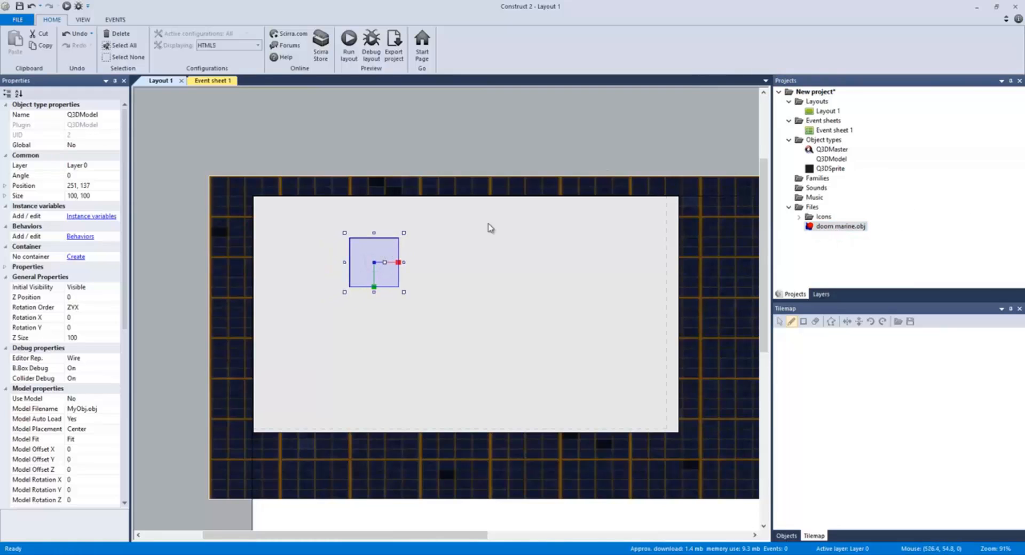
pyautogui.rightClick(812, 207)
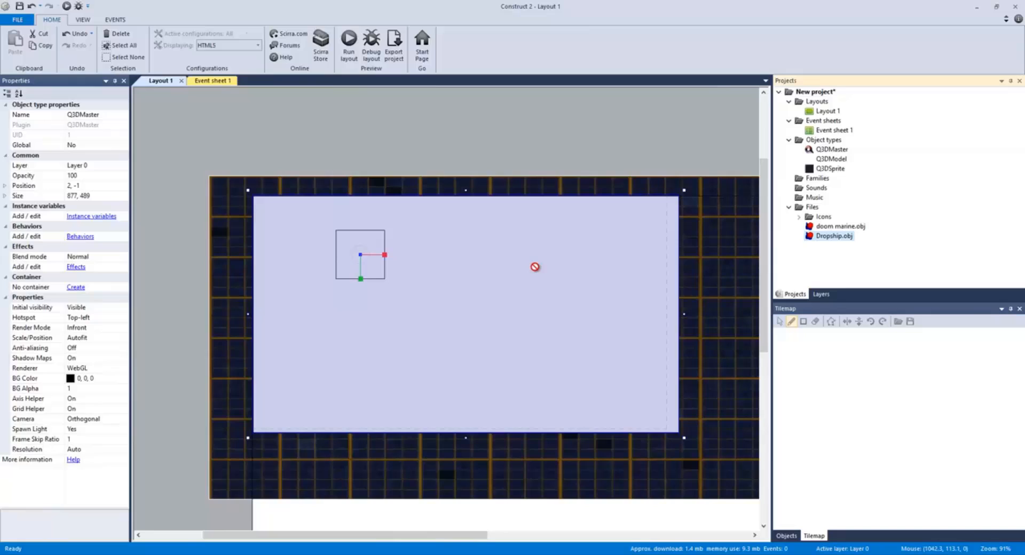
# Nudge the Q3DModel right to 259, 128 and set the preview browser to NW.js.
pyautogui.click(360, 255)
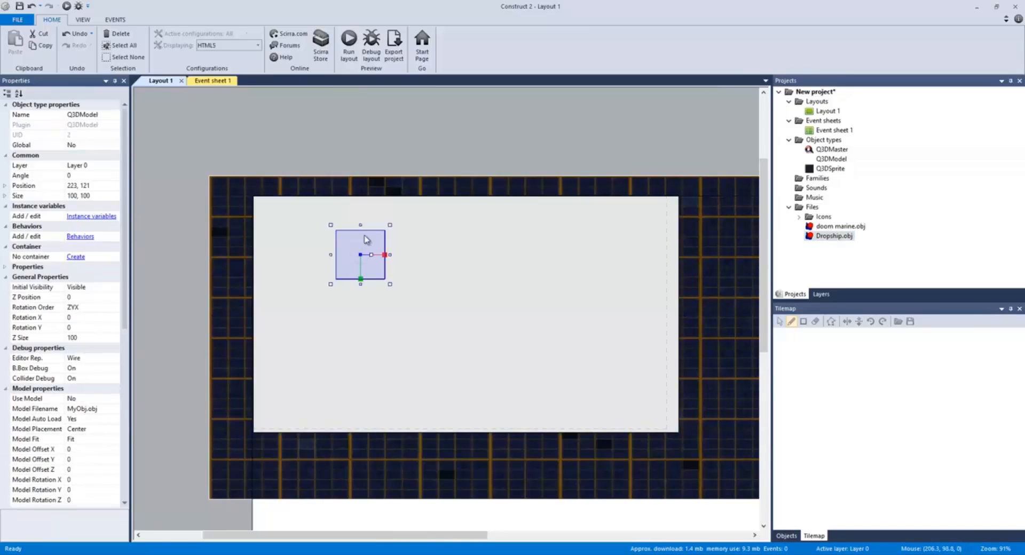
pyautogui.click(841, 227)
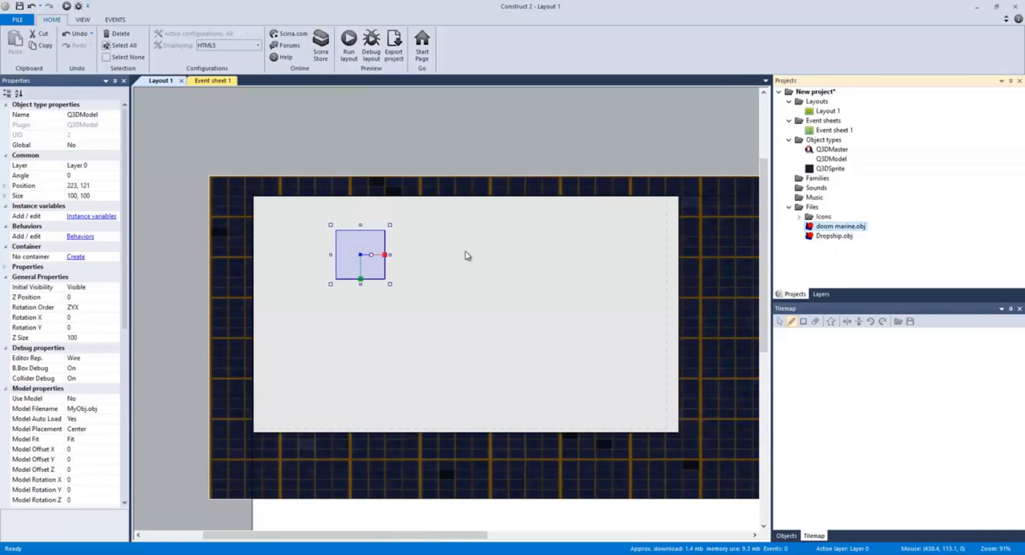
pyautogui.moveTo(400, 263)
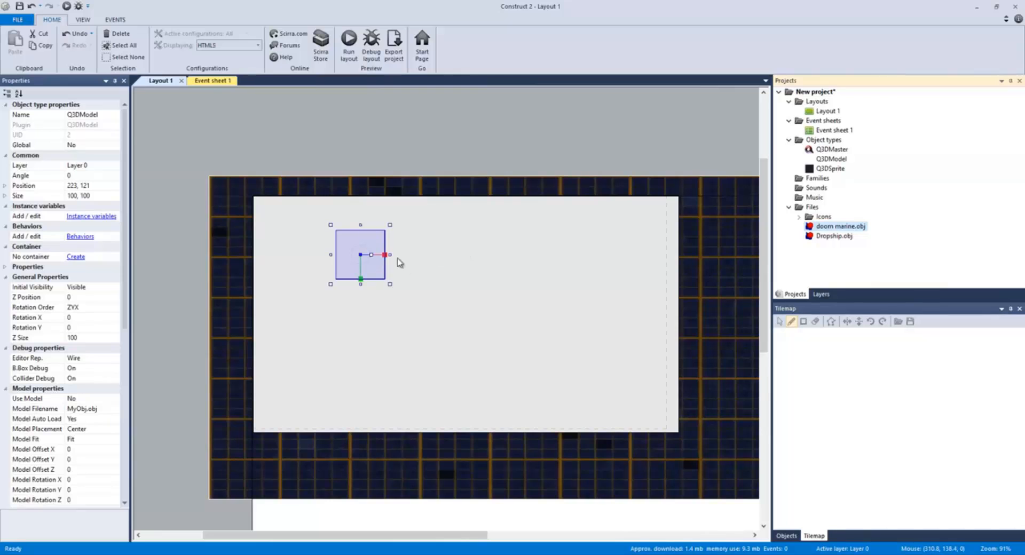
pyautogui.moveTo(360, 255); pyautogui.dragTo(378, 258)
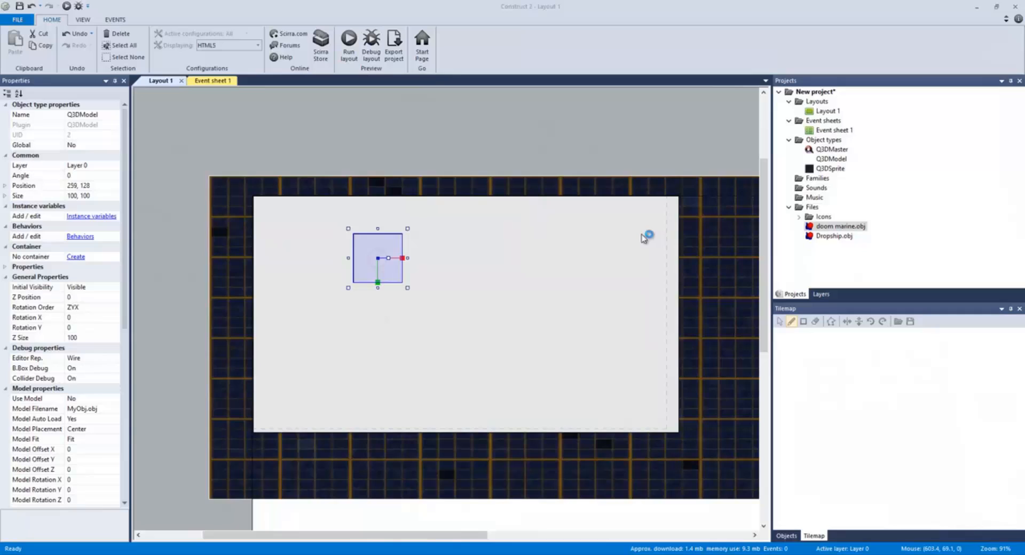
pyautogui.moveTo(934, 206)
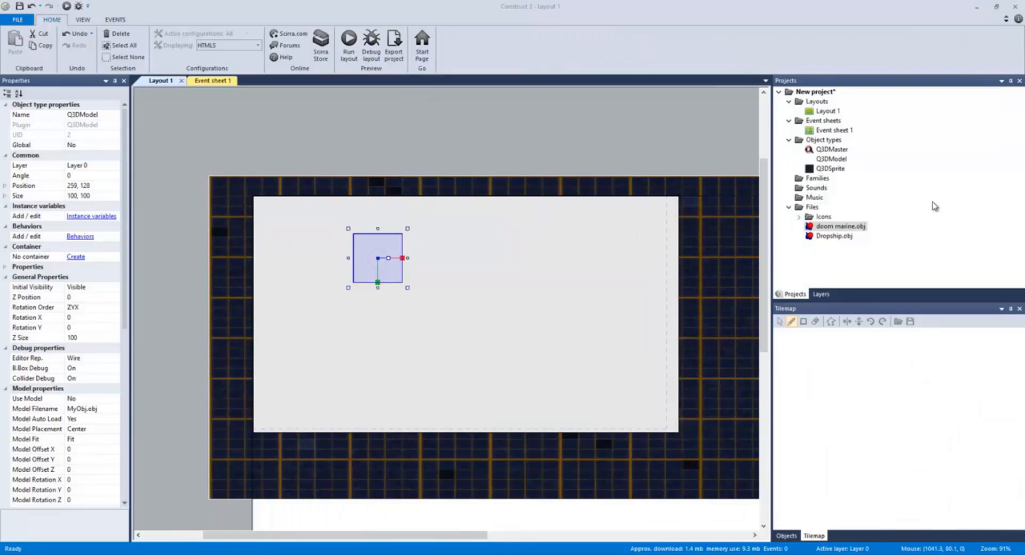
pyautogui.click(364, 137)
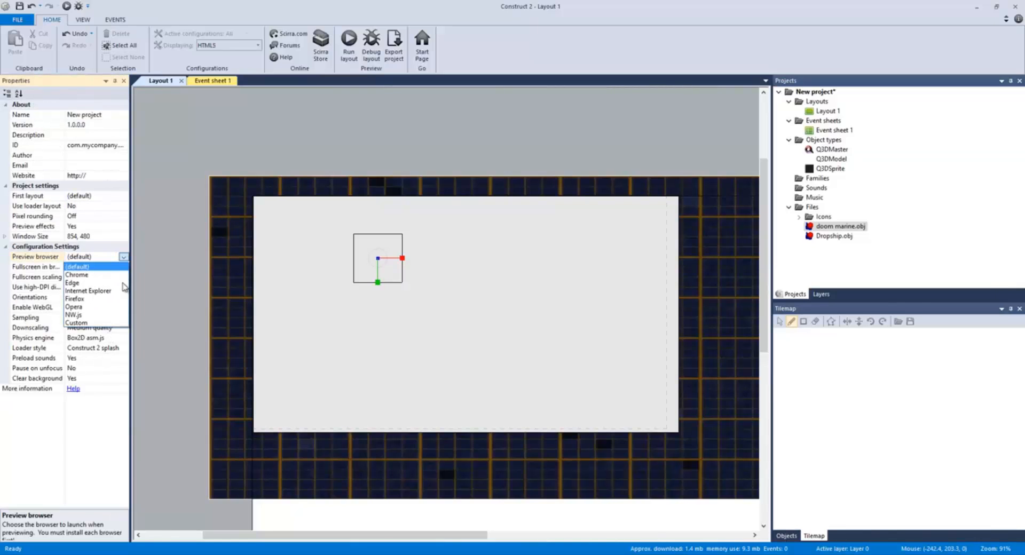
pyautogui.click(73, 314)
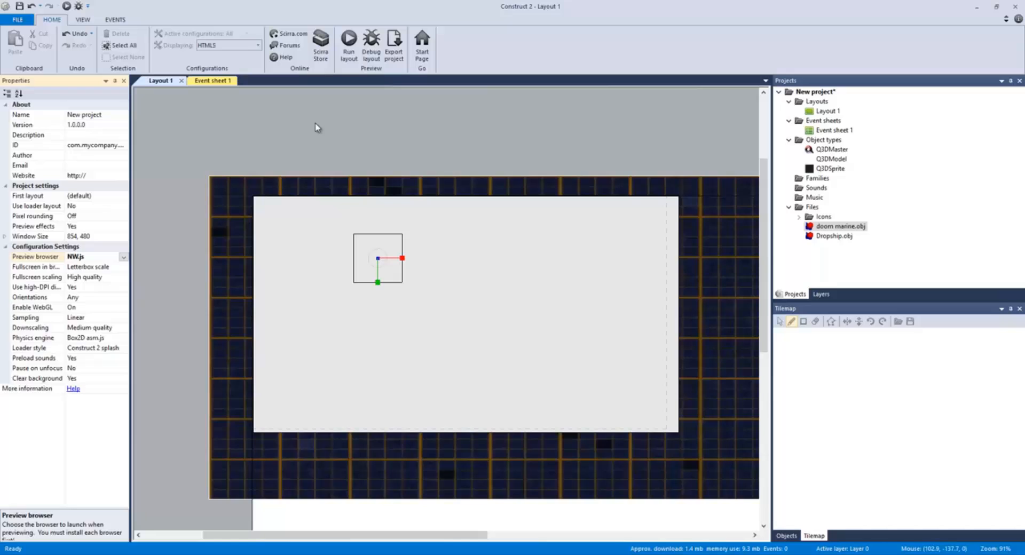
pyautogui.click(349, 45)
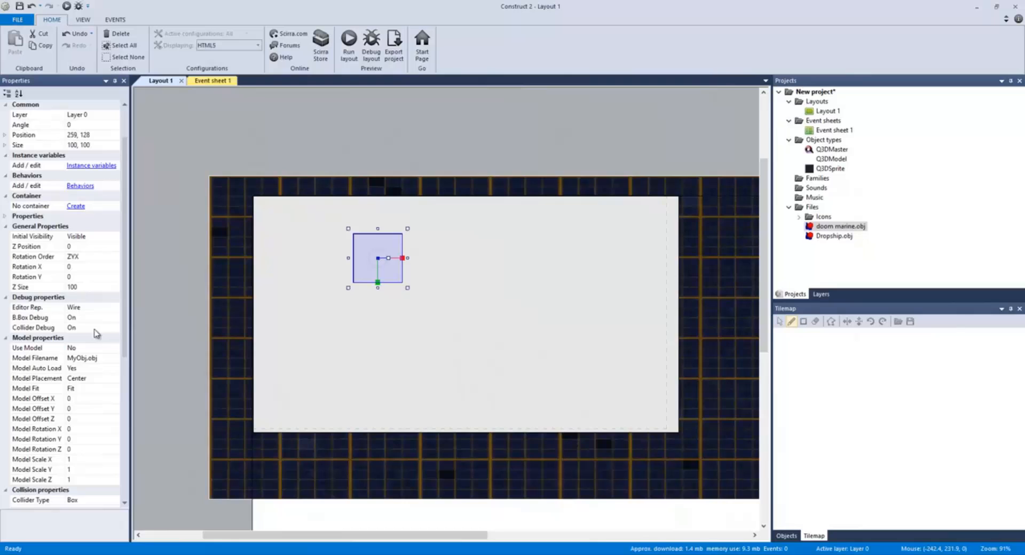
# Turn off B.Box and Collider Debug and set Editor Rep. to Textured.
pyautogui.scroll(-3)
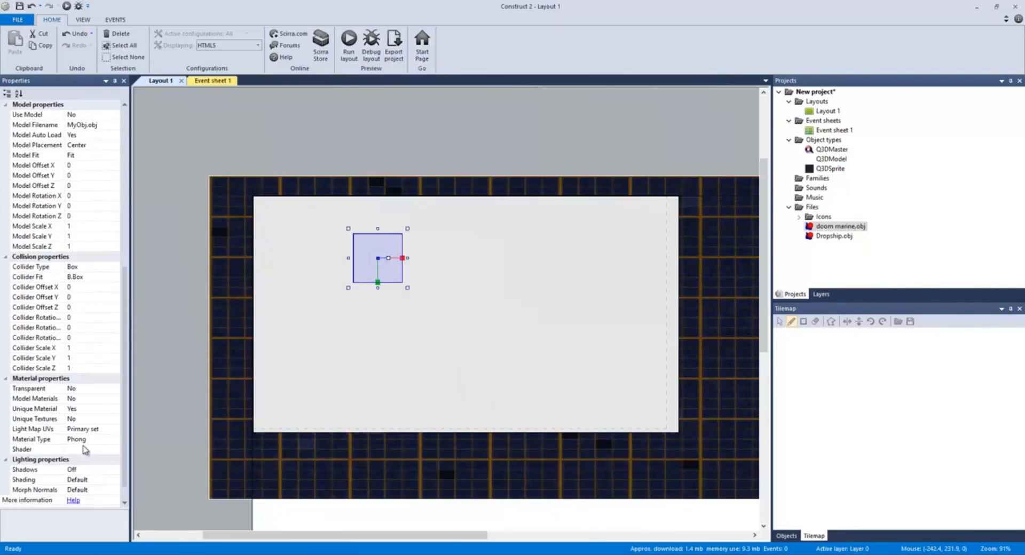
pyautogui.scroll(-3)
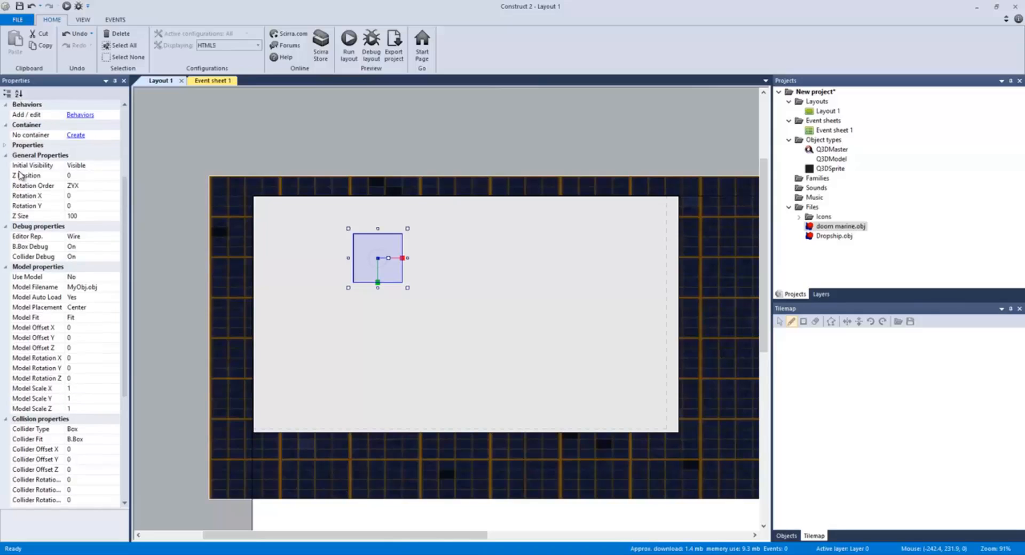
pyautogui.moveTo(36, 256)
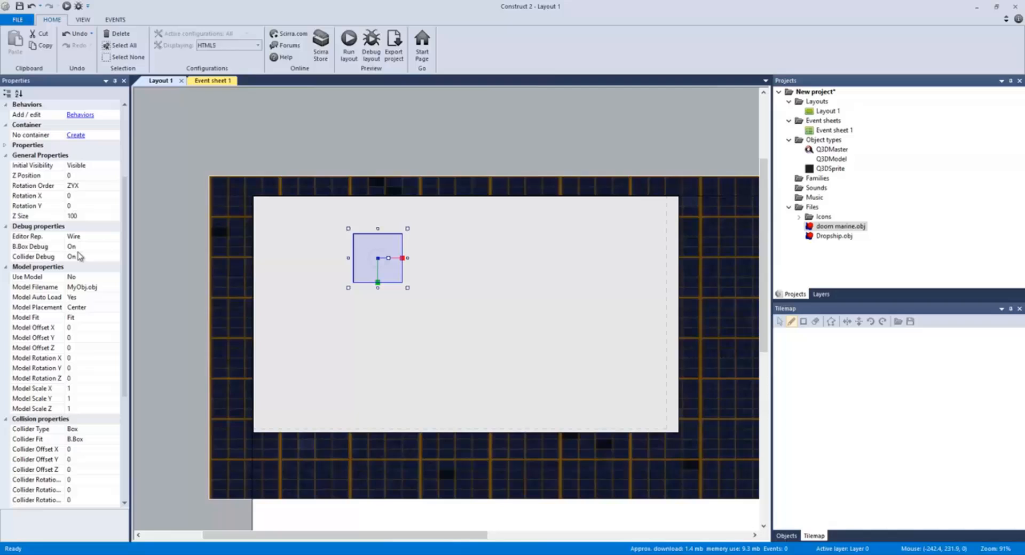
pyautogui.click(91, 246)
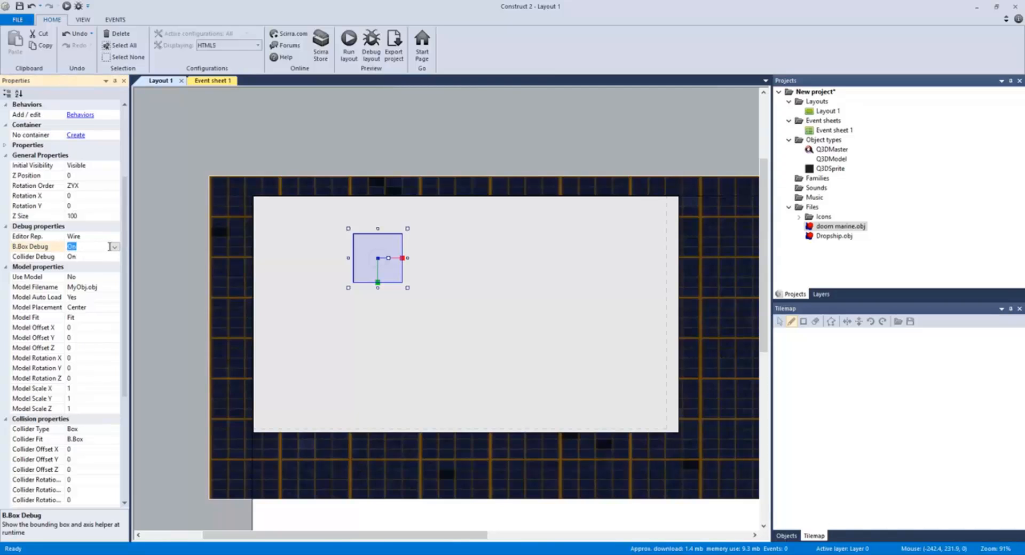
pyautogui.click(115, 256)
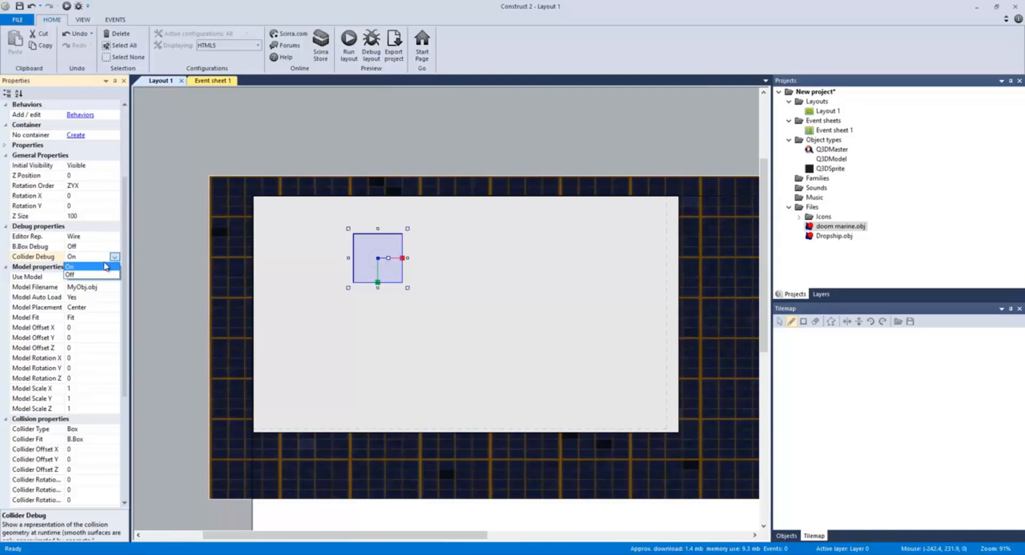
pyautogui.click(71, 274)
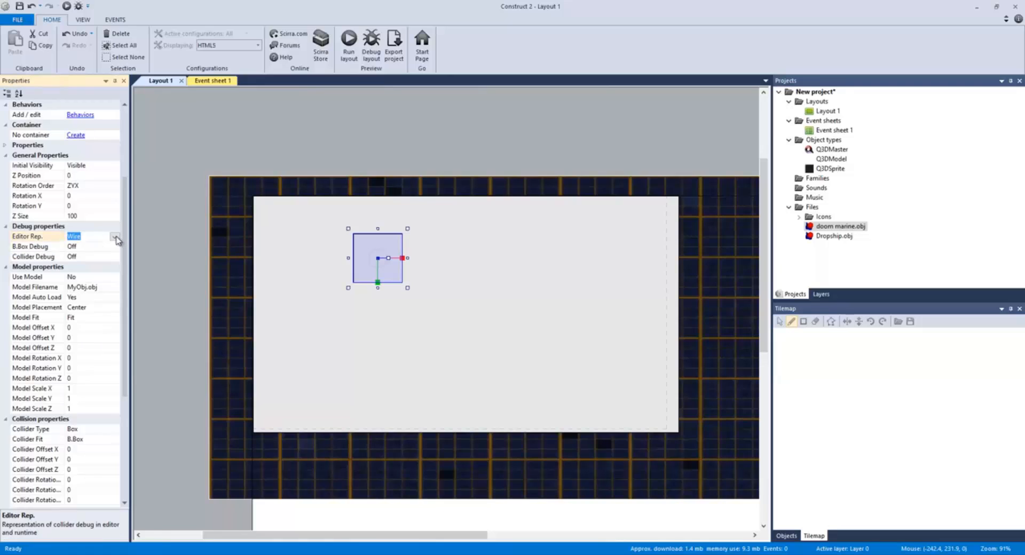
pyautogui.click(92, 236)
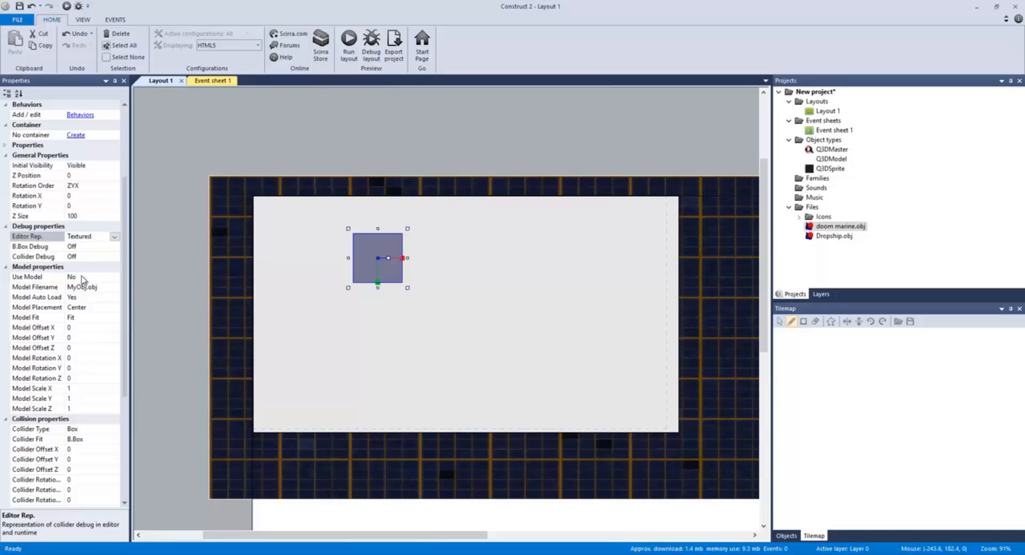
# Set Use Model to Yes and Model Filename to Dropship.obj.
pyautogui.click(72, 276)
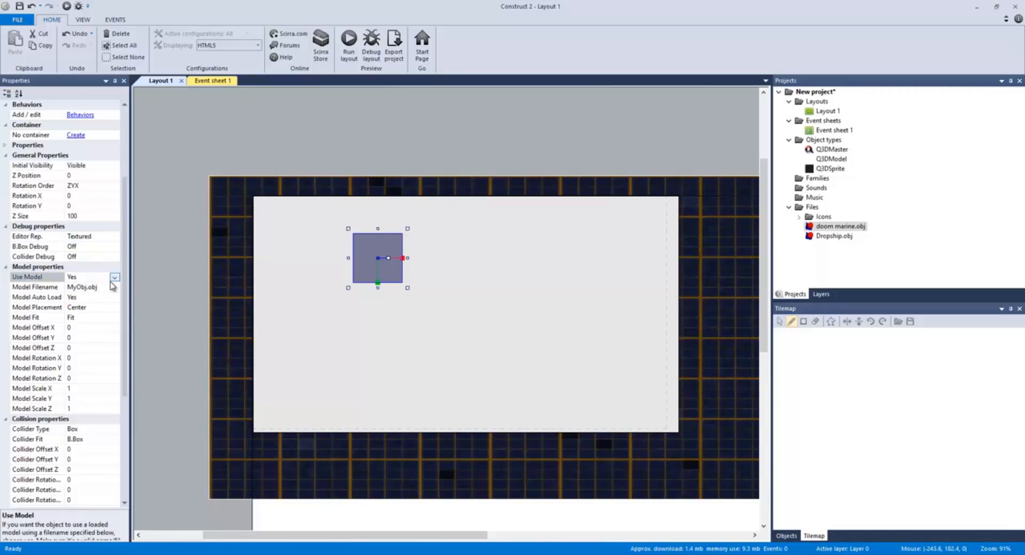
pyautogui.click(85, 287)
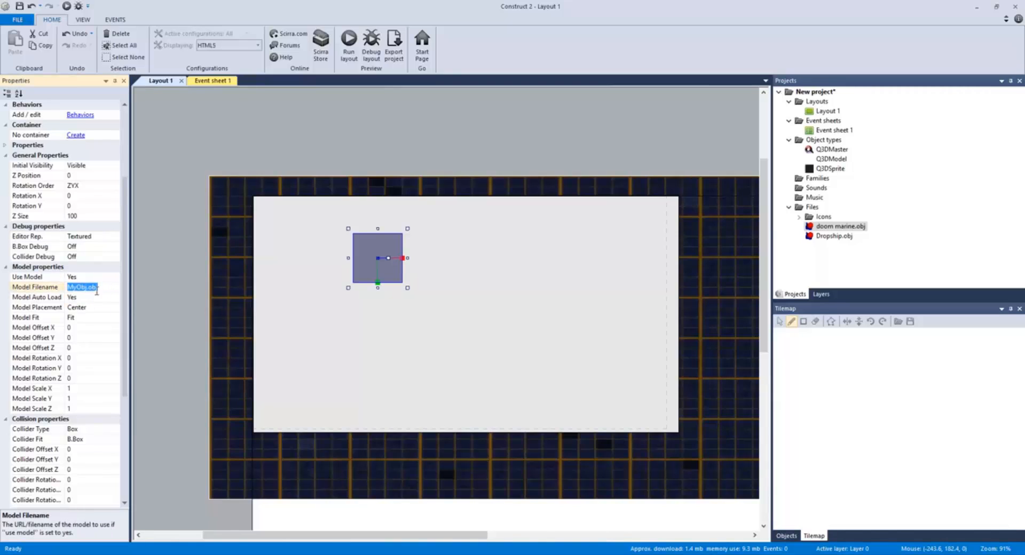
pyautogui.rightClick(833, 236)
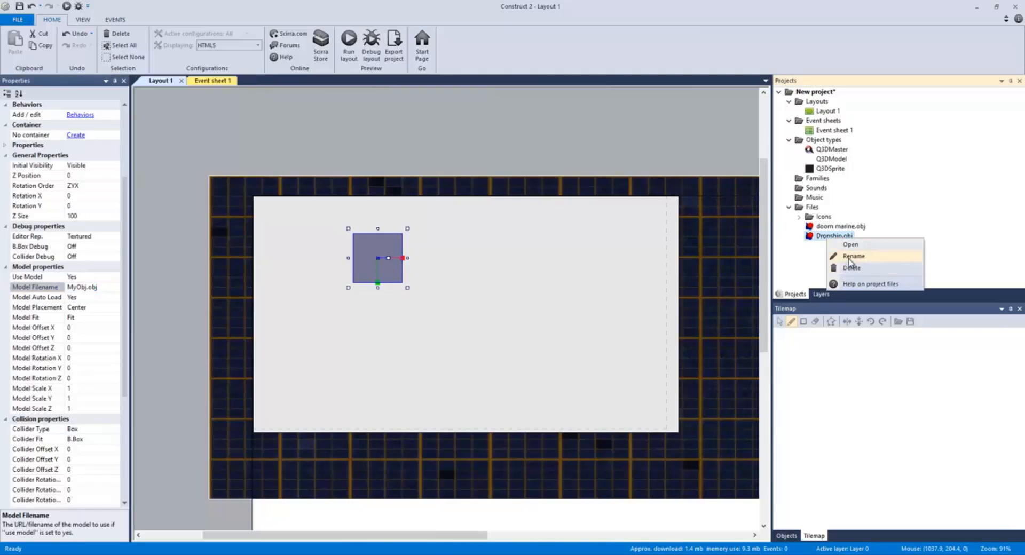
pyautogui.click(853, 256)
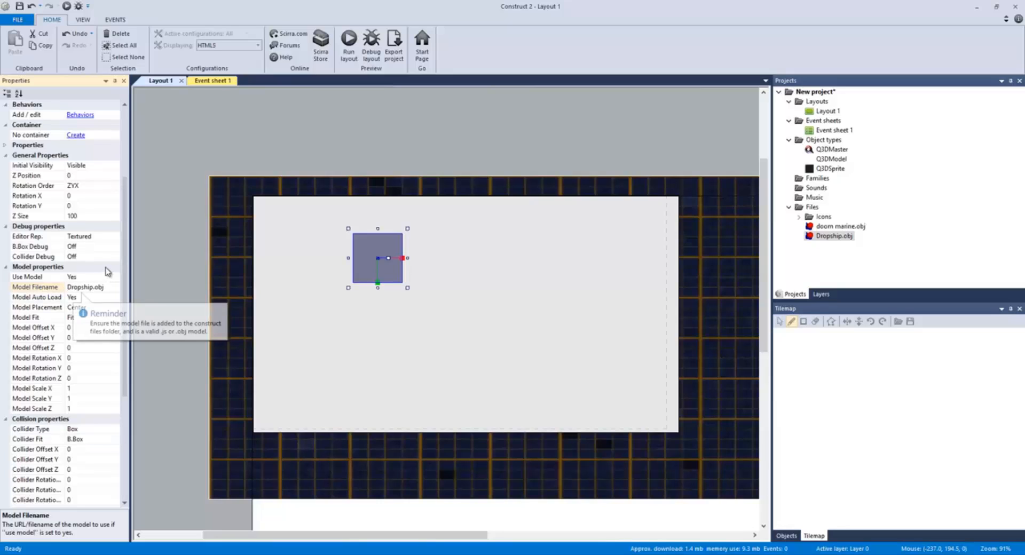
pyautogui.moveTo(333, 18)
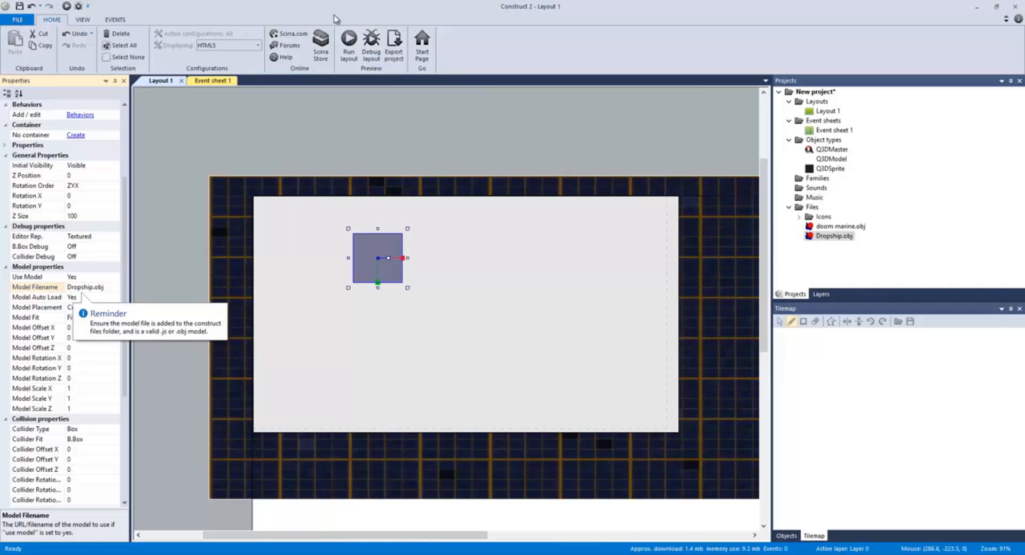
pyautogui.click(350, 39)
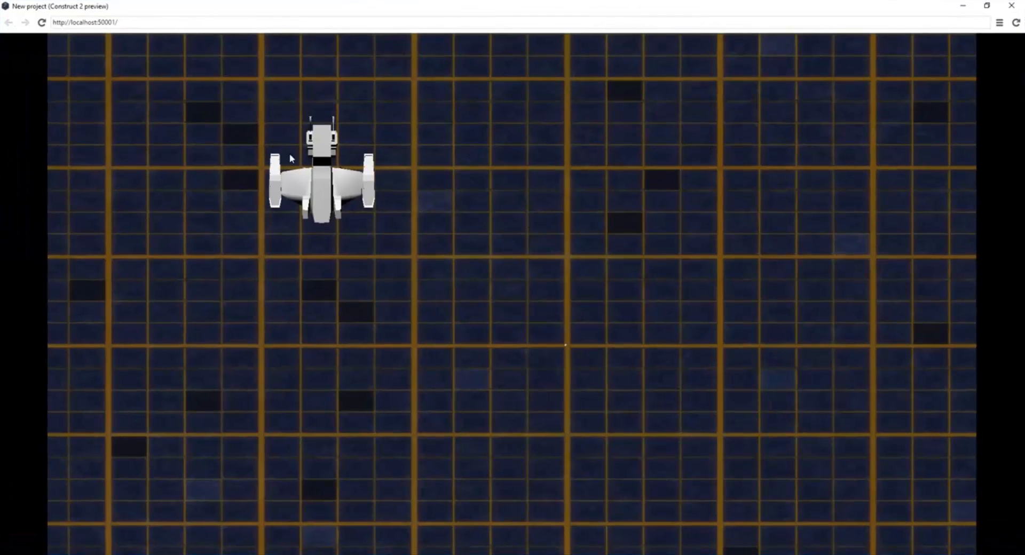
pyautogui.moveTo(1013, 5)
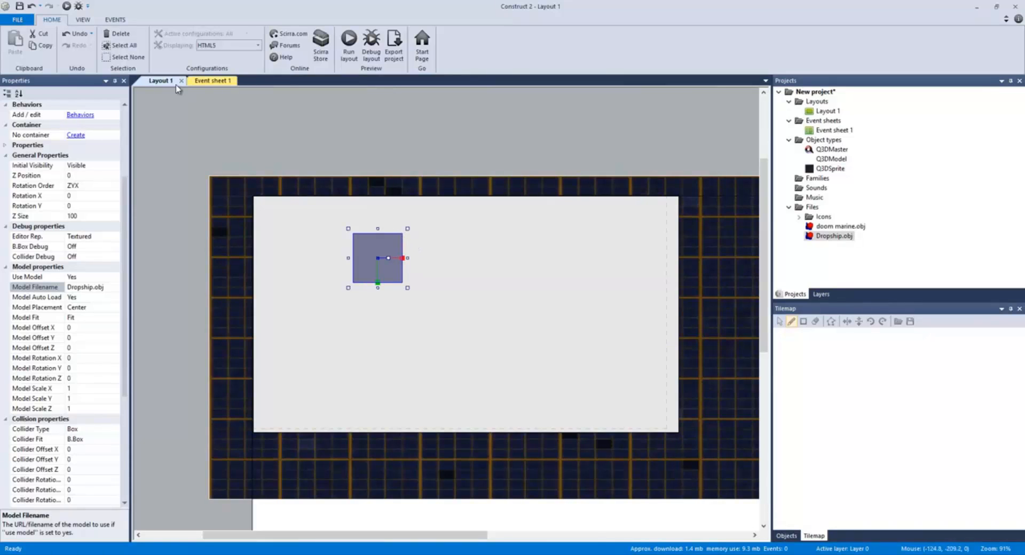
# Add a Q3DModel 'On created' event to Event sheet 1.
pyautogui.click(206, 81)
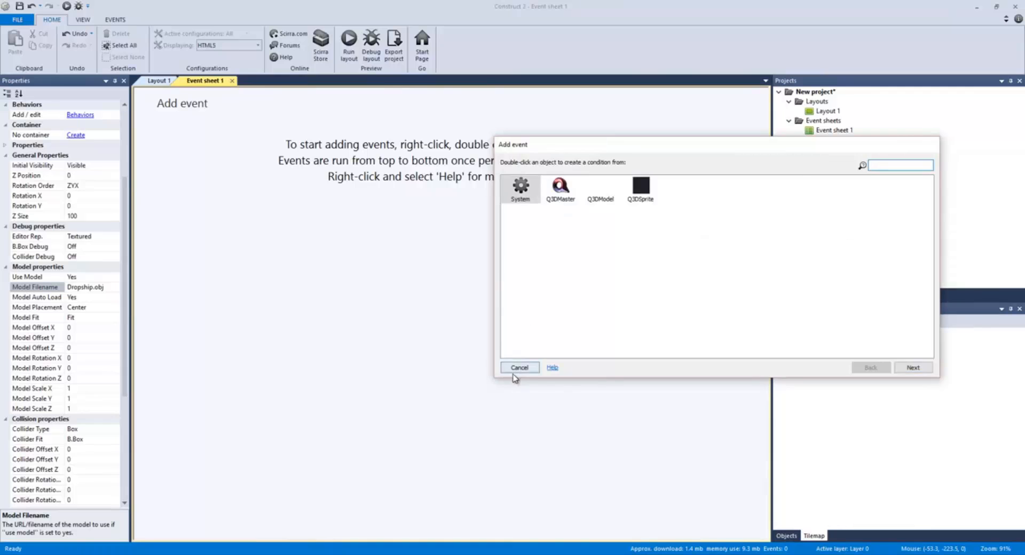
pyautogui.click(600, 189)
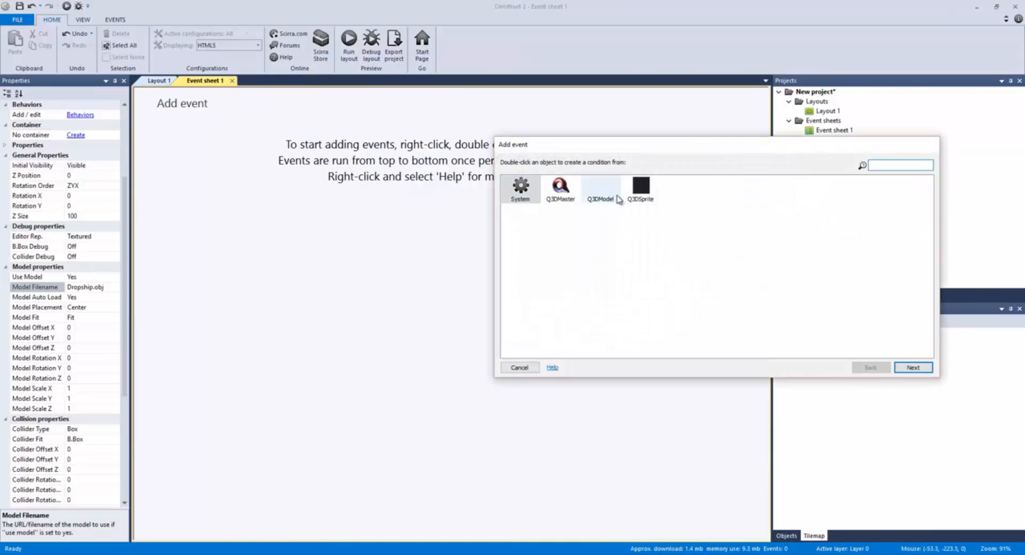
pyautogui.doubleClick(600, 189)
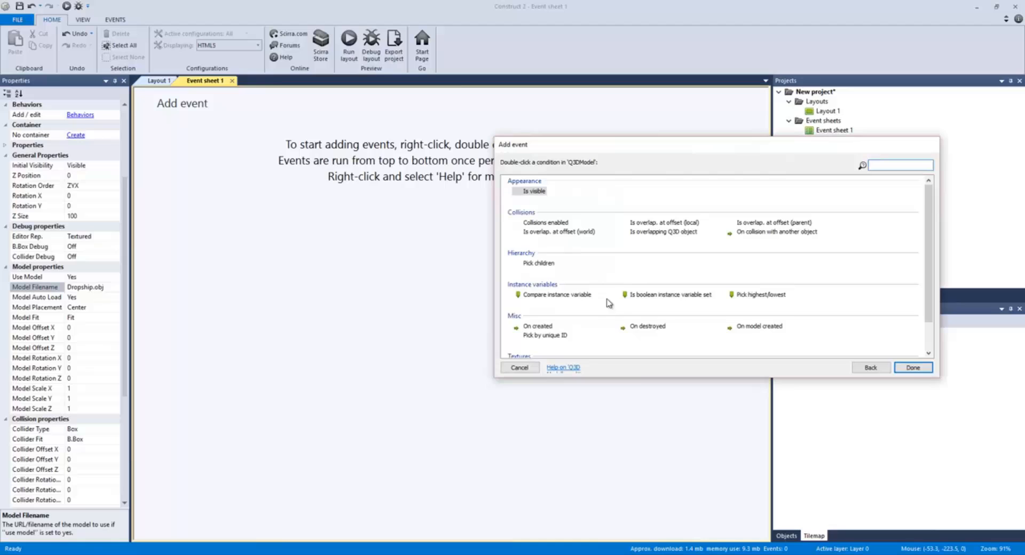
pyautogui.moveTo(743, 311)
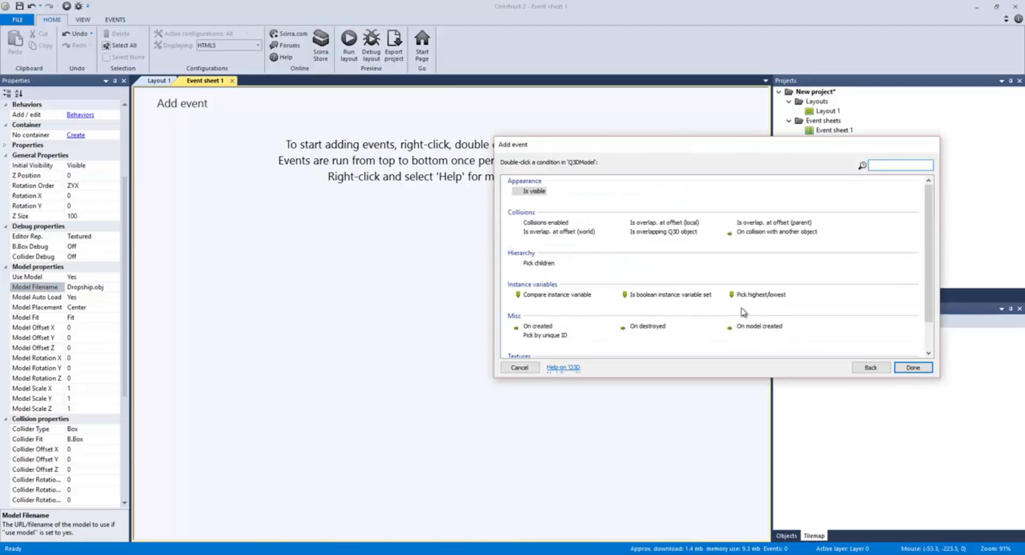
pyautogui.click(870, 367)
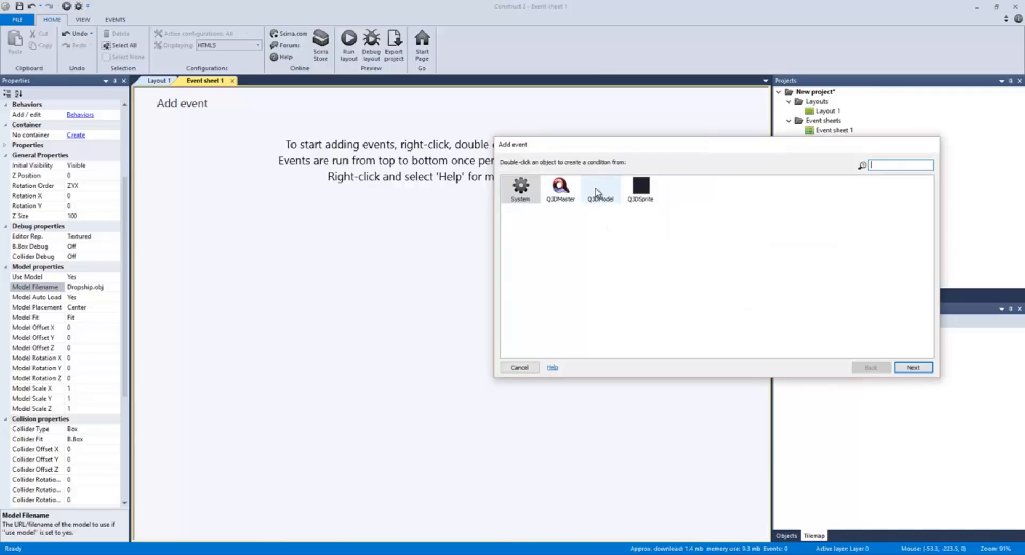
pyautogui.doubleClick(600, 190)
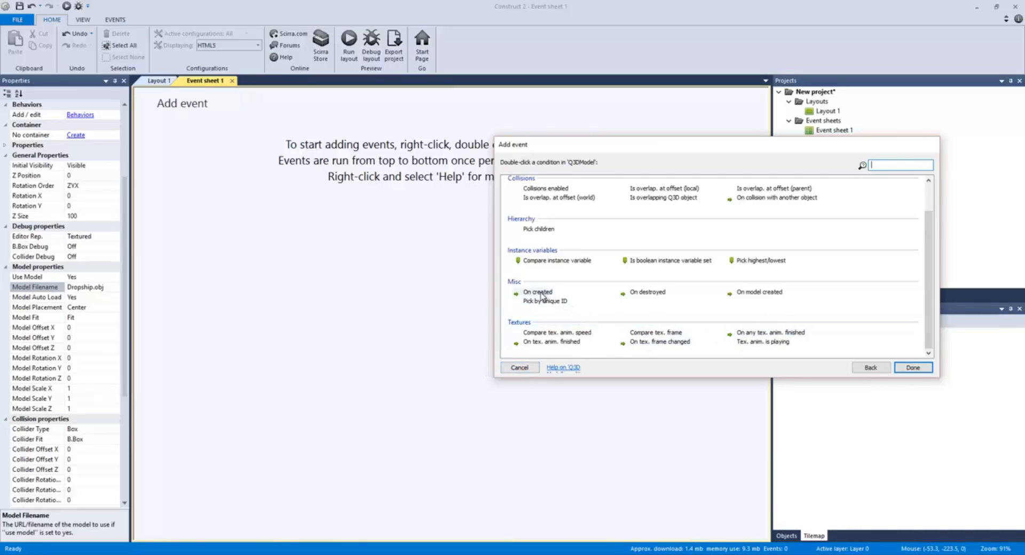
pyautogui.doubleClick(538, 292)
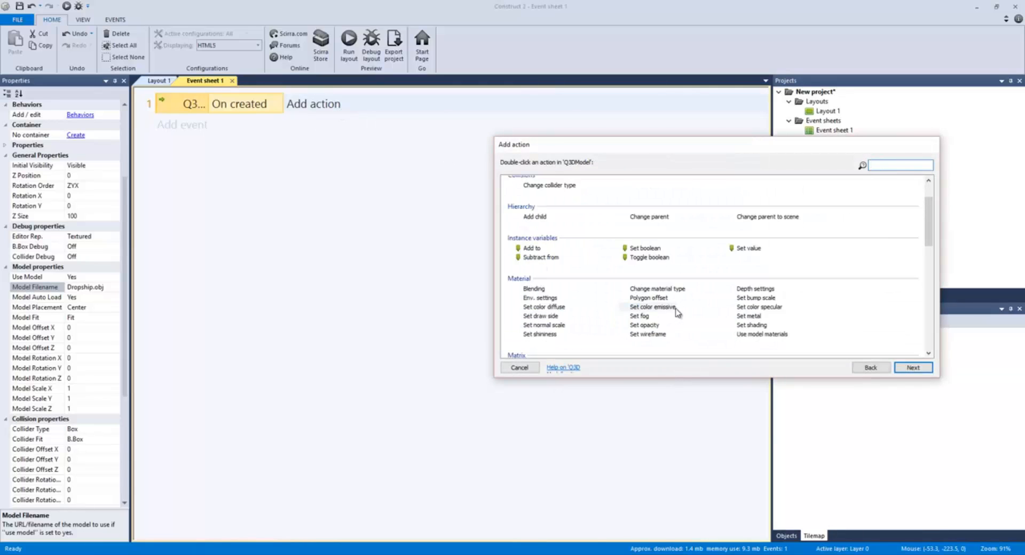
# Add a Set texture anim. action with Map set to Diffuse Map.
pyautogui.write('text')
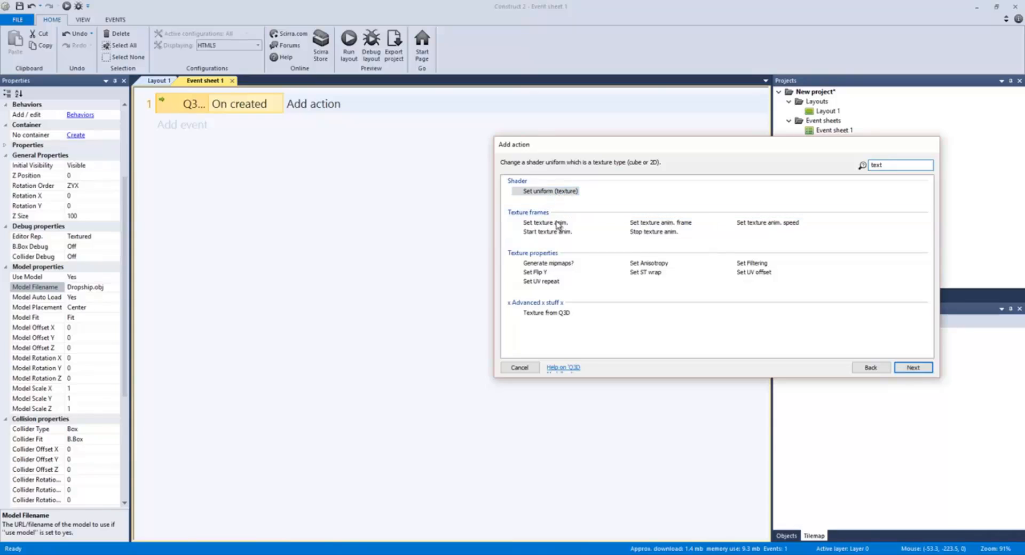
pyautogui.moveTo(659, 222)
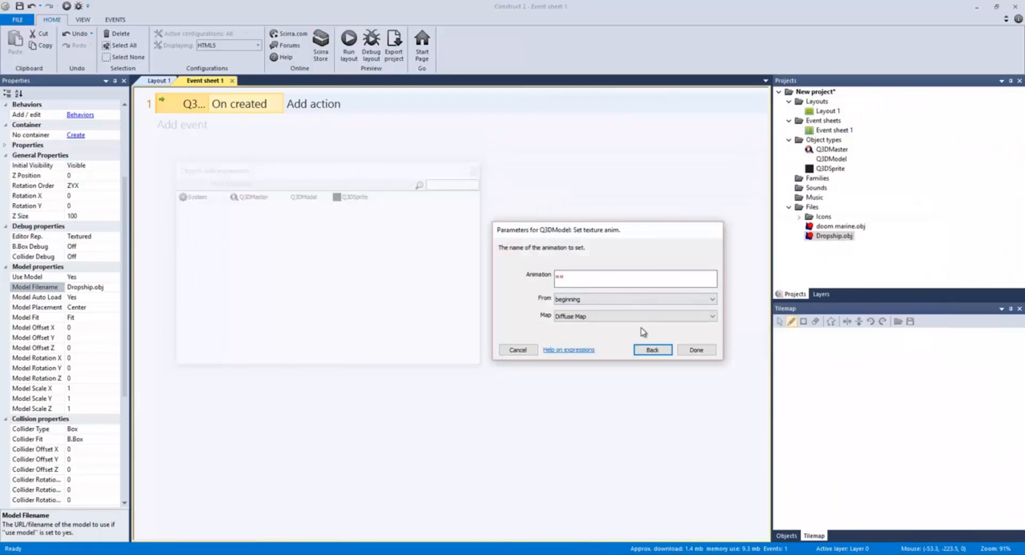
pyautogui.click(696, 350)
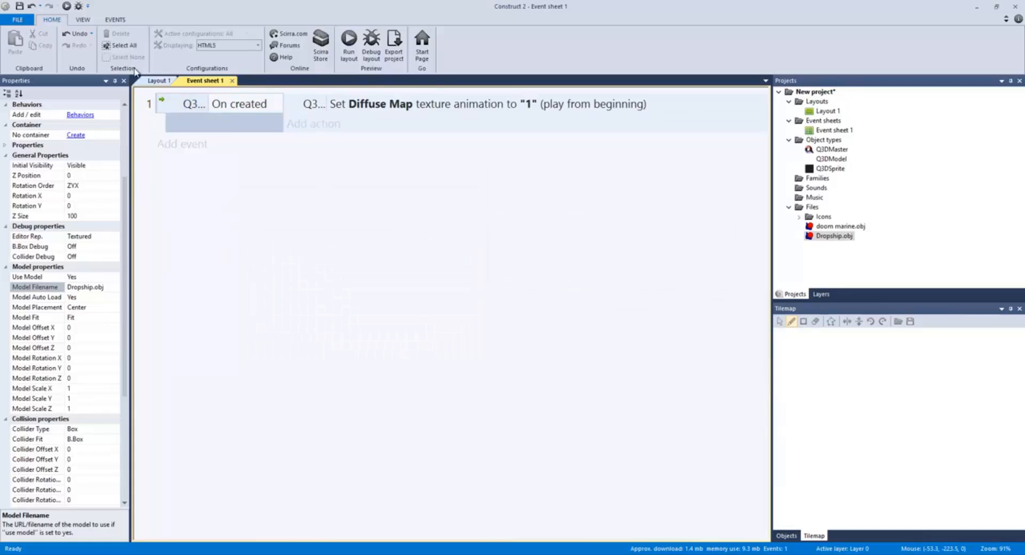
pyautogui.click(159, 81)
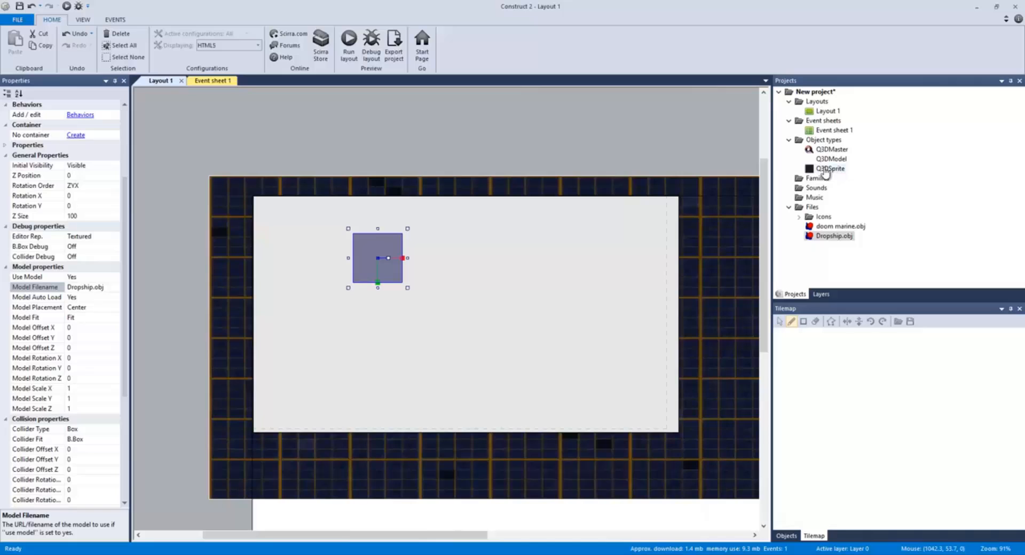
# Open the Q3DModel's image editor and start renaming the Default animation.
pyautogui.doubleClick(830, 159)
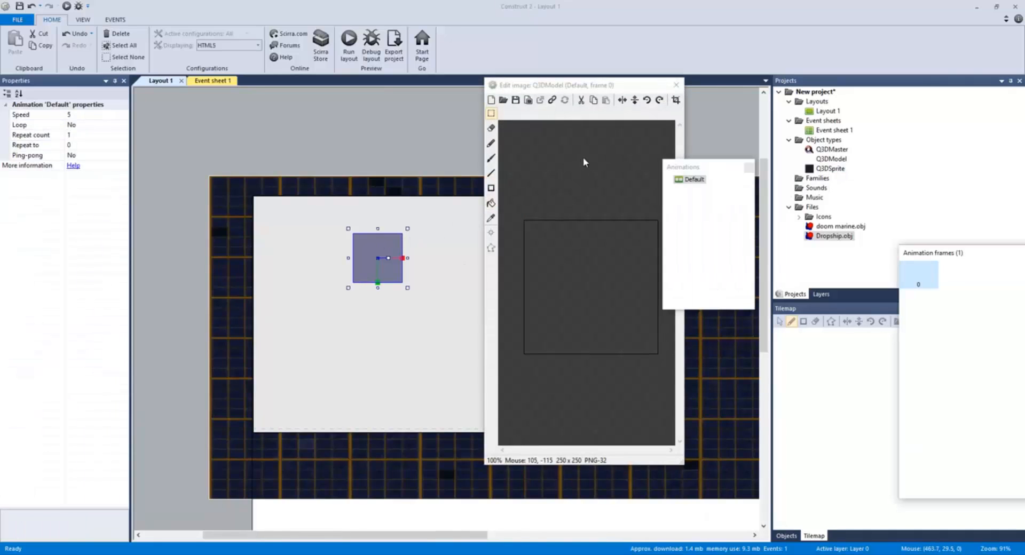
pyautogui.moveTo(687, 188)
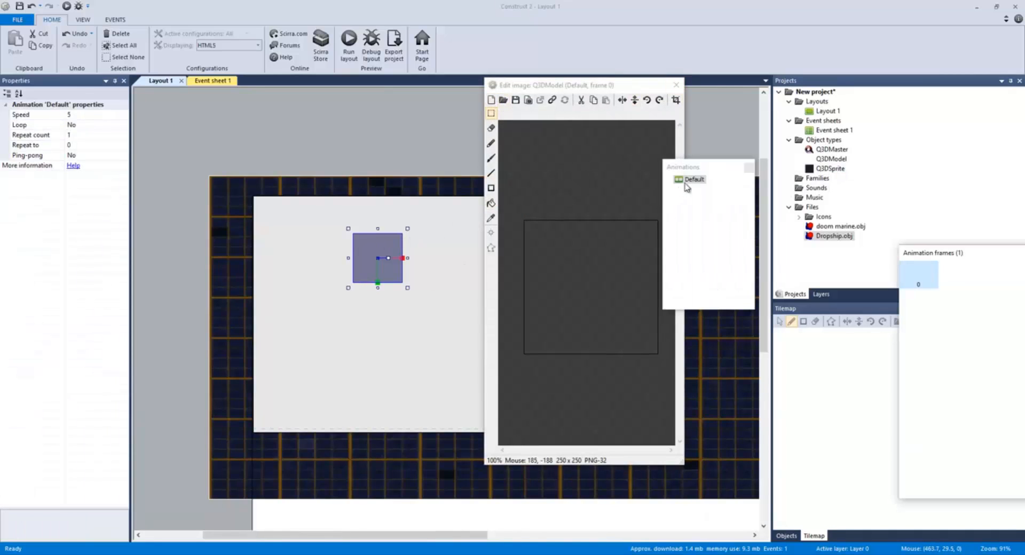
pyautogui.rightClick(691, 179)
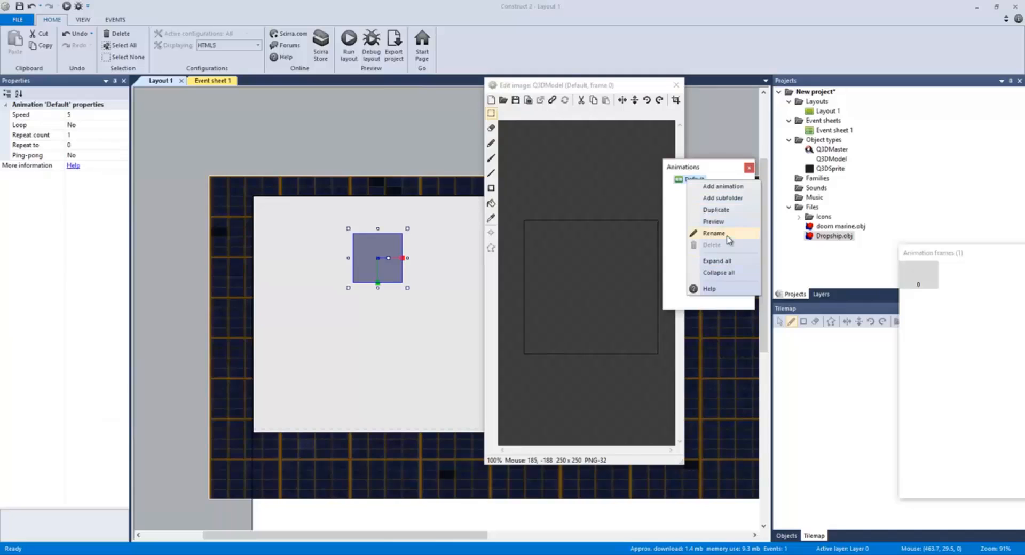
pyautogui.click(714, 233)
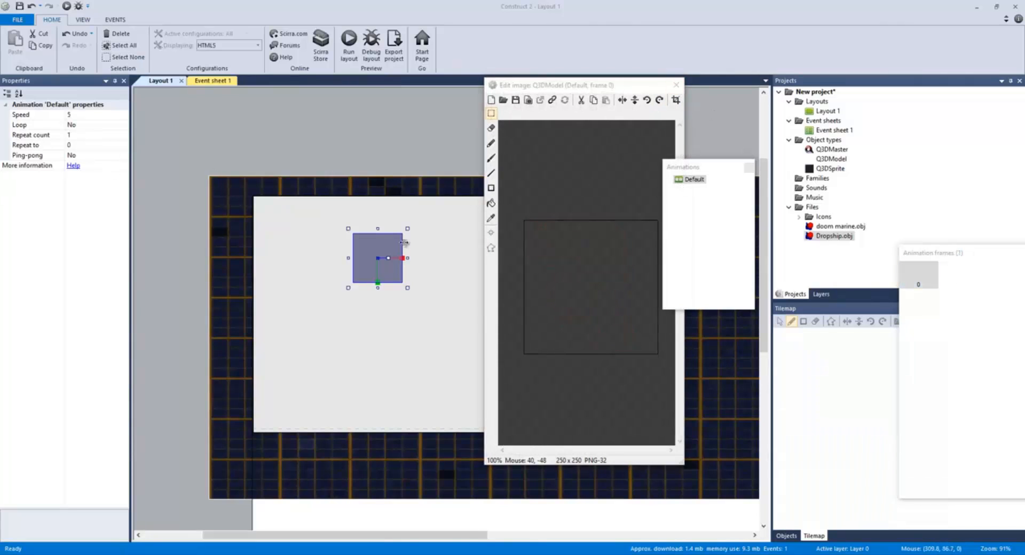
# Keep the Q3DModel's light map UV set on the primary set.
pyautogui.click(377, 259)
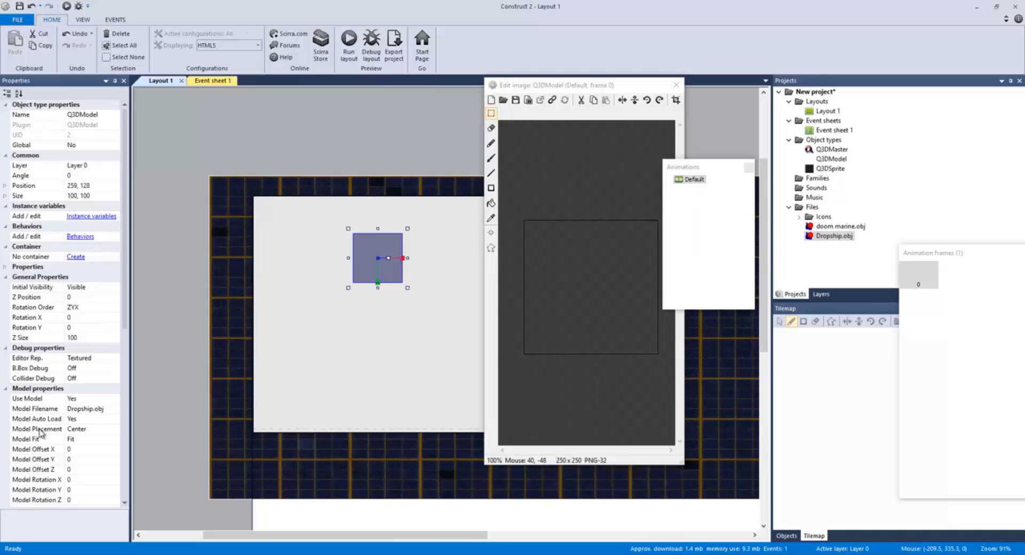
pyautogui.scroll(-3)
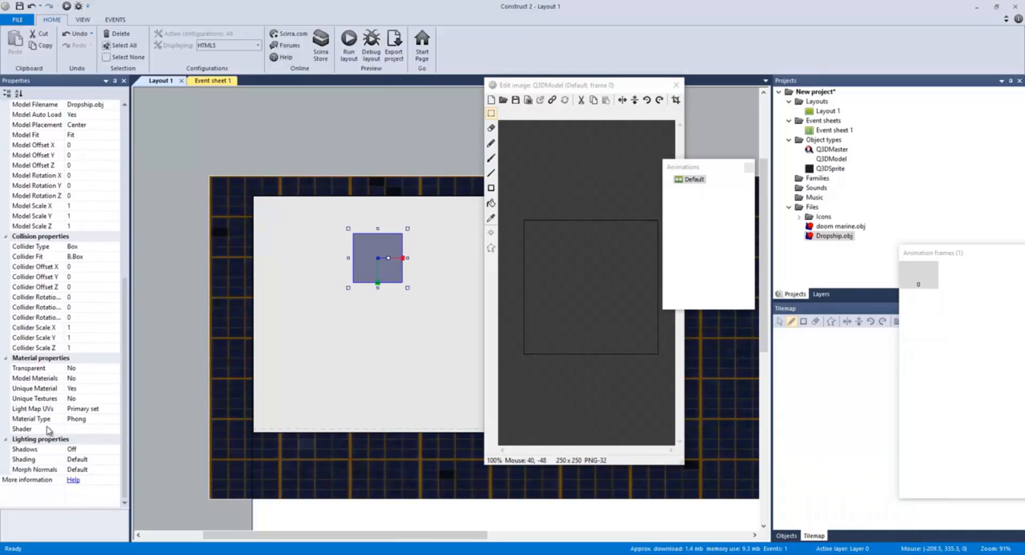
pyautogui.click(114, 409)
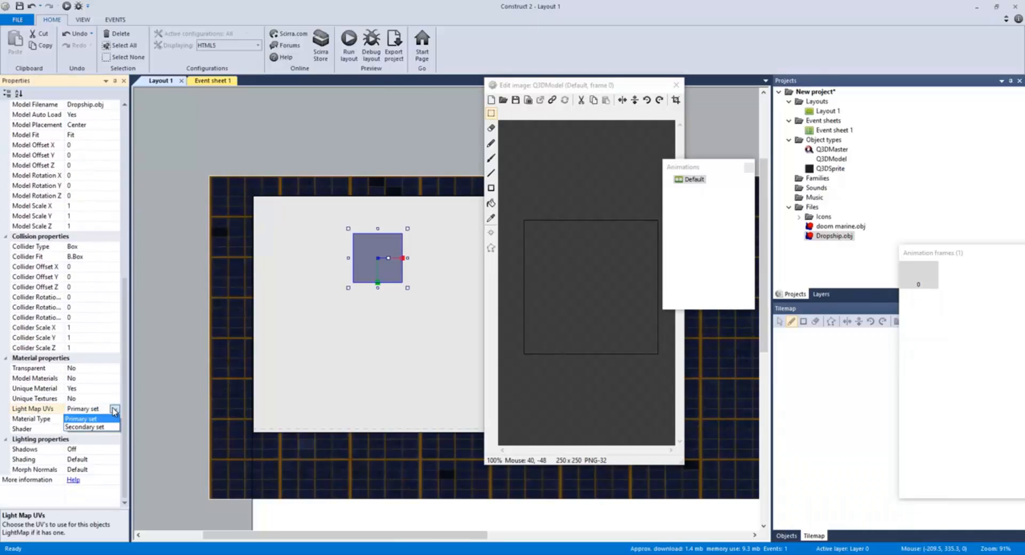
pyautogui.click(82, 418)
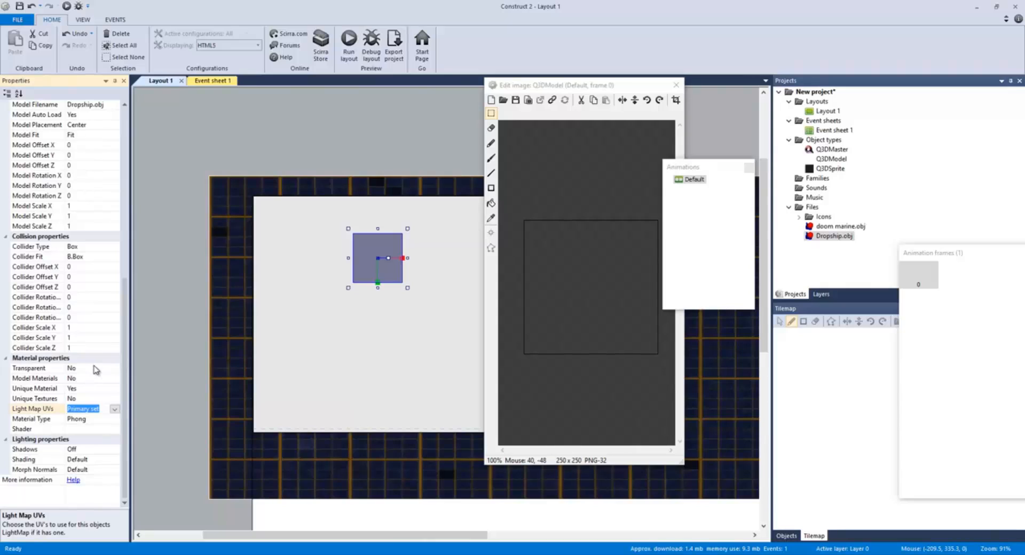
# Rename the animation to DefuseMap, then correct it to DiffuseMap.
pyautogui.rightClick(693, 179)
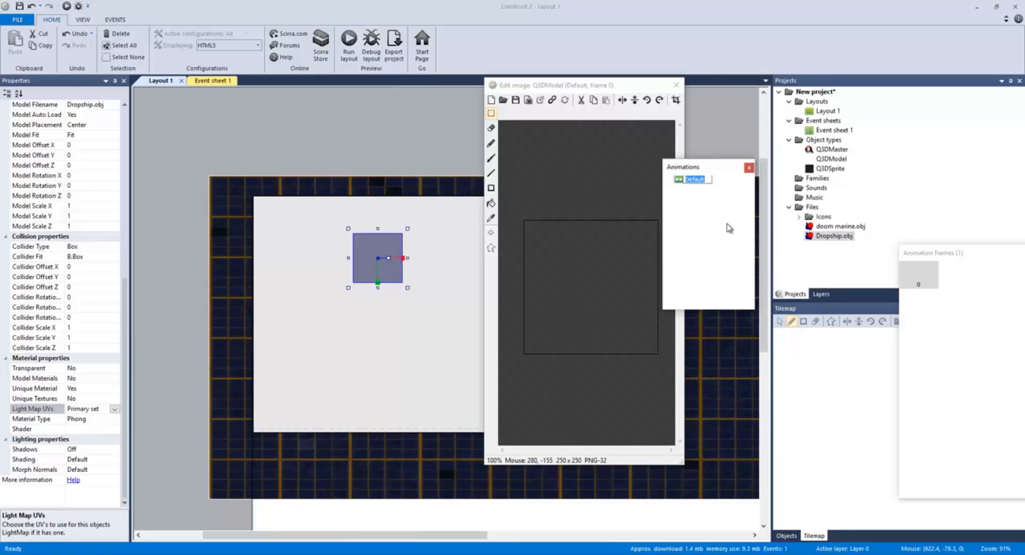
pyautogui.write('DefuseMap')
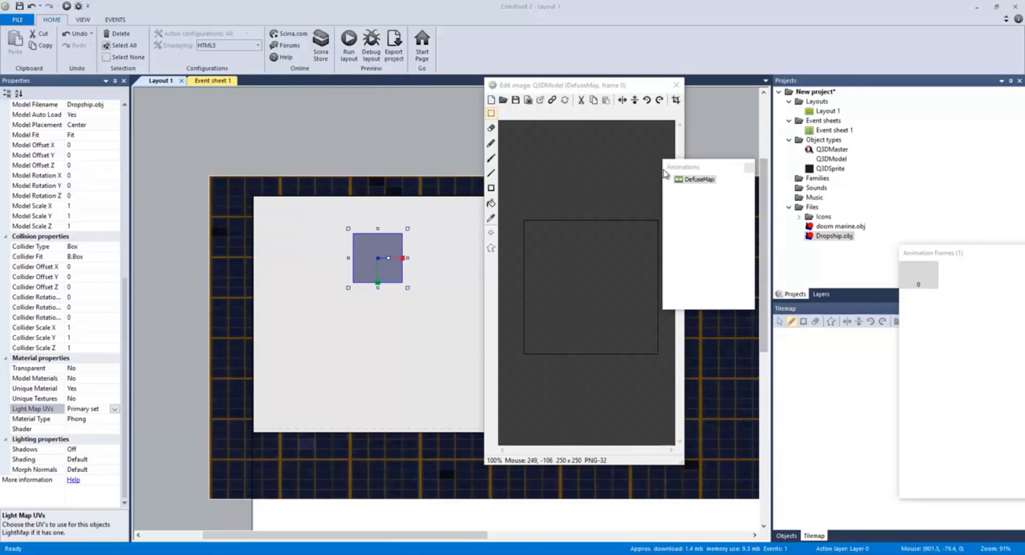
pyautogui.rightClick(698, 179)
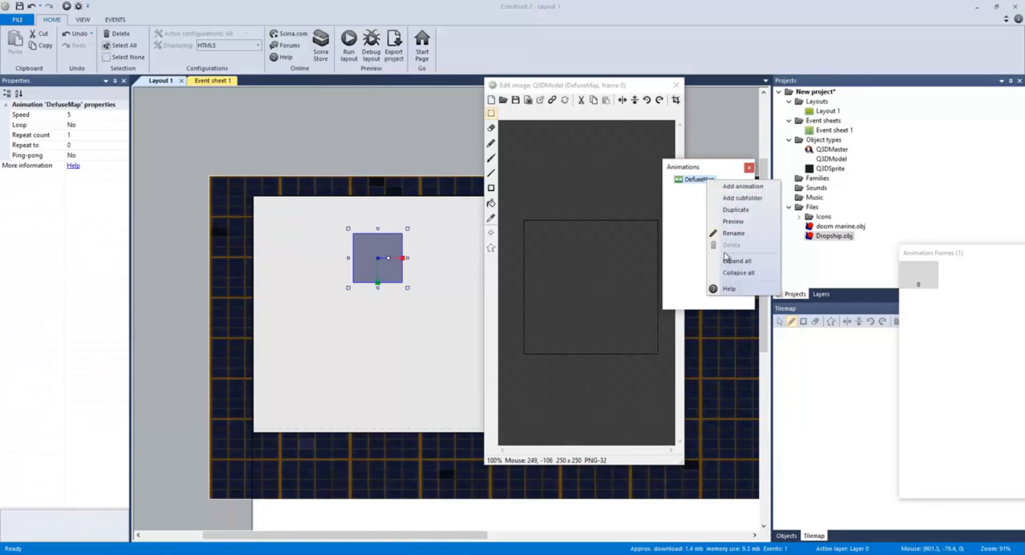
pyautogui.click(734, 233)
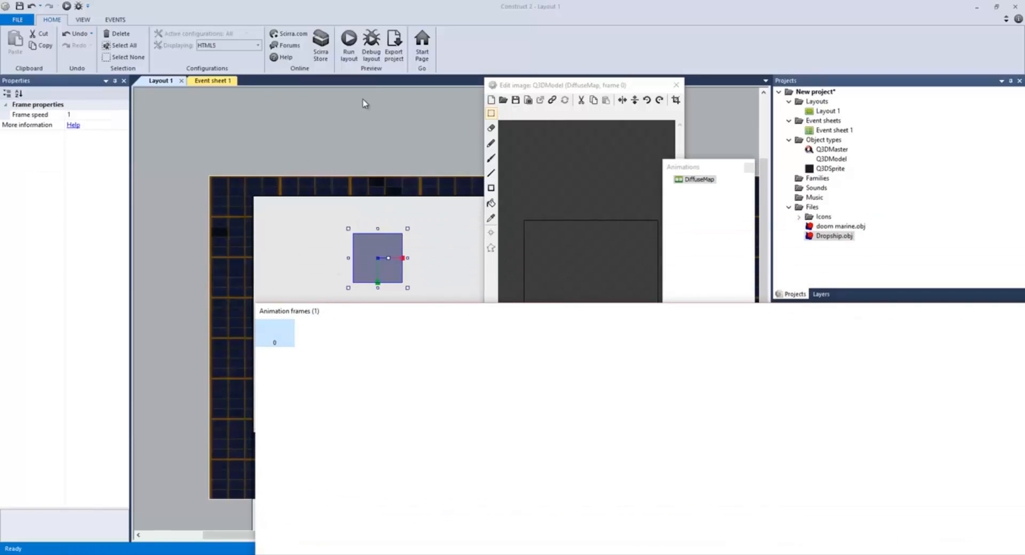
pyautogui.click(212, 81)
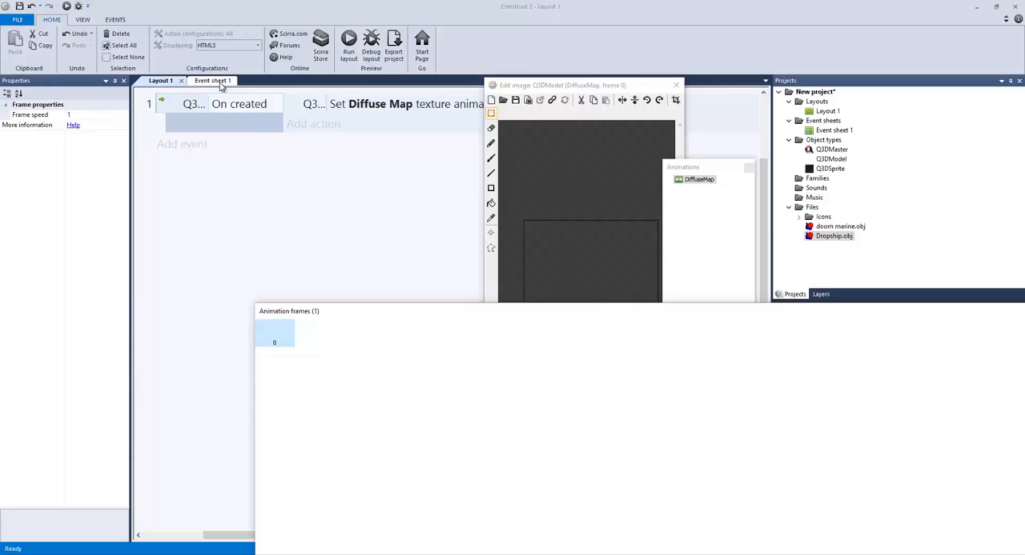
# Load a 1024 × 1024 texture into DiffuseMap frame 0 and close the image editor.
pyautogui.click(204, 80)
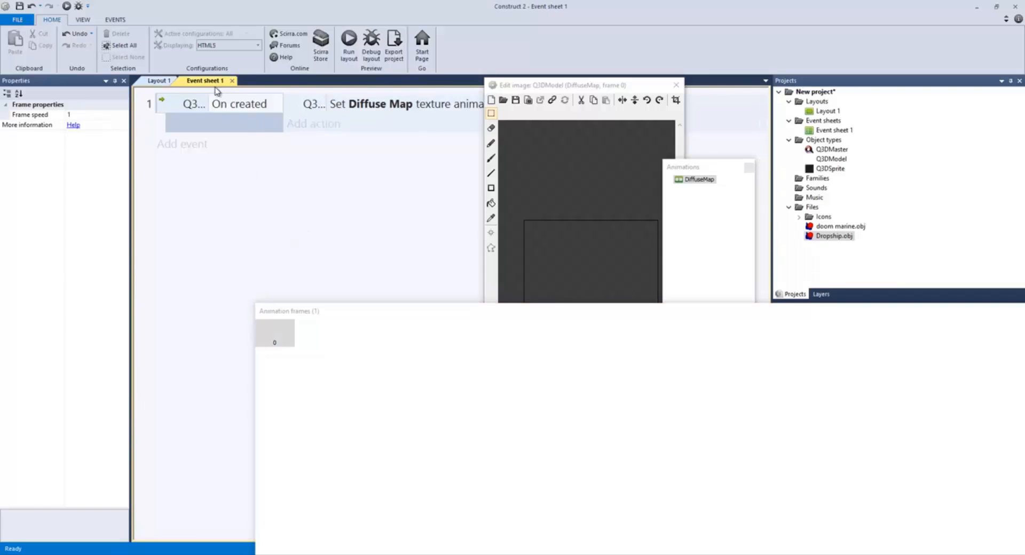
pyautogui.click(158, 80)
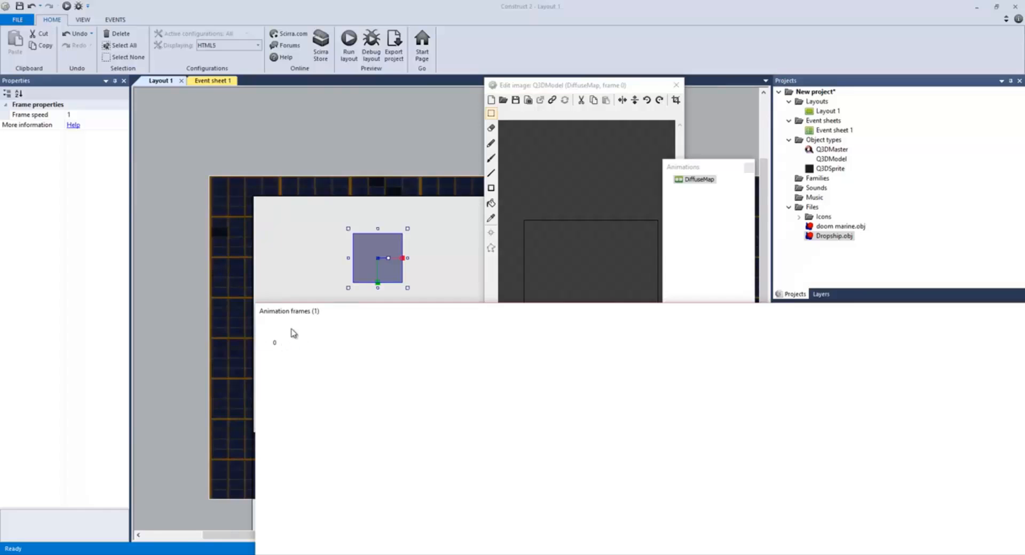
pyautogui.moveTo(595, 164)
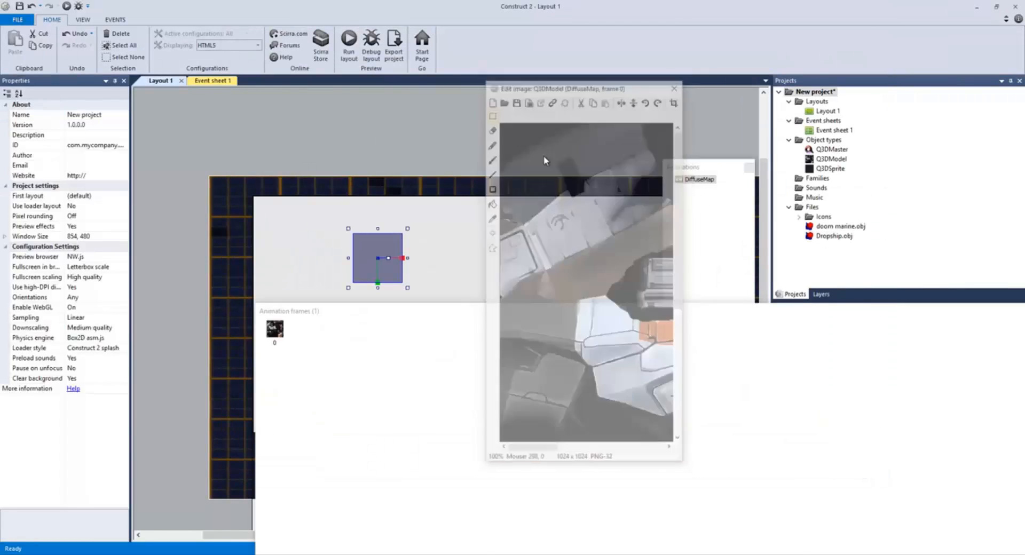
pyautogui.click(673, 88)
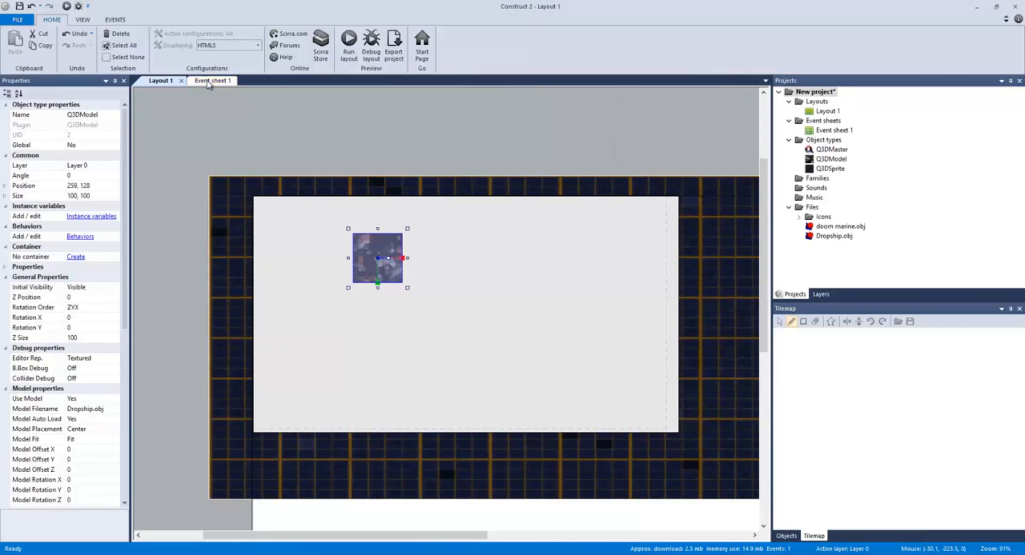
pyautogui.click(206, 80)
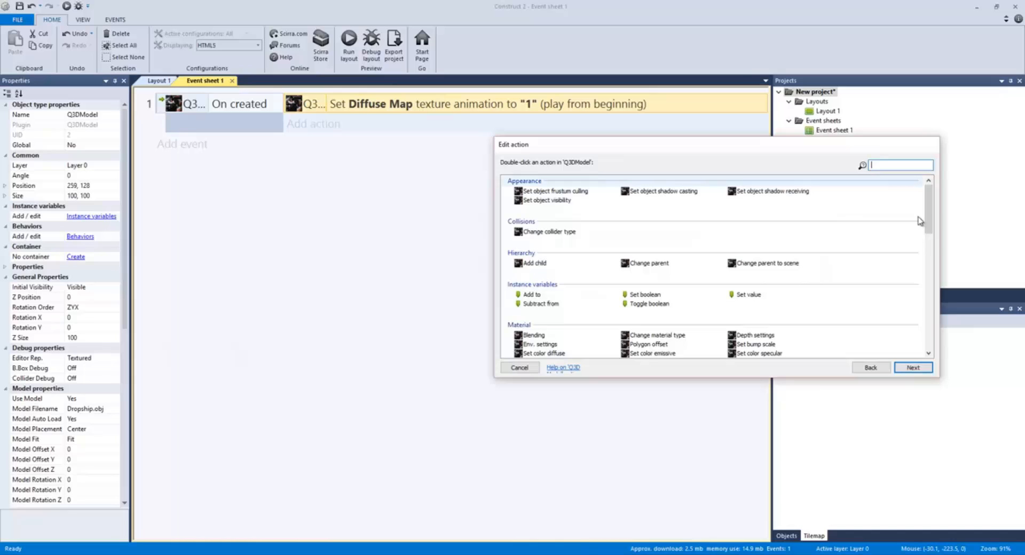
# Change the 'On created' action's Diffuse Map texture animation to "0".
pyautogui.click(519, 367)
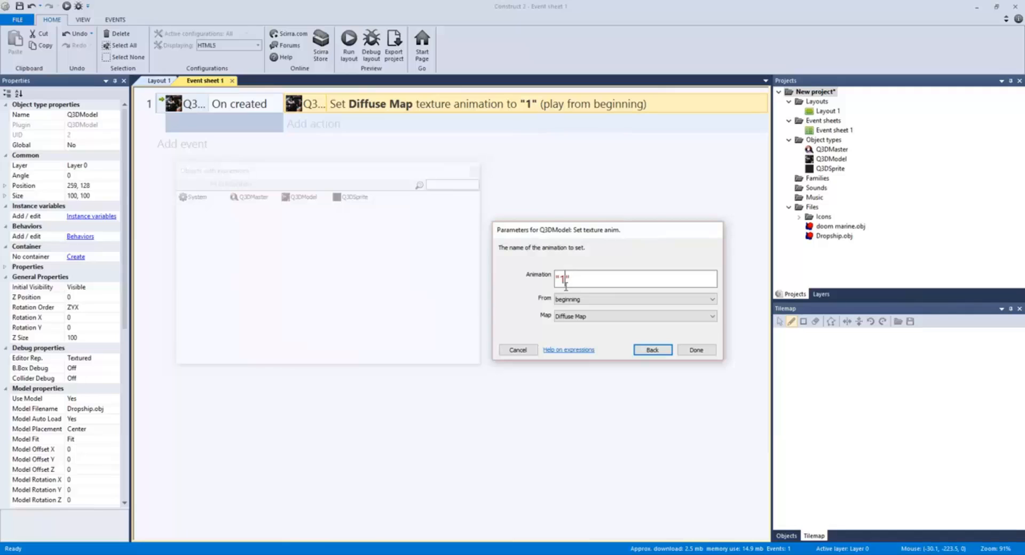
pyautogui.write('0')
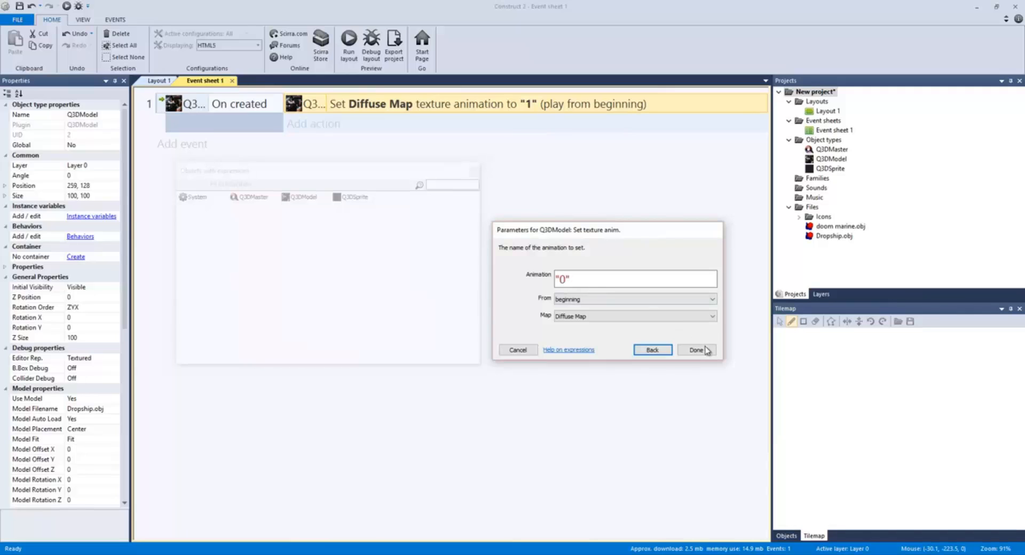
pyautogui.click(696, 350)
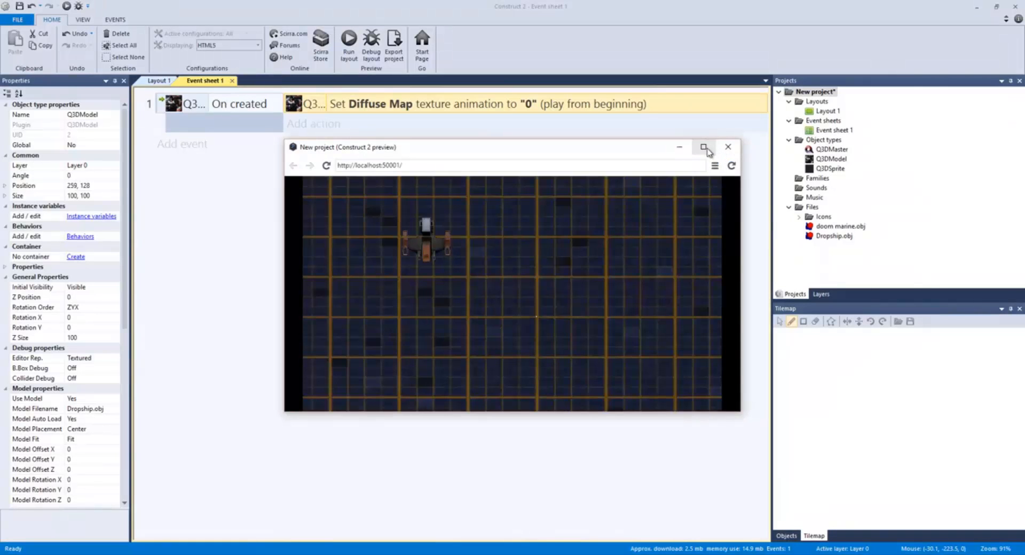
# Set the Q3DModel's Model Rotation X to 45 and preview it again.
pyautogui.click(706, 147)
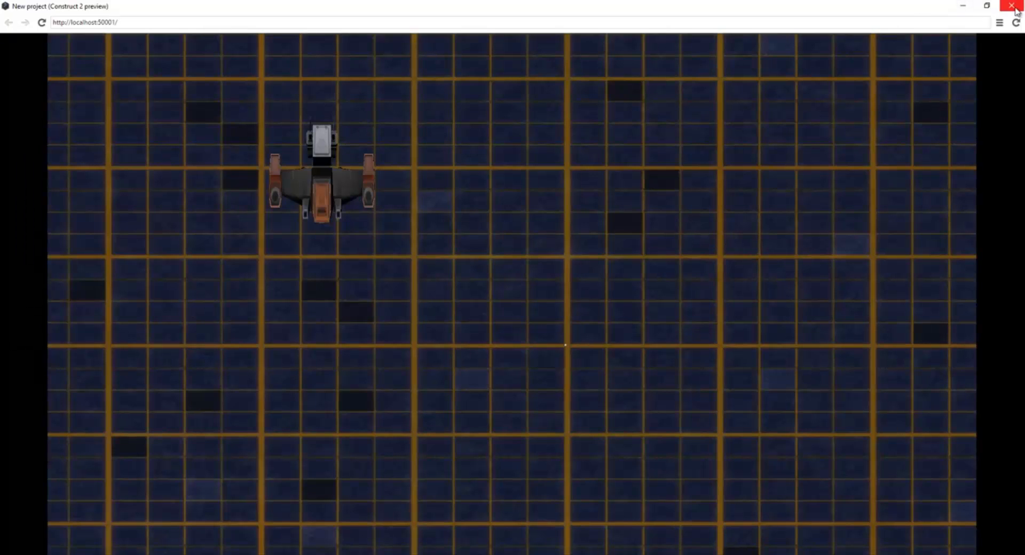
pyautogui.click(1016, 6)
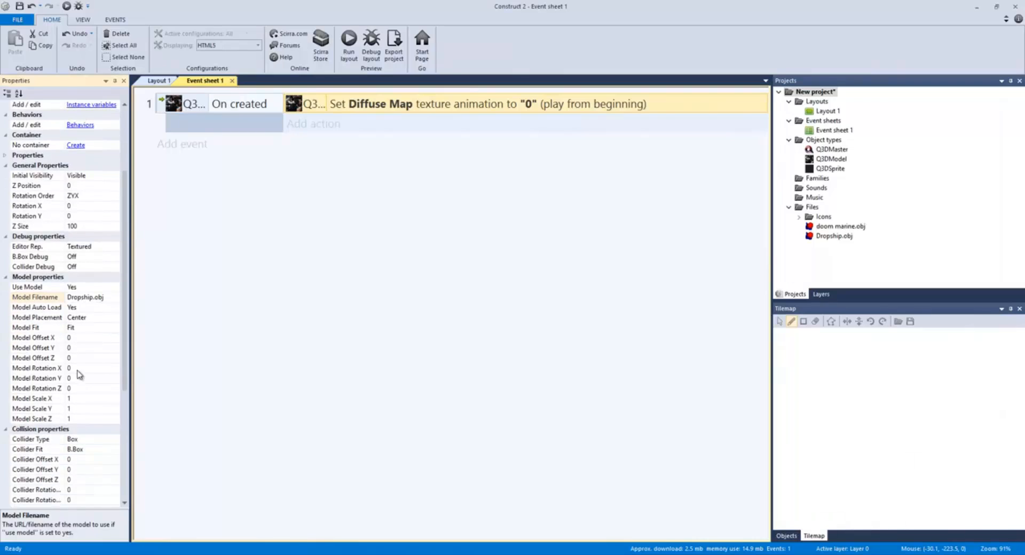
pyautogui.click(91, 367)
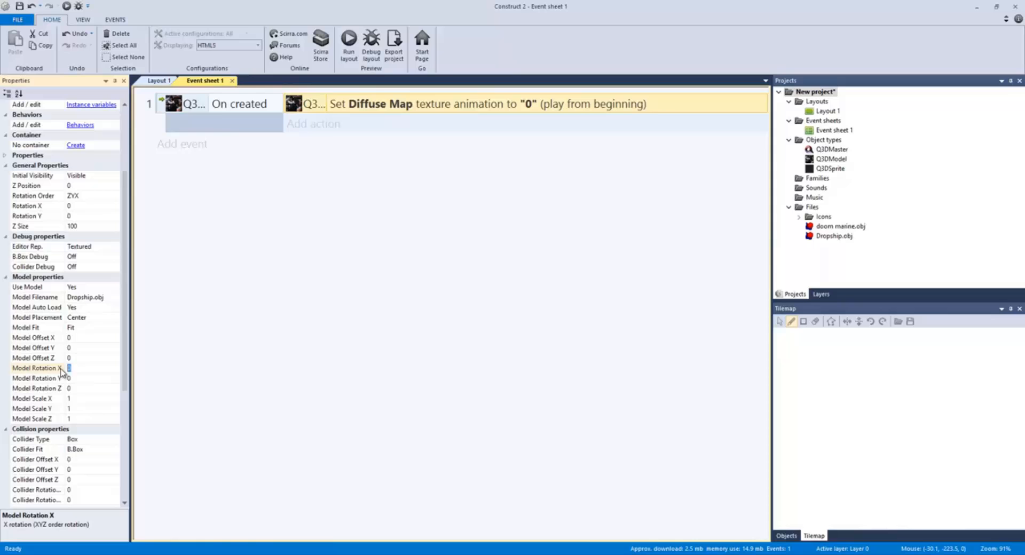
pyautogui.click(349, 40)
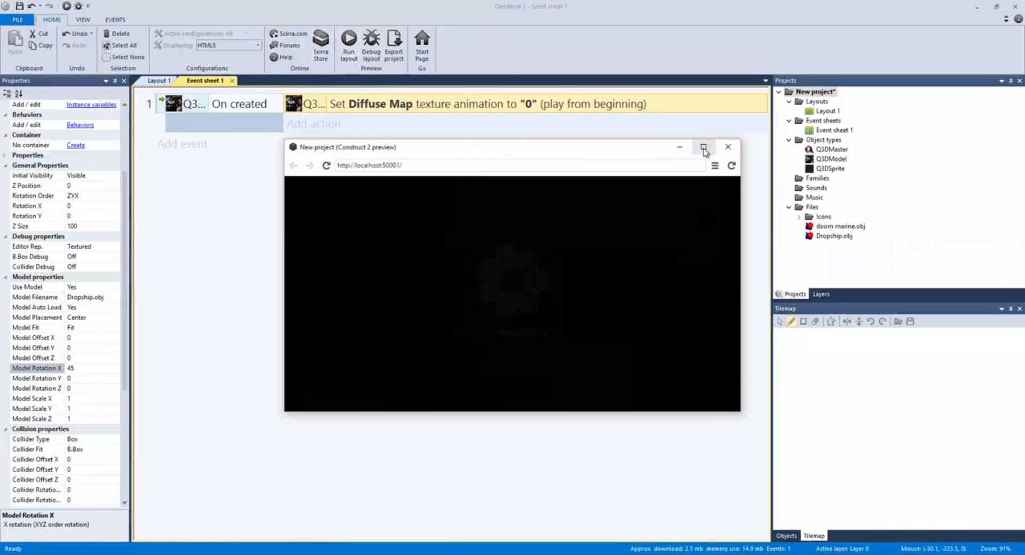
pyautogui.click(704, 146)
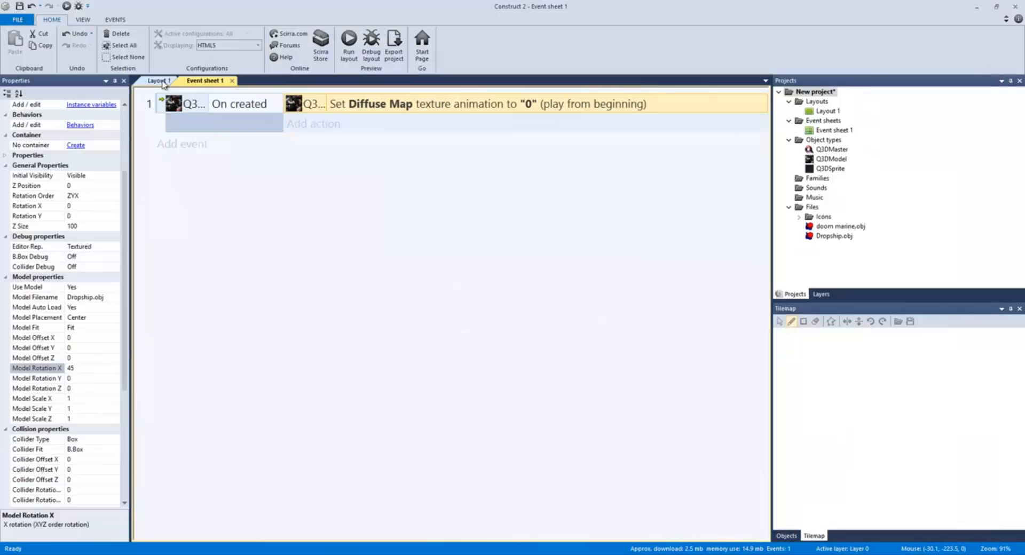
# Show Layout 1 with the Q3DLight below the Dropship, and maximize the preview.
pyautogui.click(158, 81)
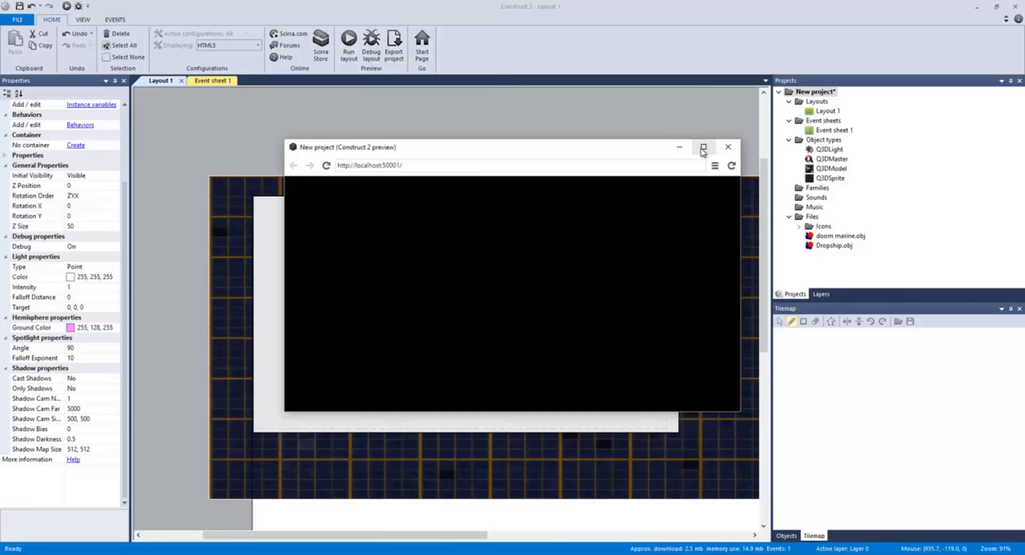
pyautogui.click(704, 147)
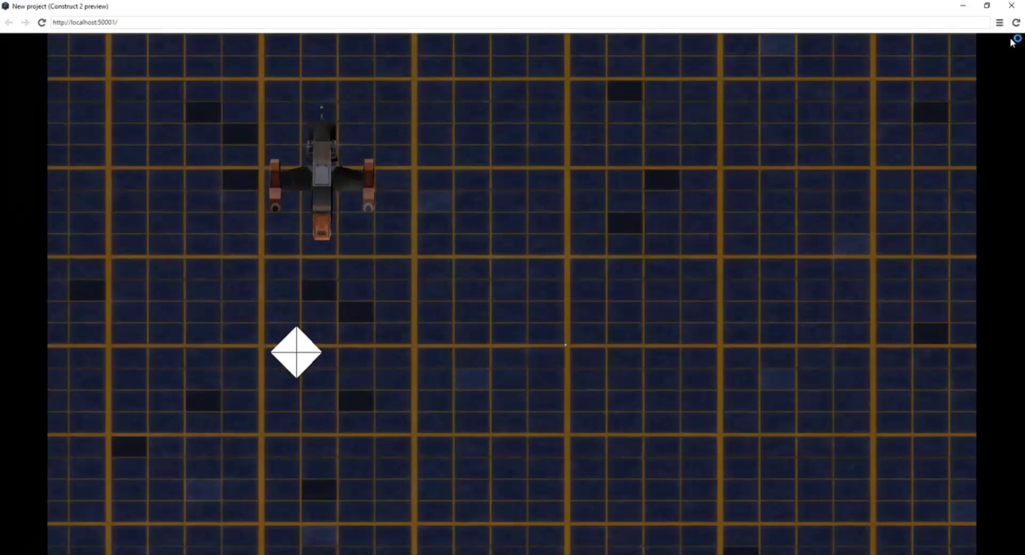
pyautogui.moveTo(642, 523)
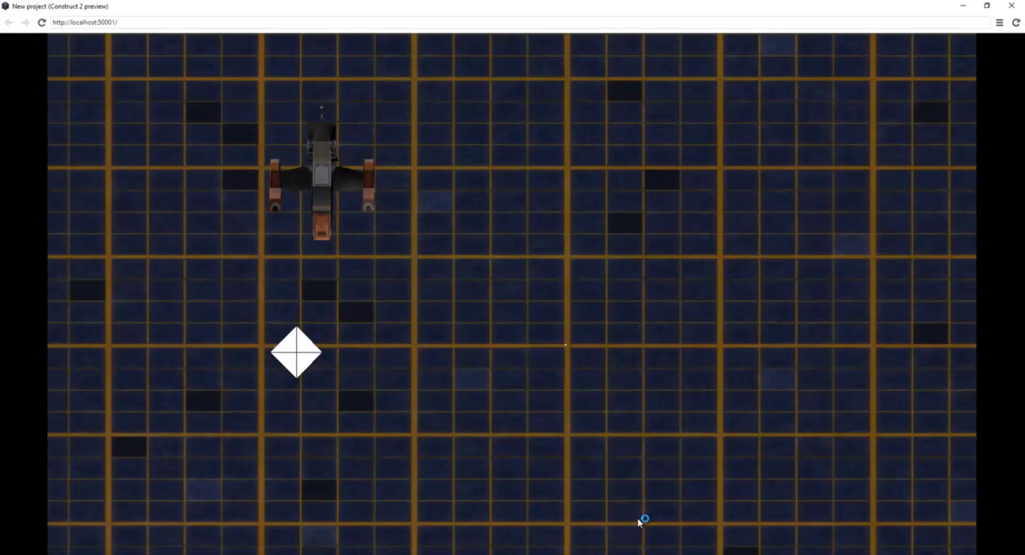
pyautogui.moveTo(661, 519)
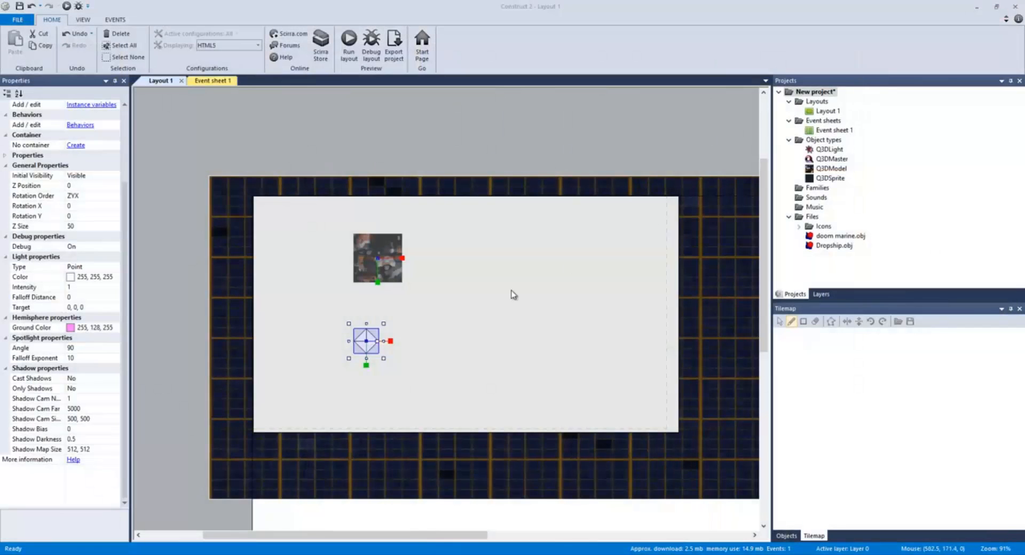
pyautogui.moveTo(93, 216)
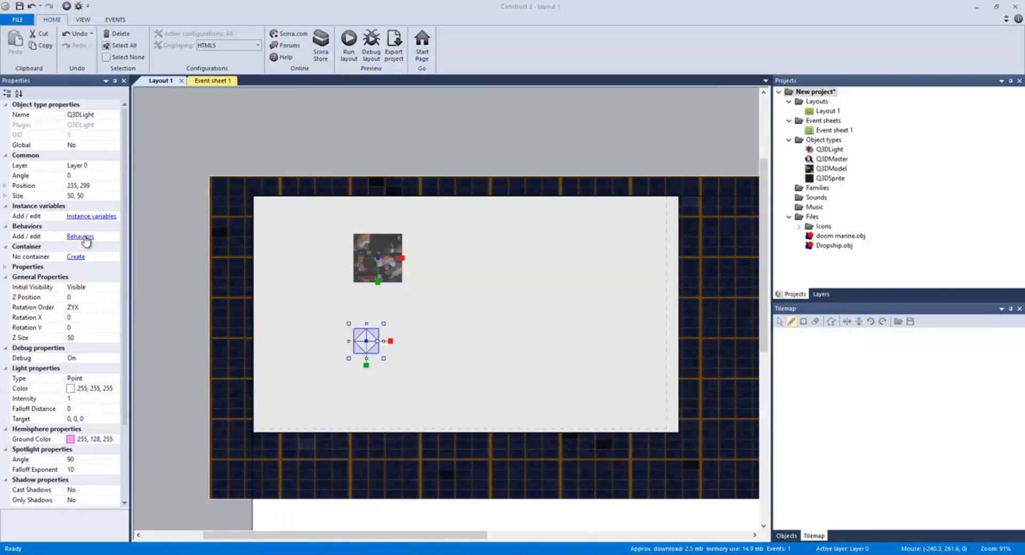
# Change the Dropship model's Rotation X from 45 to 270, then preview it from above.
pyautogui.scroll(-3)
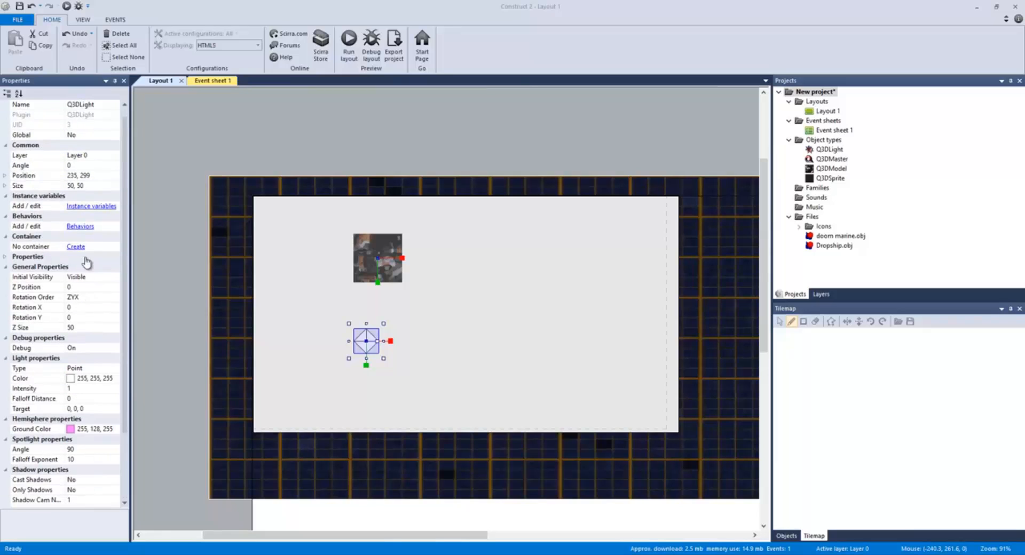
pyautogui.click(378, 258)
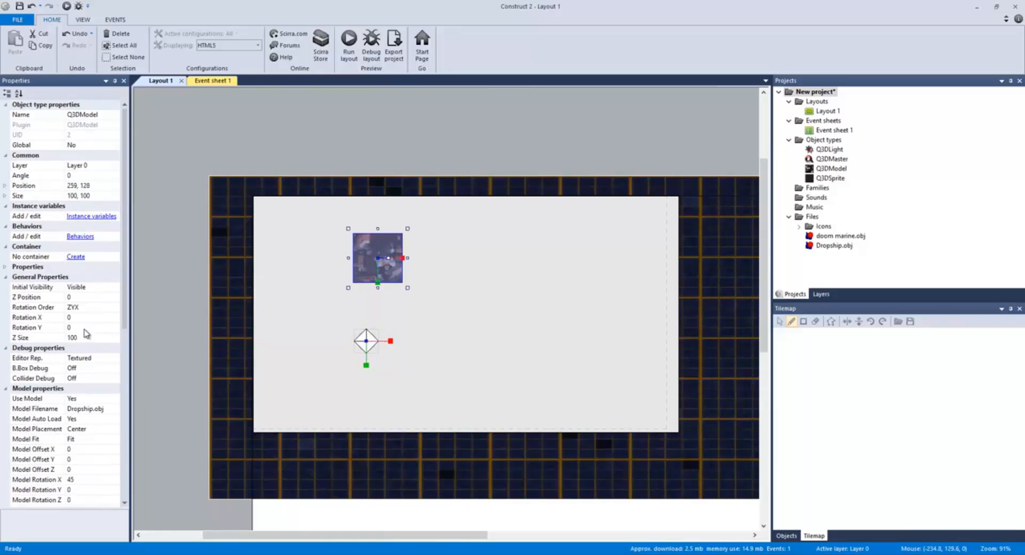
pyautogui.scroll(-3)
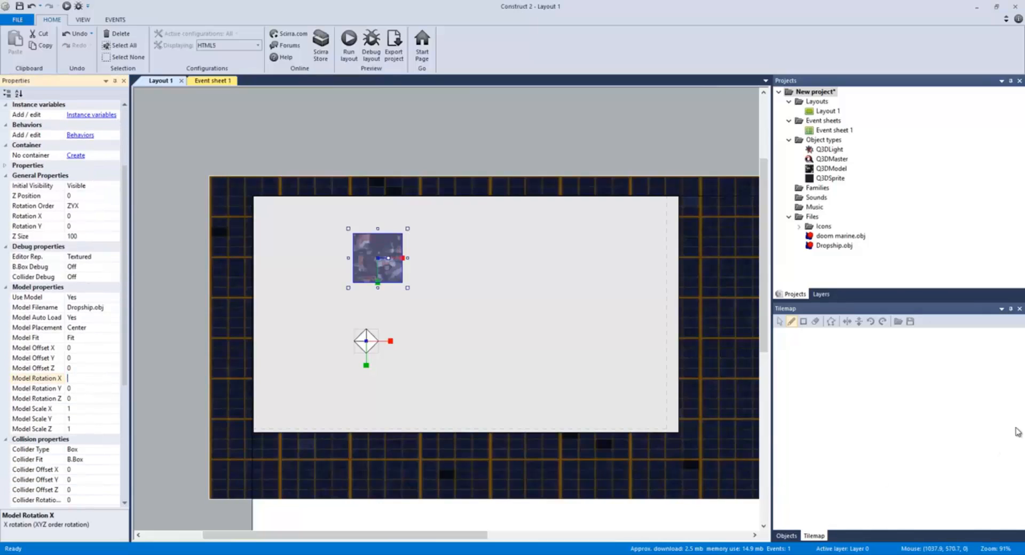
pyautogui.write('0')
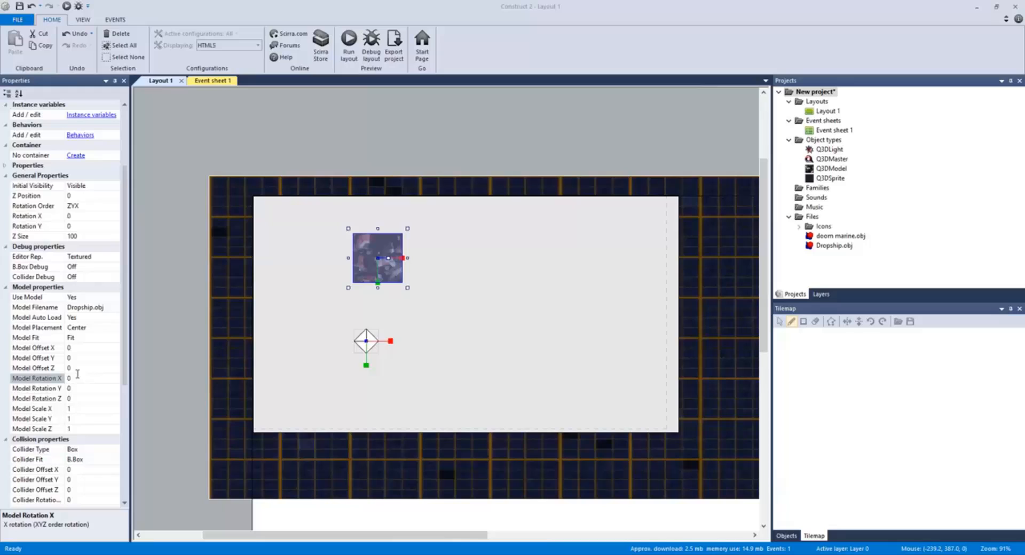
pyautogui.click(91, 378)
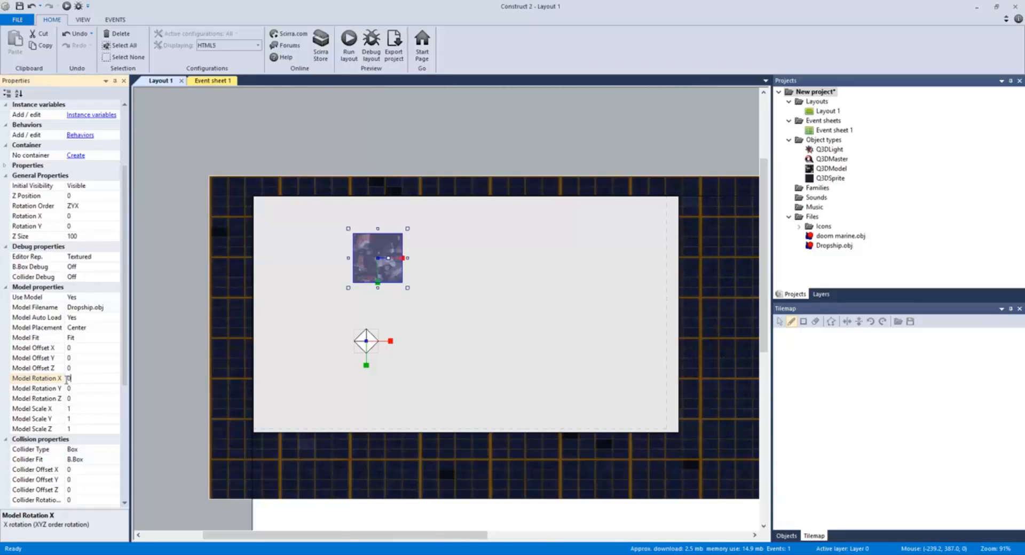
pyautogui.write('2700')
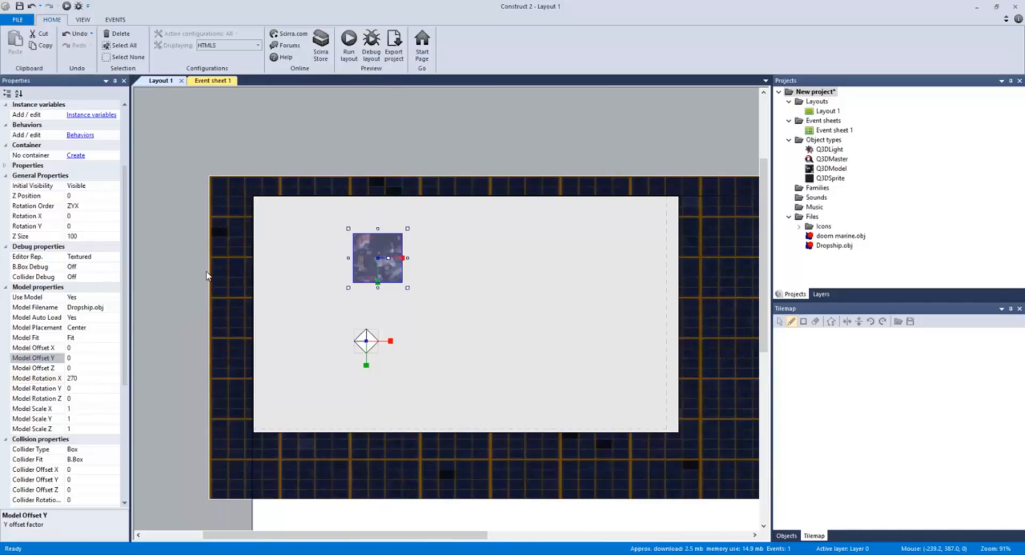
pyautogui.click(348, 39)
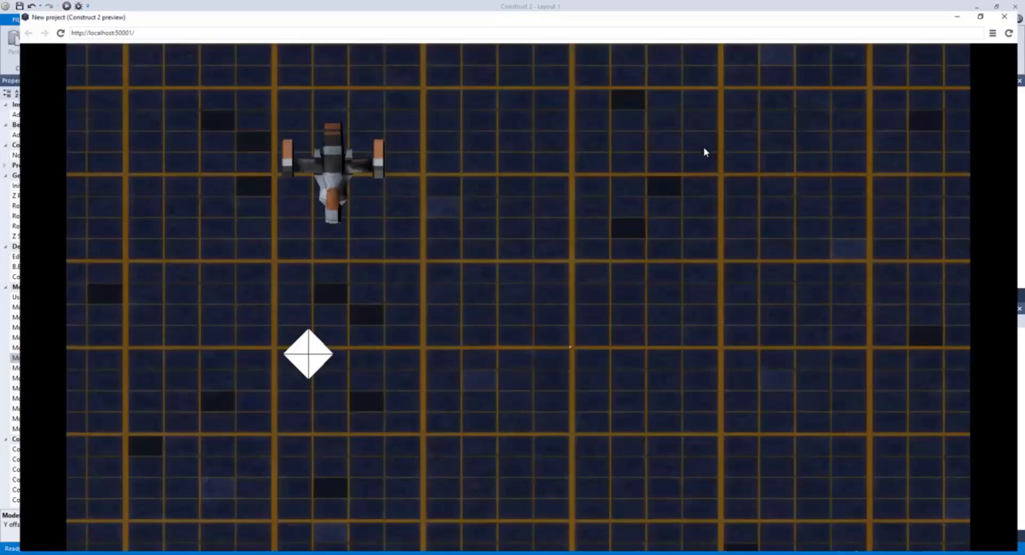
pyautogui.click(984, 7)
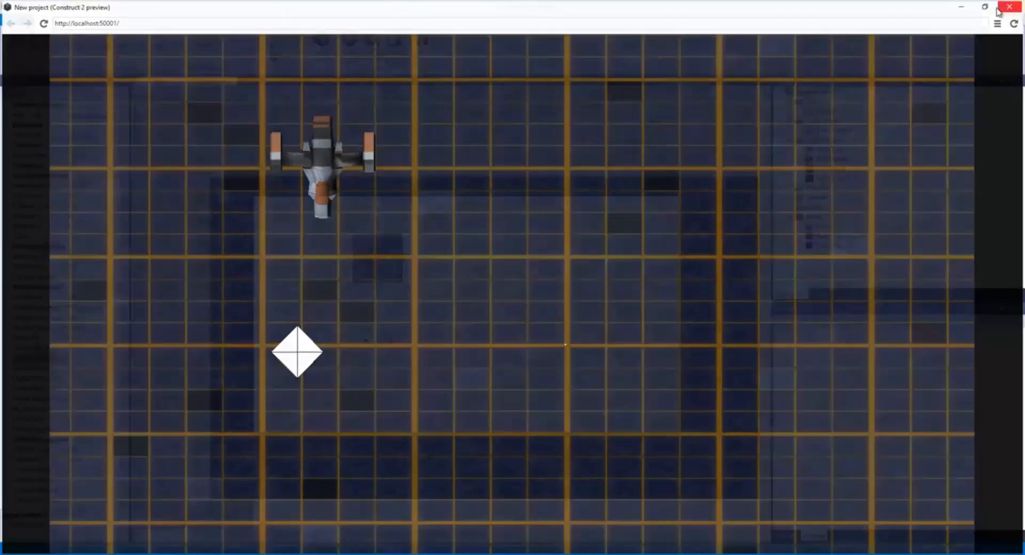
pyautogui.click(1016, 7)
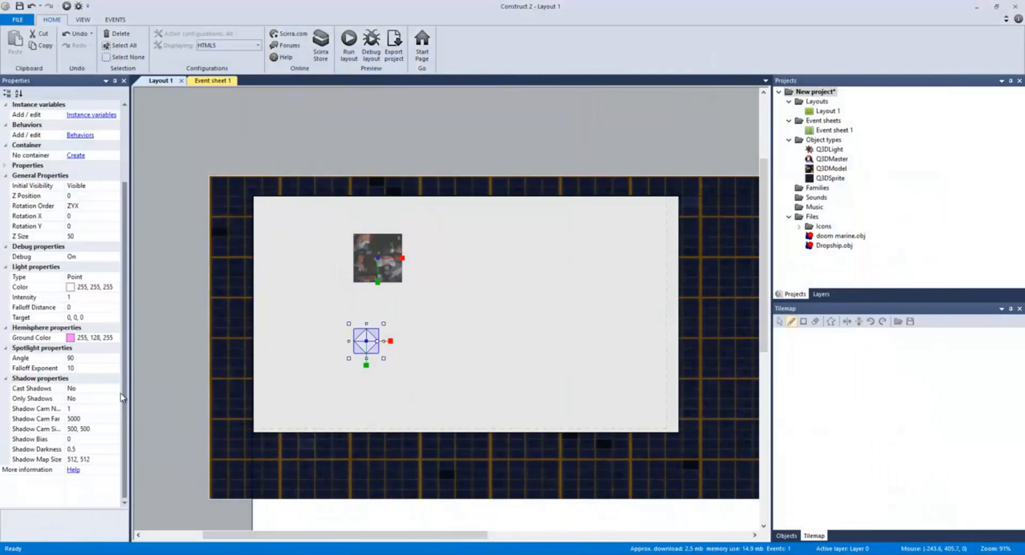
# Add a Drag & Drop behavior to the Q3DLight.
pyautogui.click(79, 134)
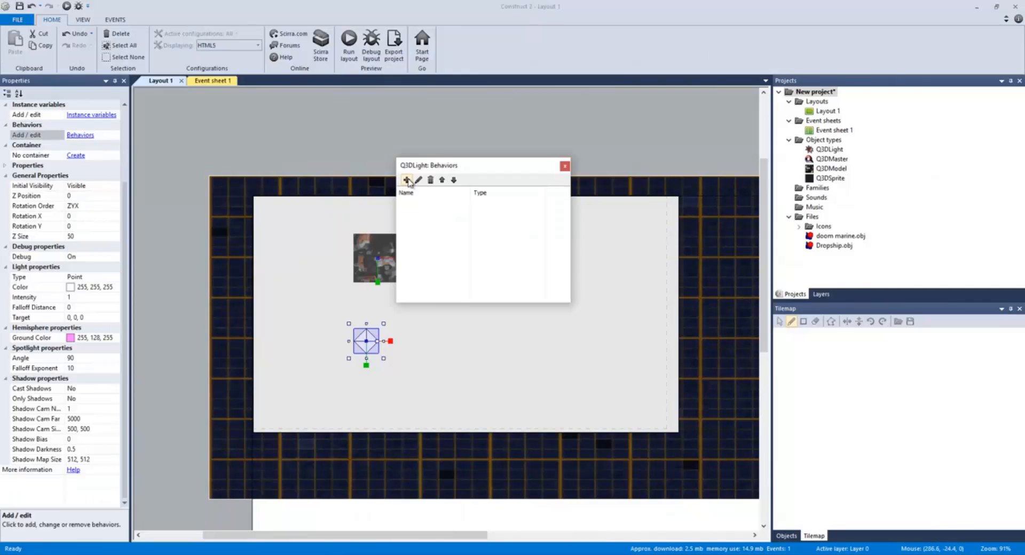
pyautogui.click(406, 180)
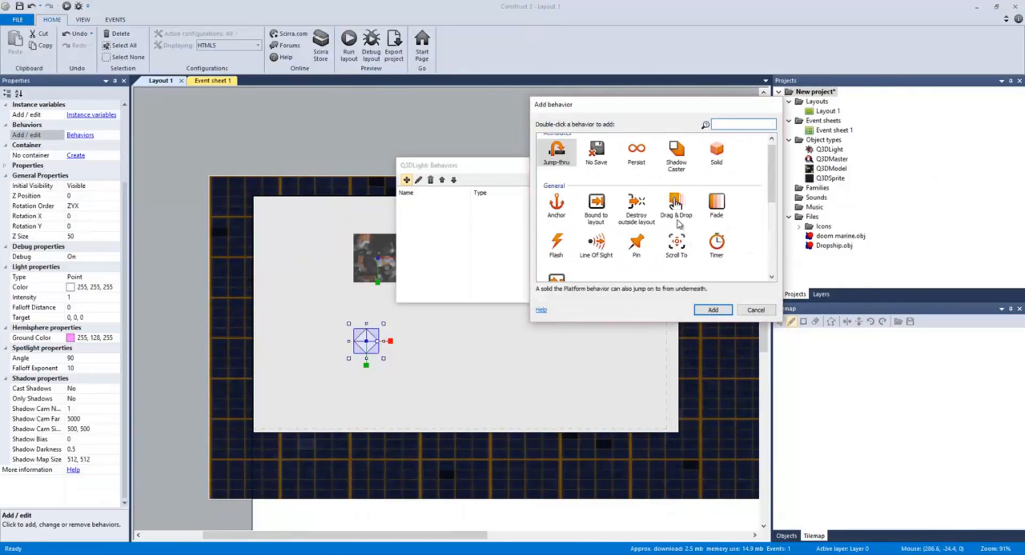
pyautogui.doubleClick(676, 206)
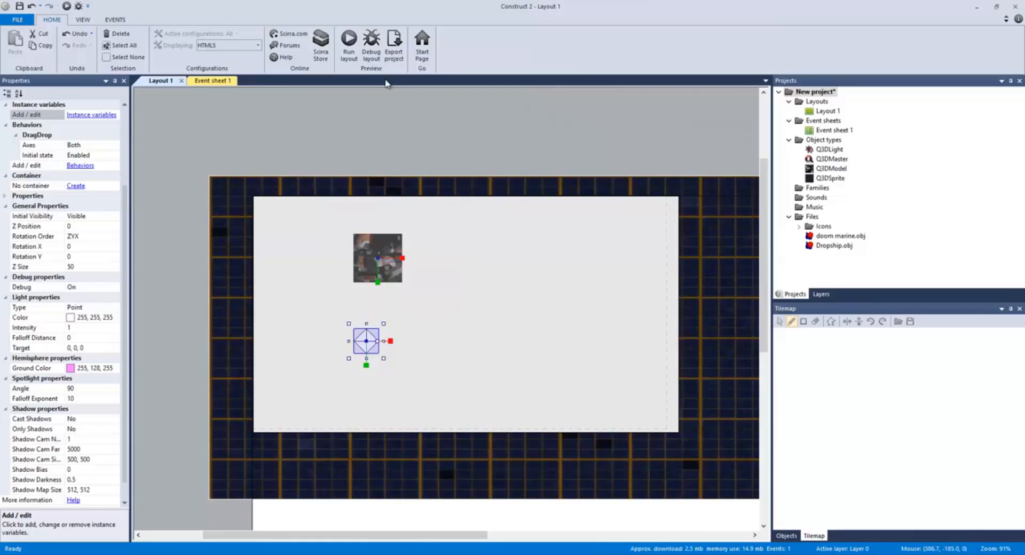
# Preview full-screen to drag the light, then pick the doom marine model file.
pyautogui.click(348, 39)
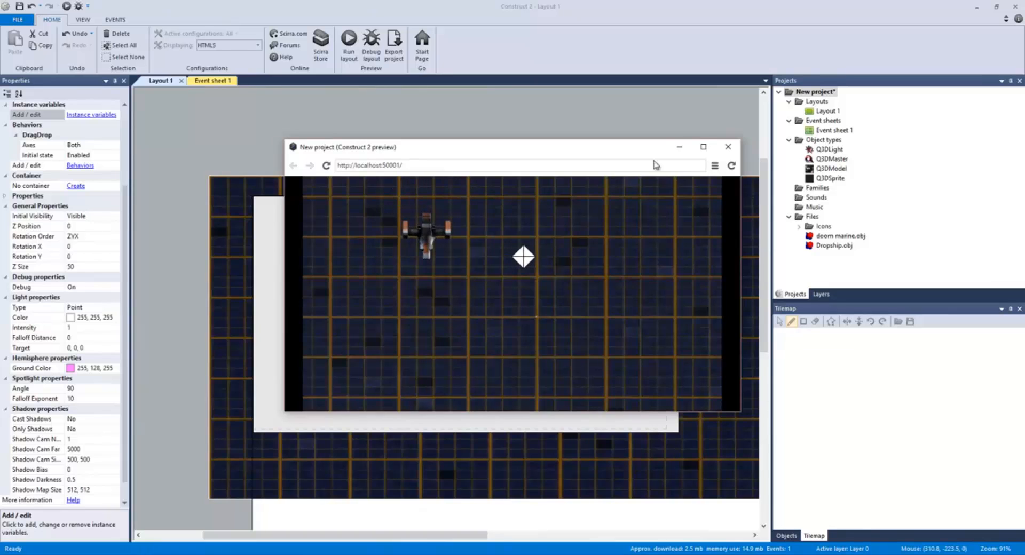
pyautogui.click(703, 147)
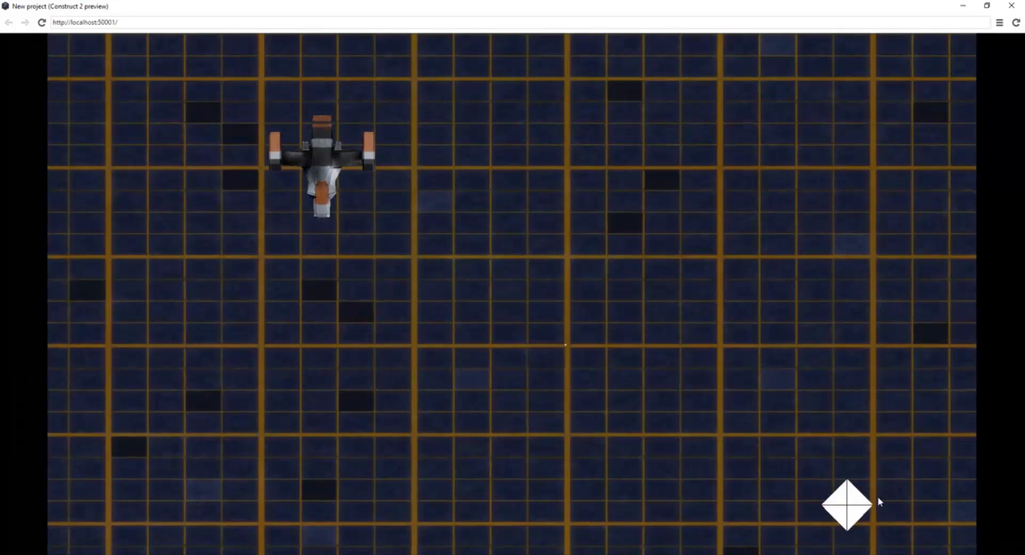
pyautogui.click(1010, 5)
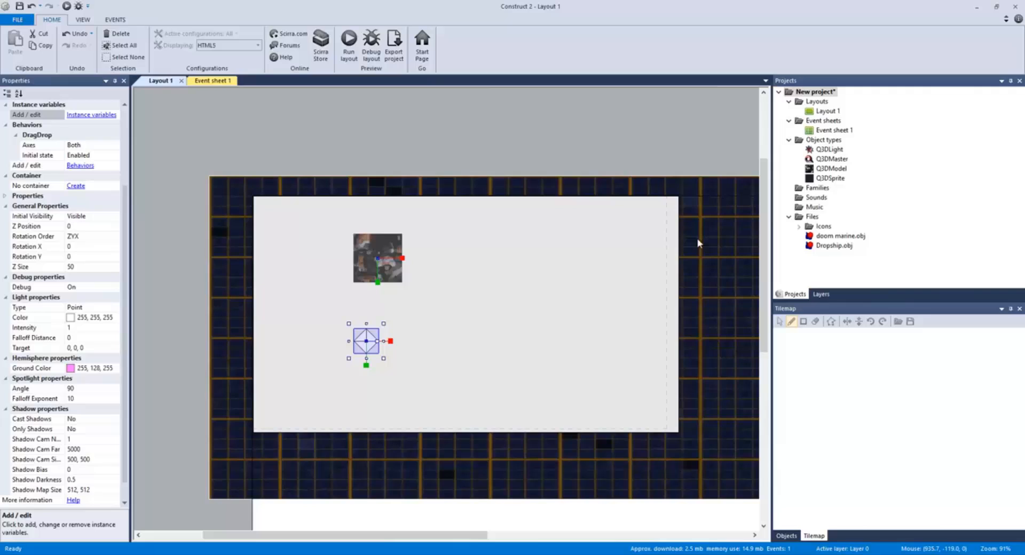
pyautogui.moveTo(578, 291)
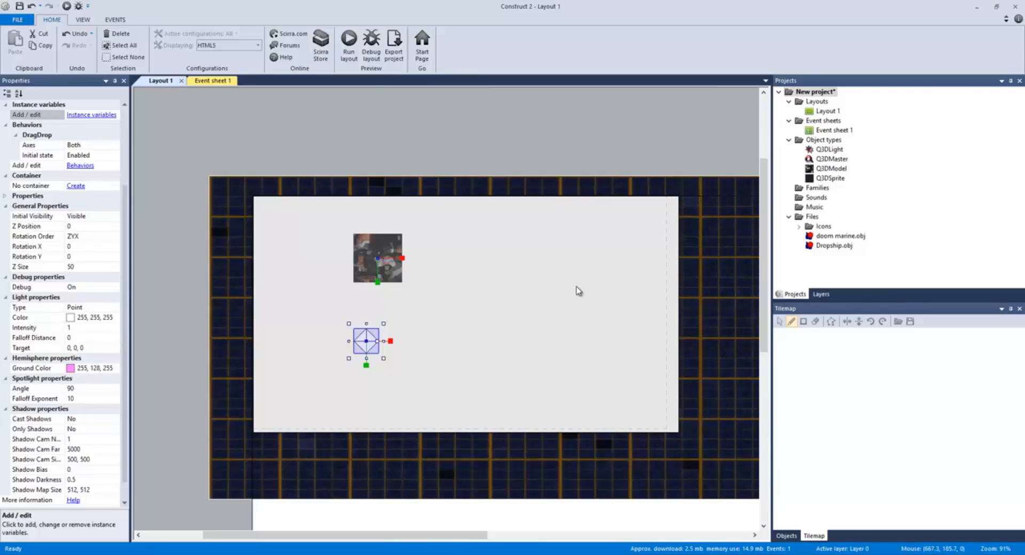
pyautogui.click(839, 236)
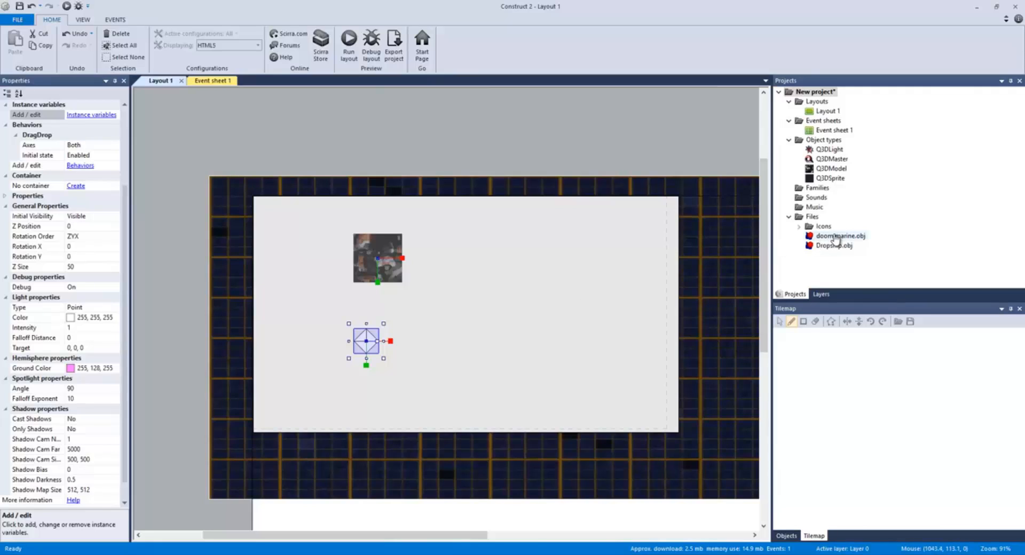